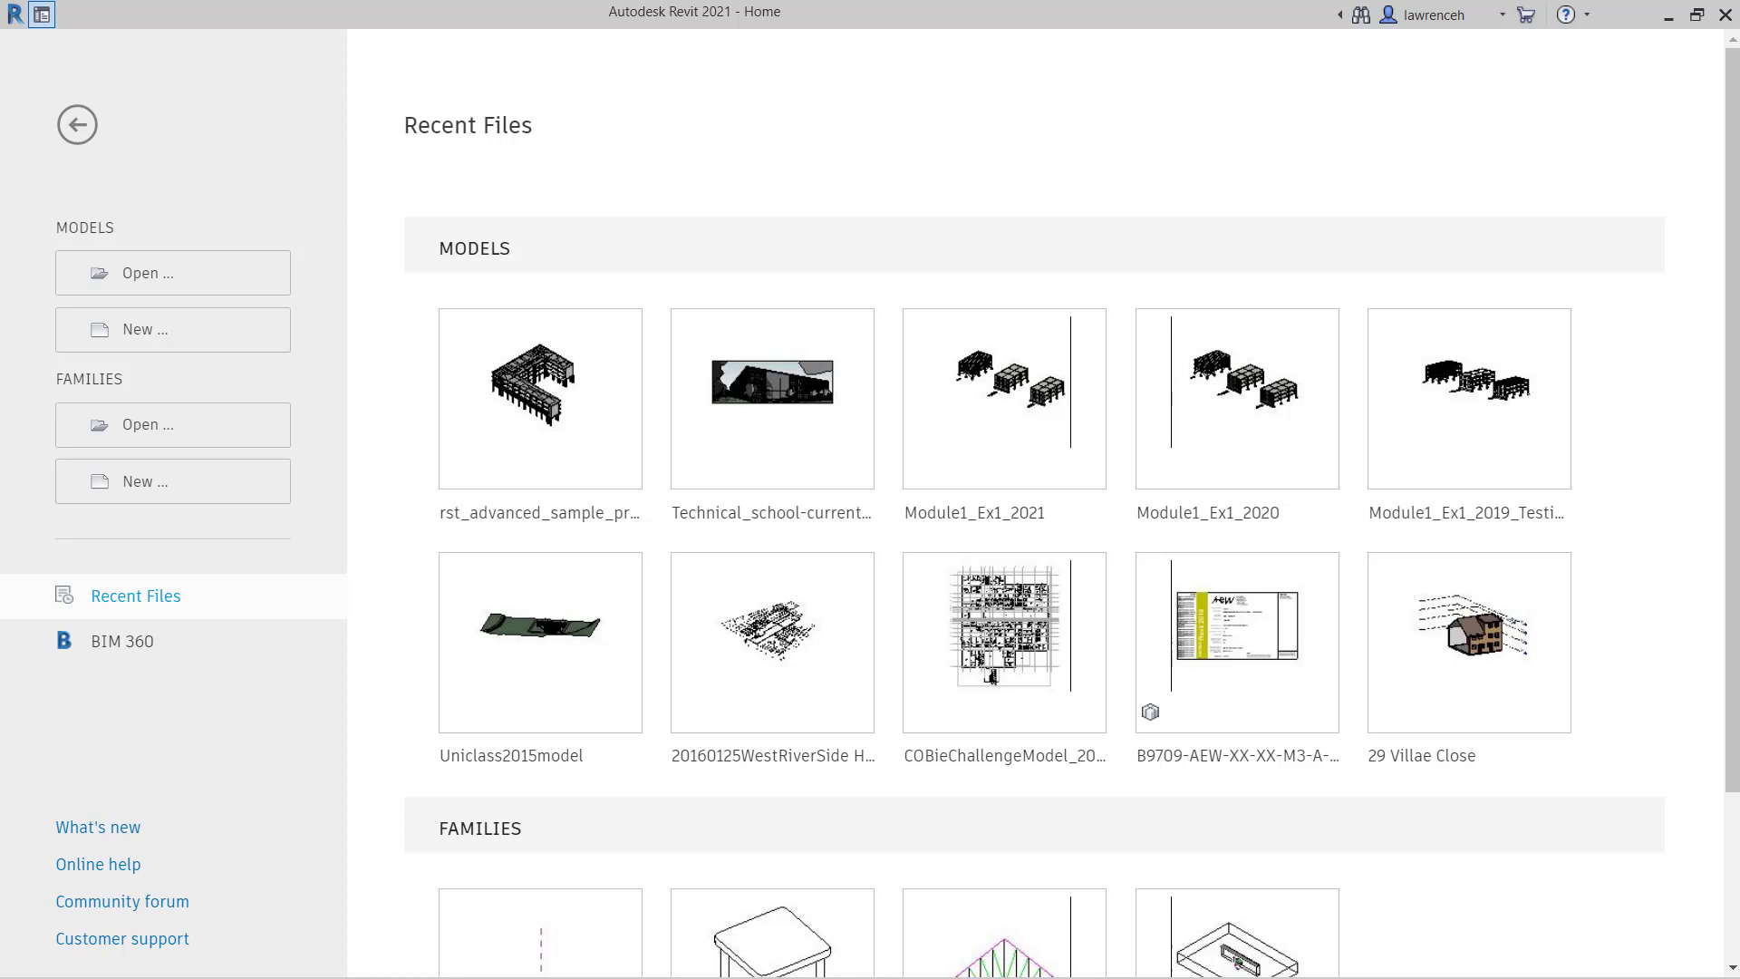
mouse_move(772, 131)
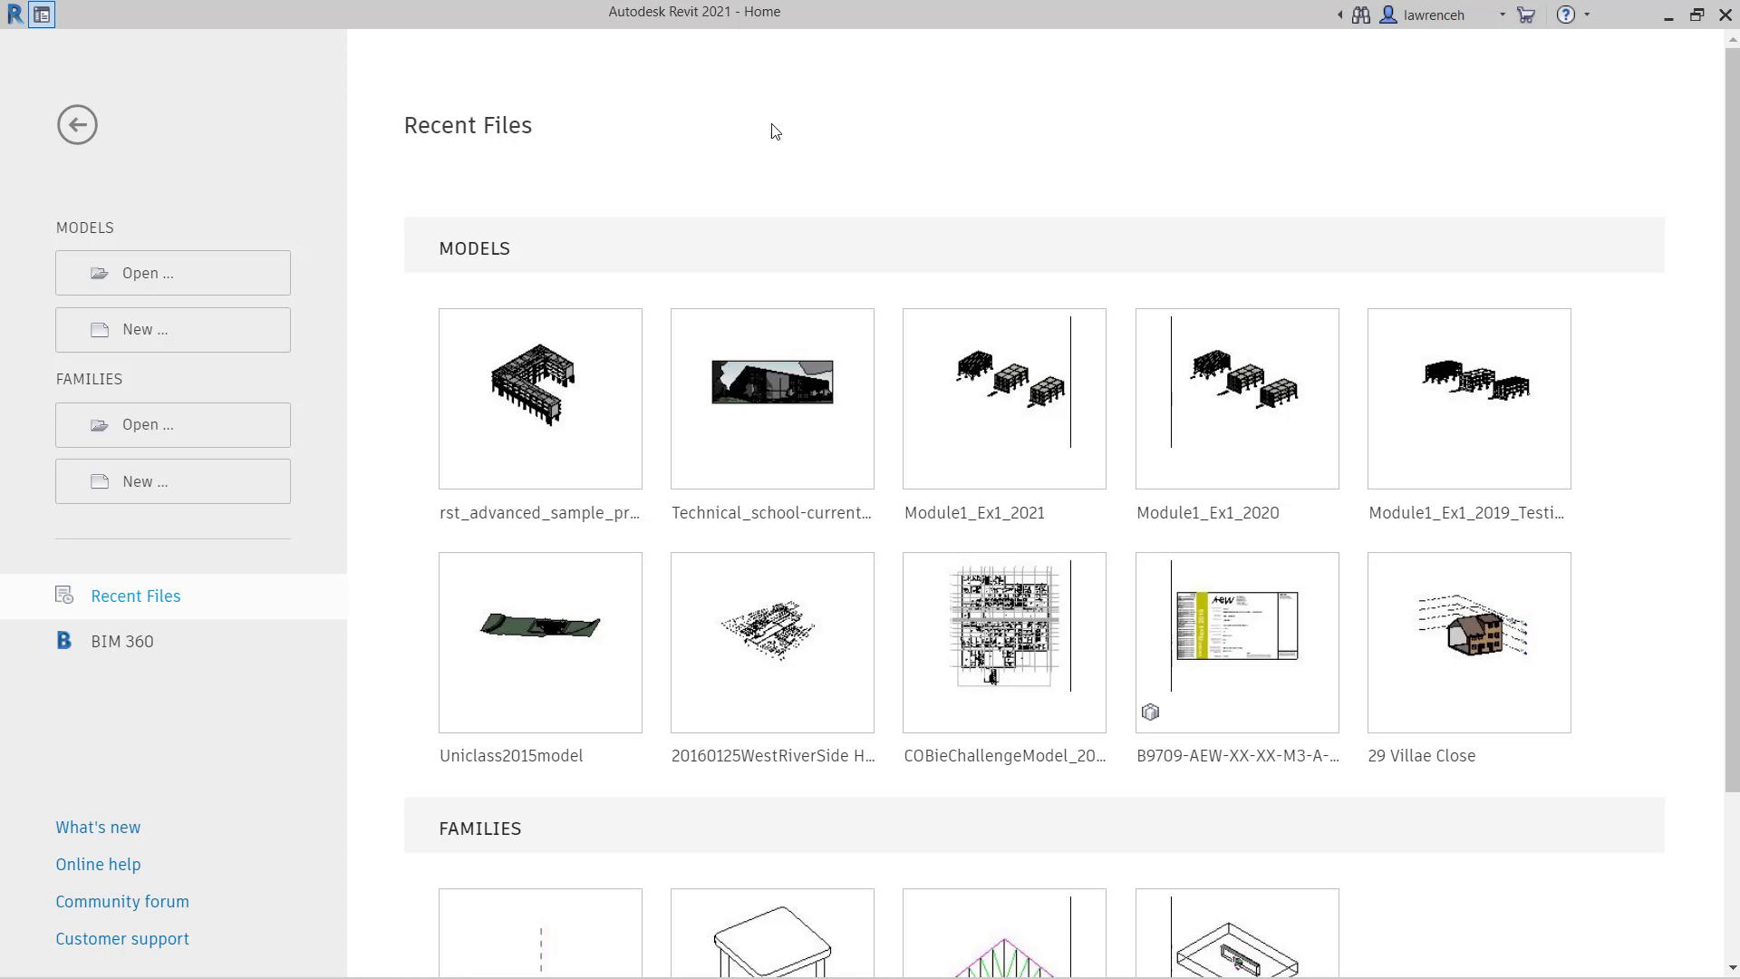
mouse_move(129, 341)
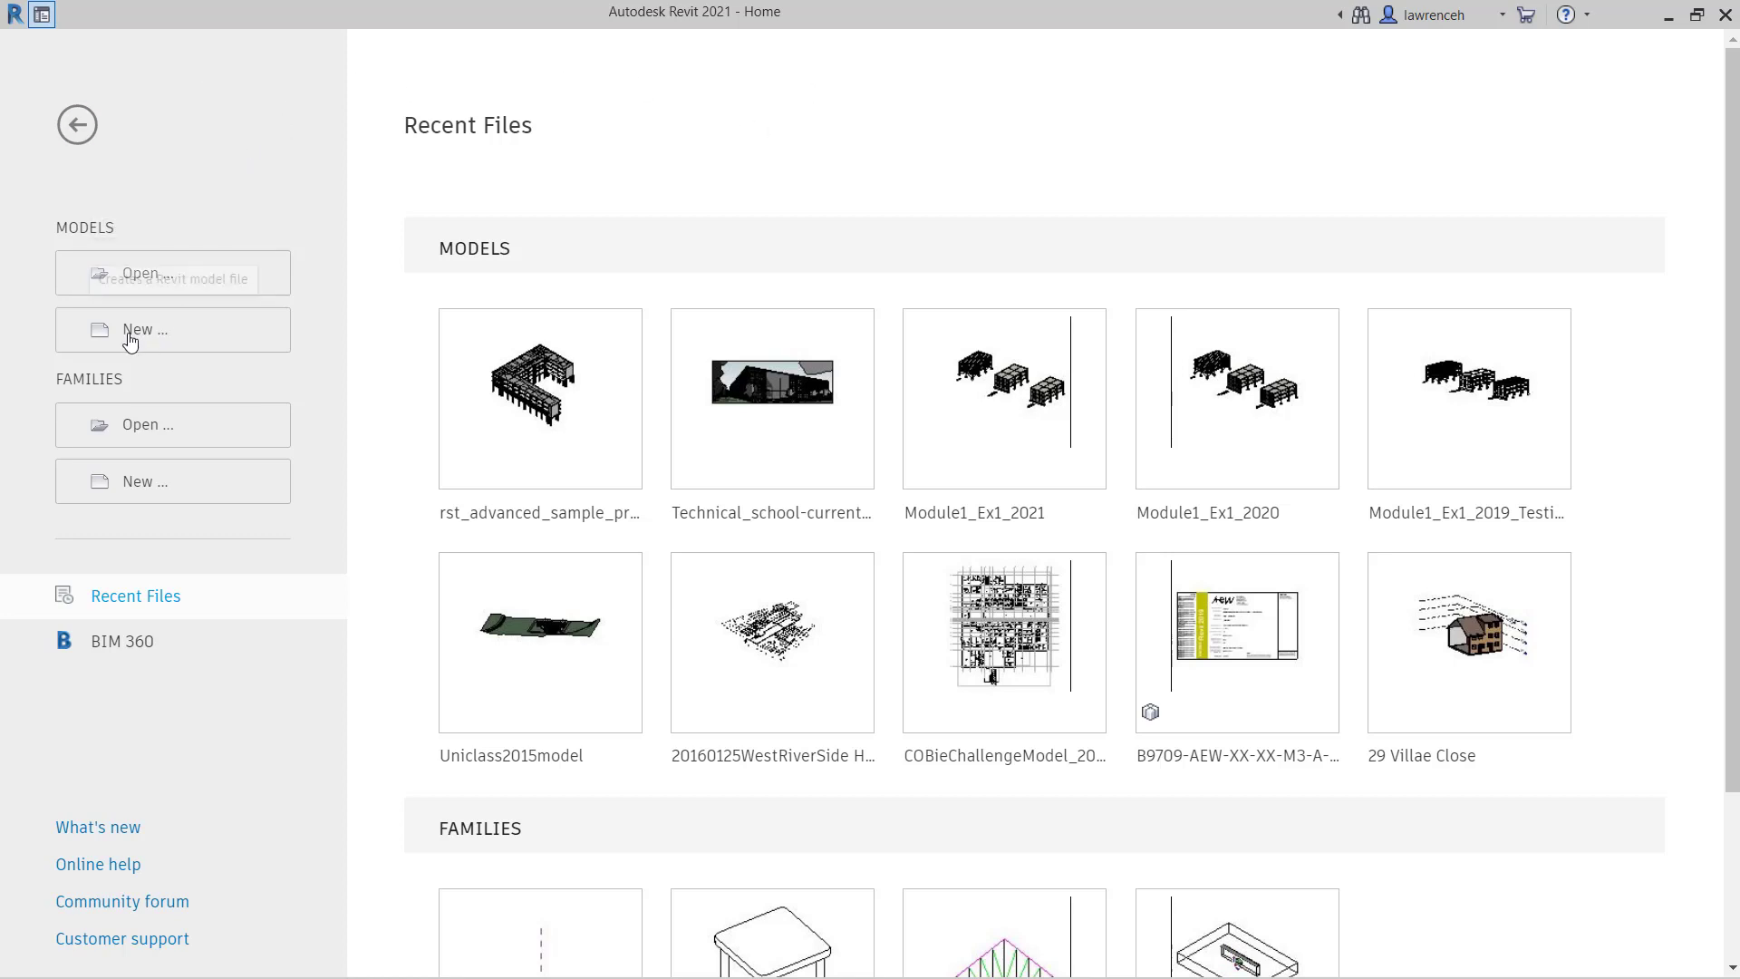
Start a new project from Home, choose the structural template, and browse for a template file.
click(172, 329)
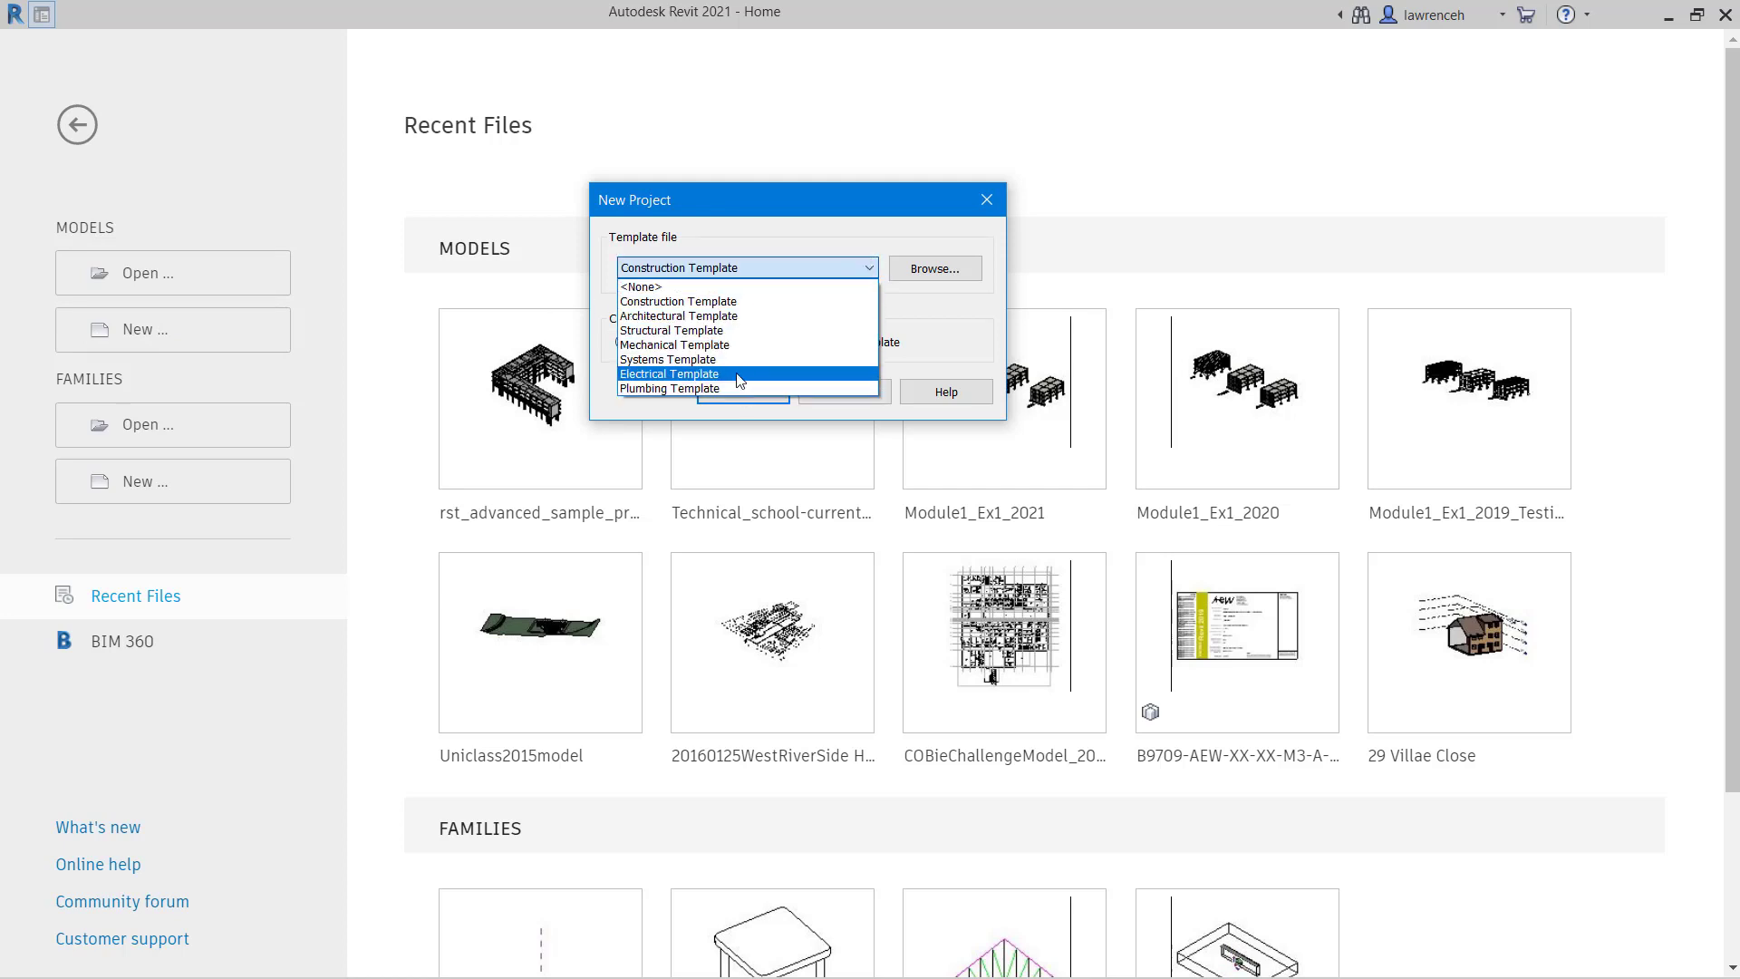
click(672, 330)
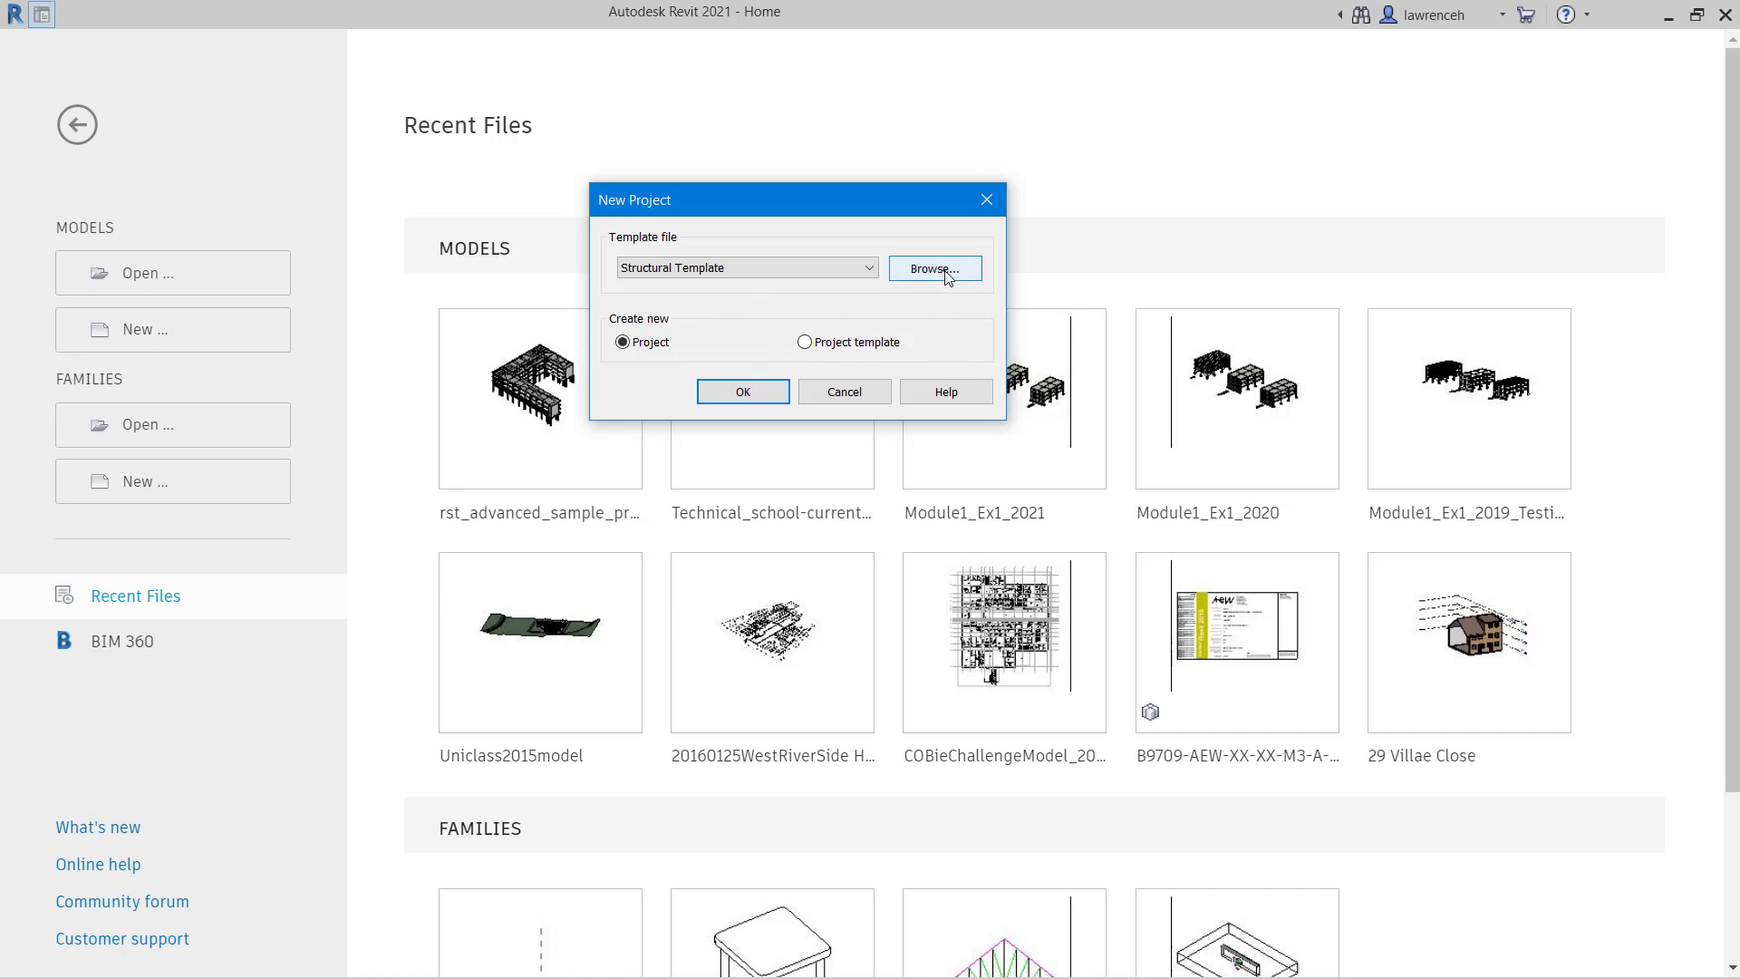
click(935, 269)
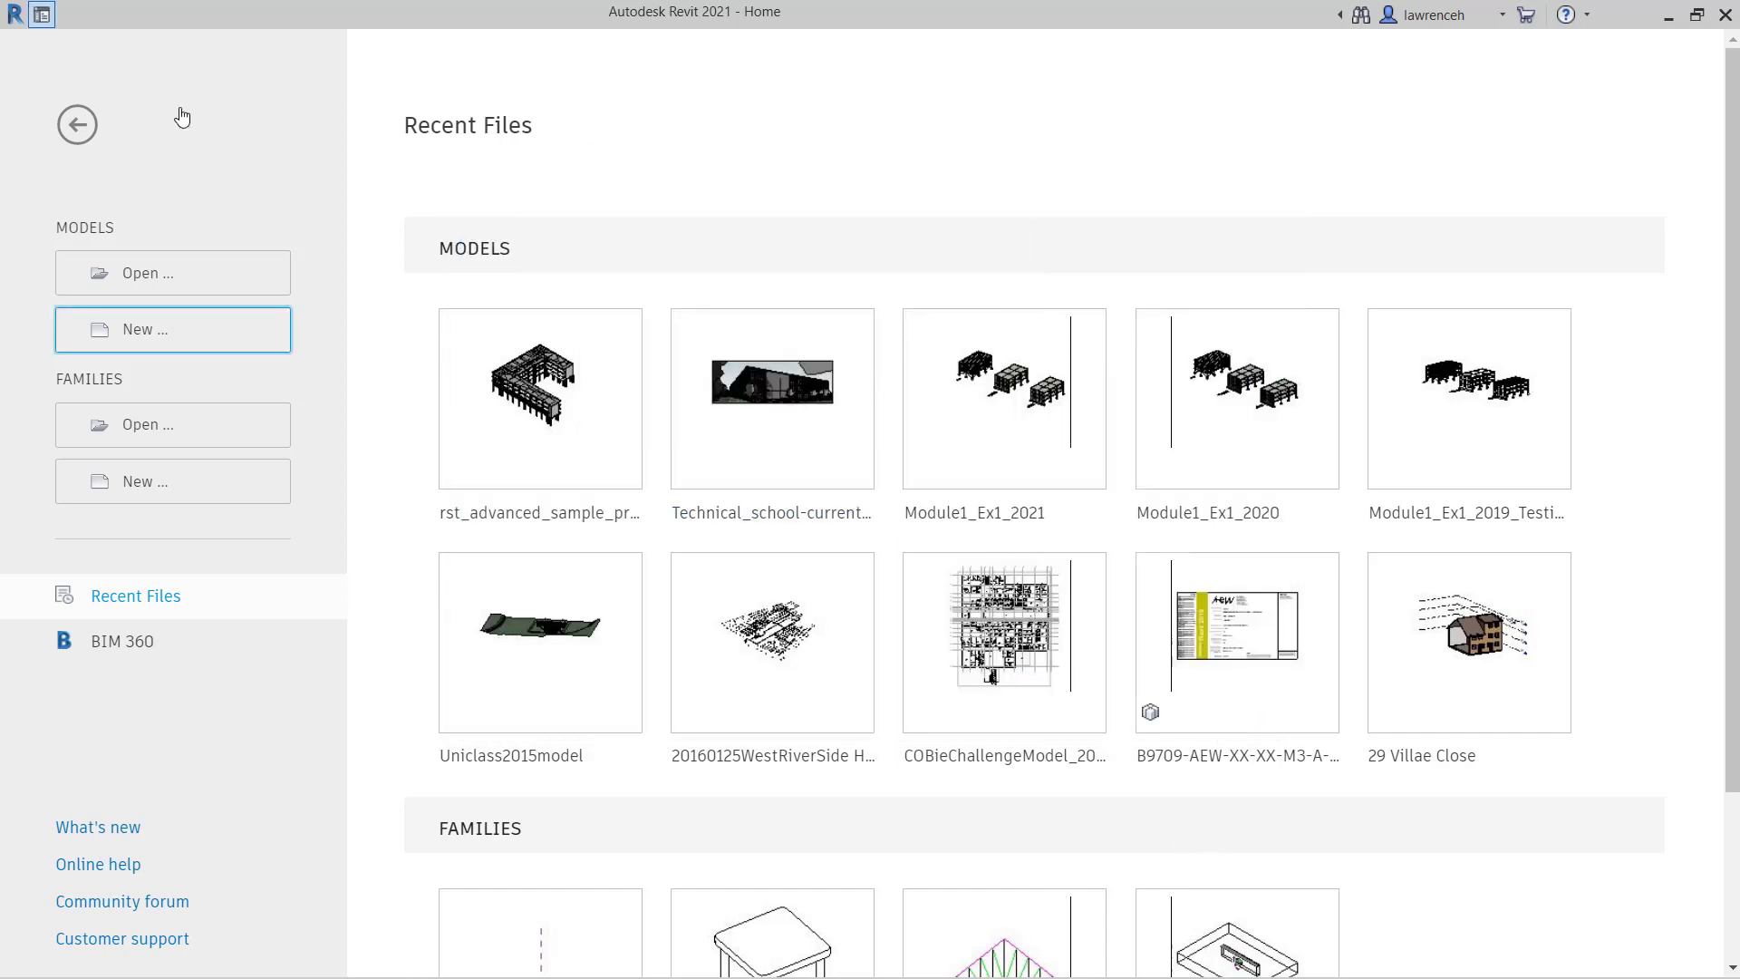
From the workspace, start File > New > Project and pick Structural Template.
click(172, 330)
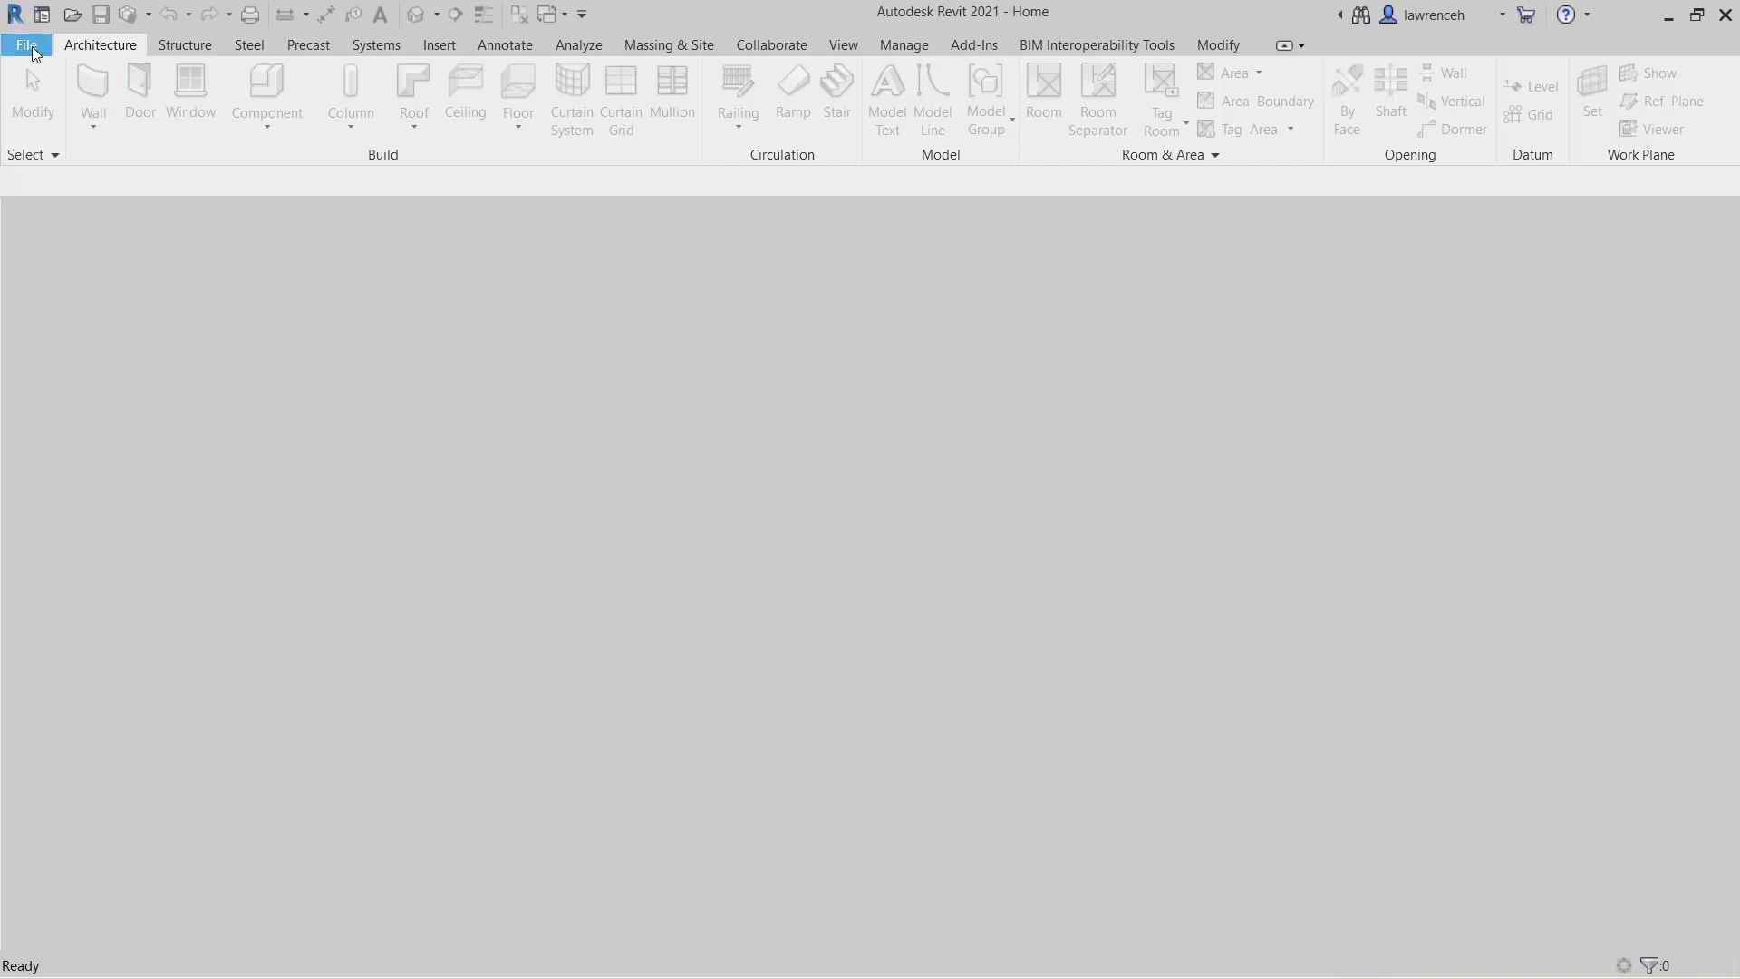
click(25, 45)
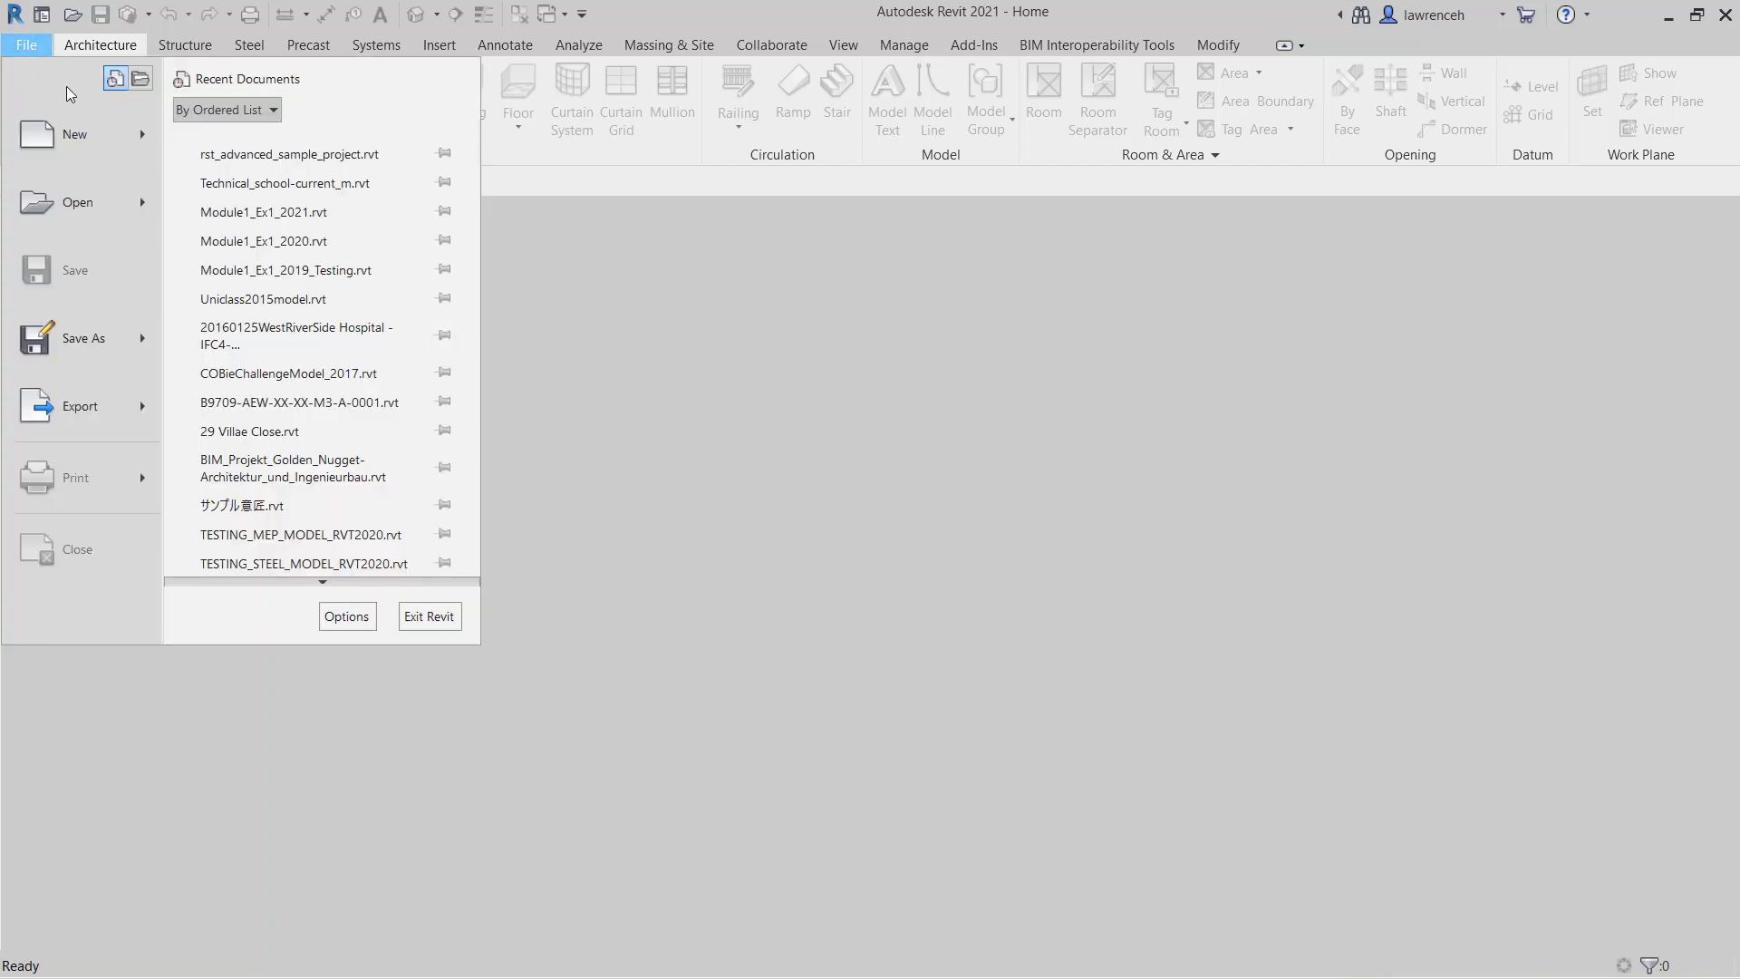
click(74, 134)
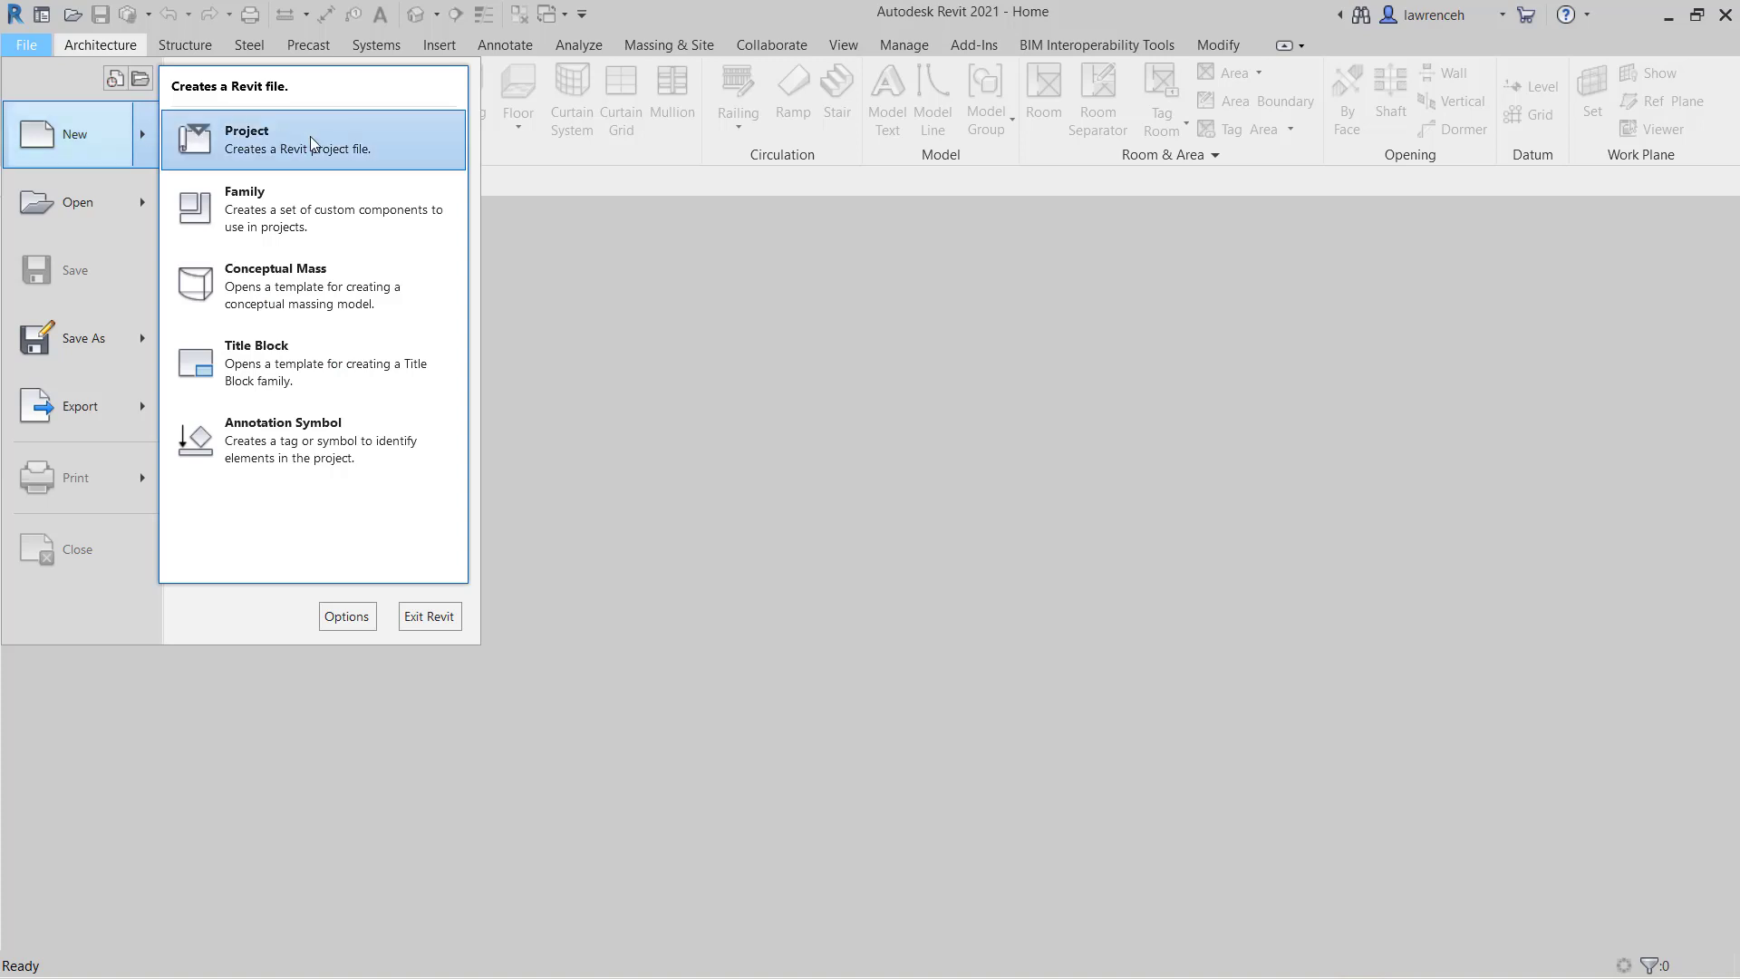
click(246, 139)
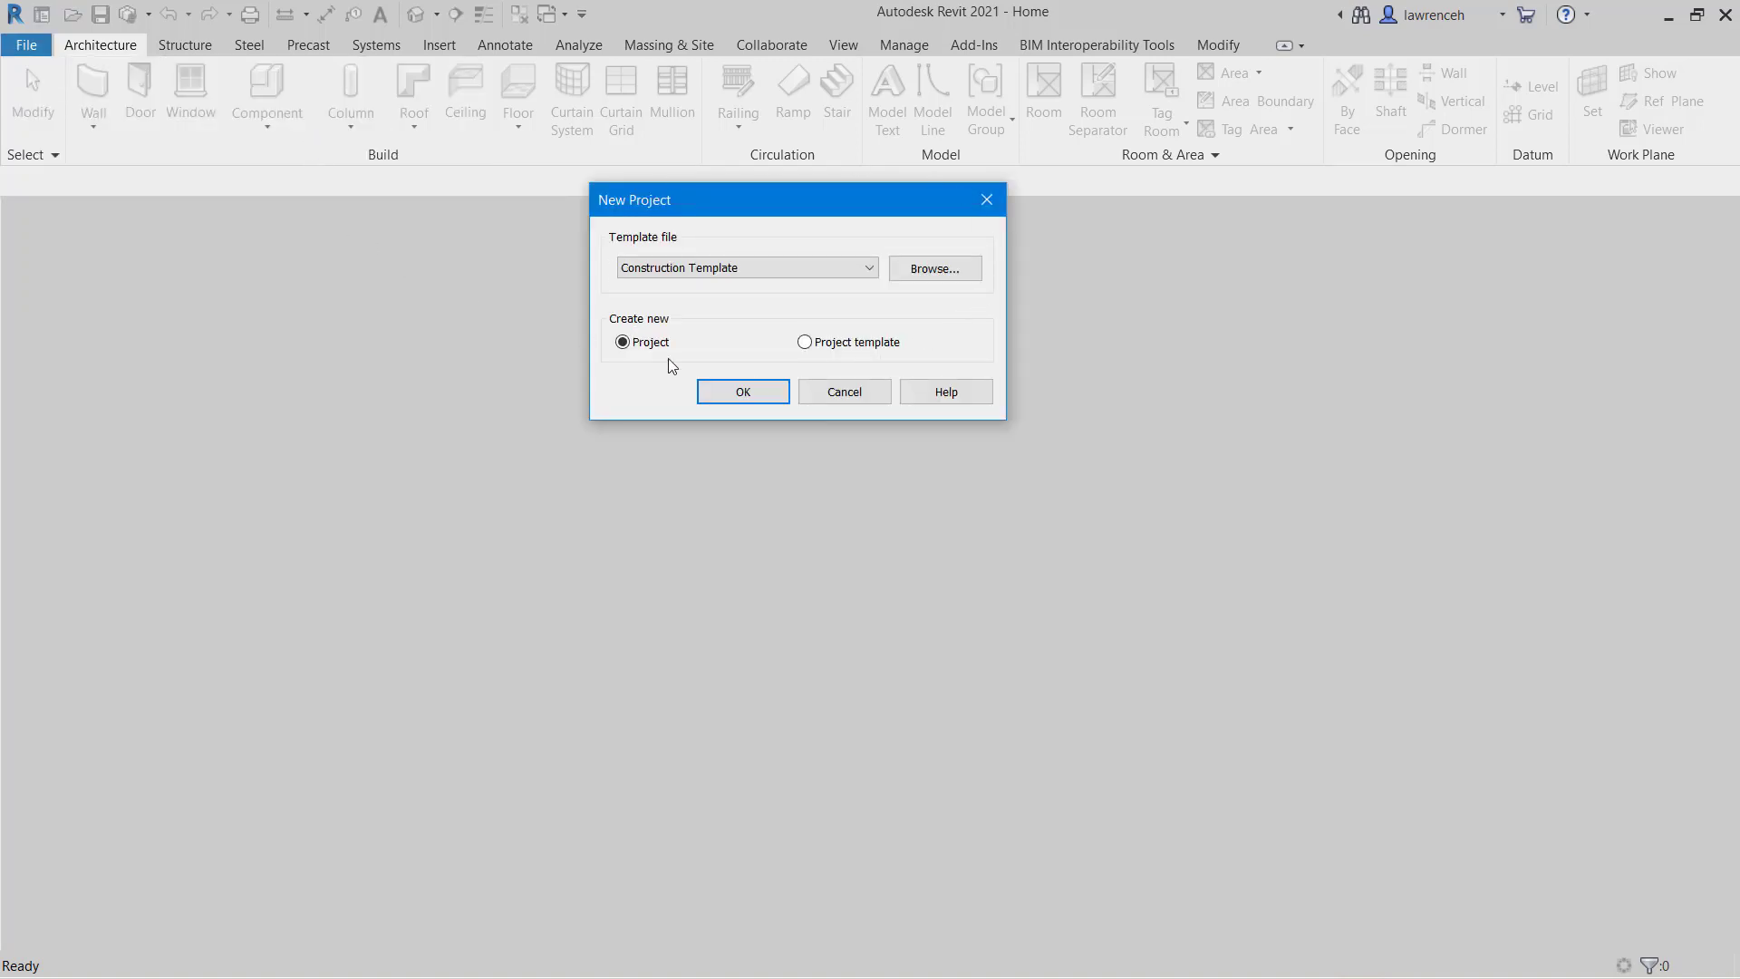
mouse_move(699, 229)
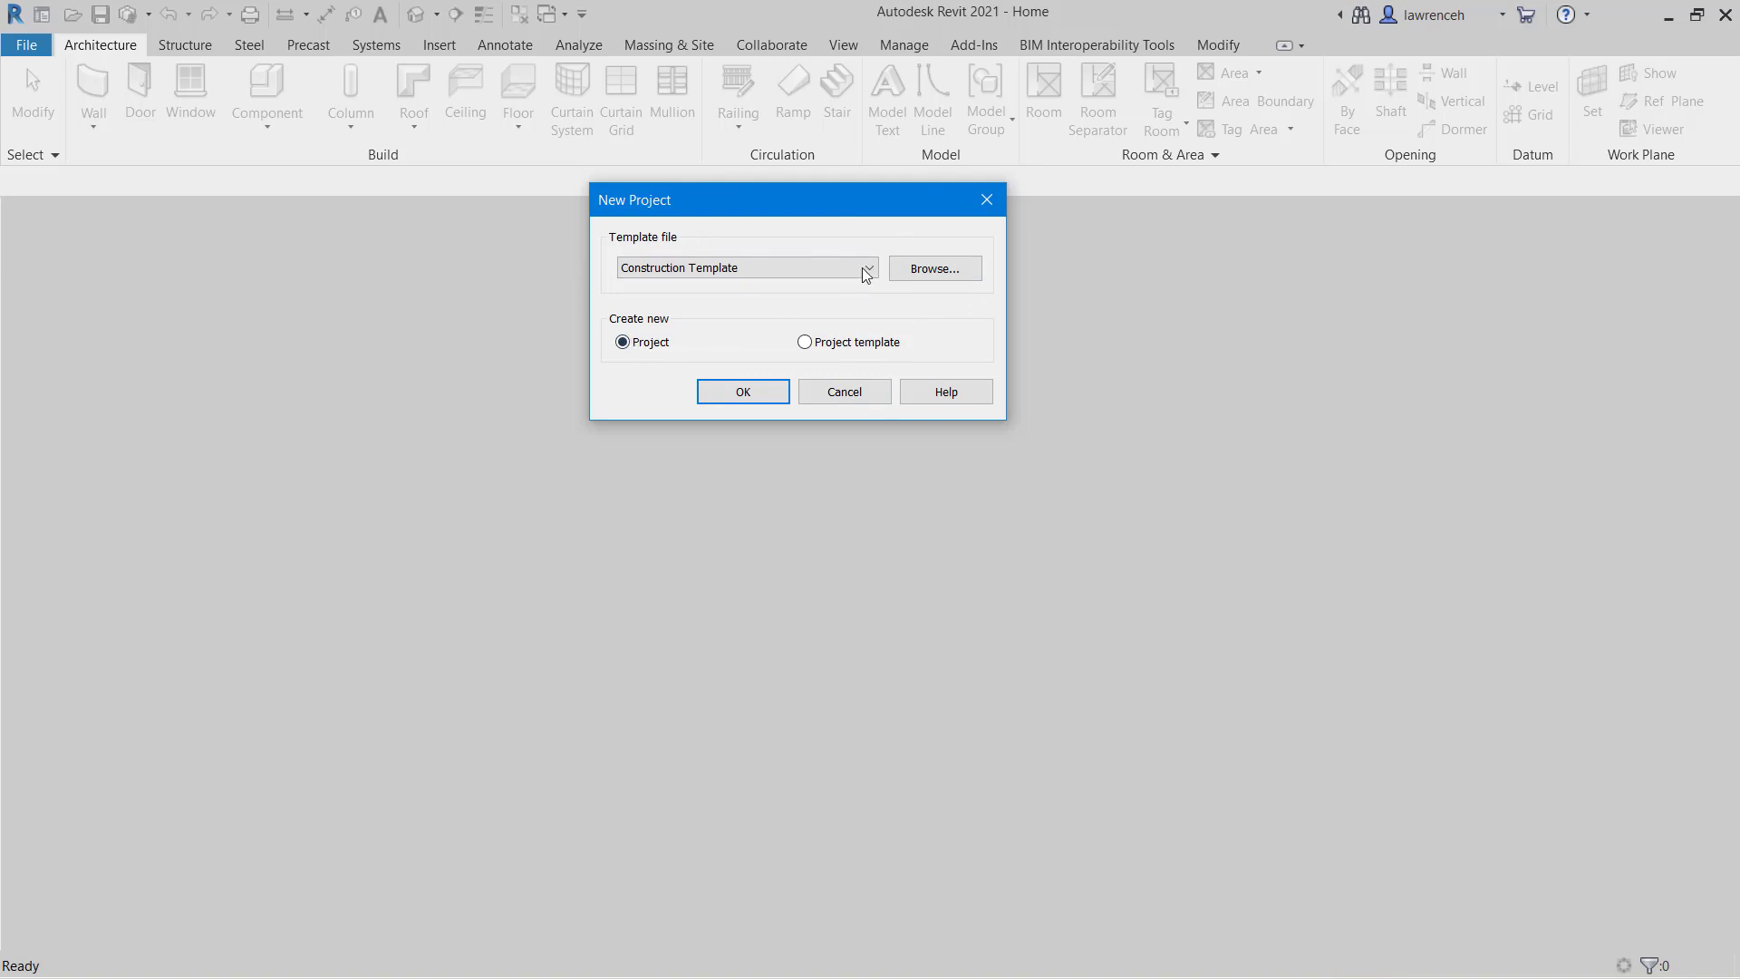
click(868, 269)
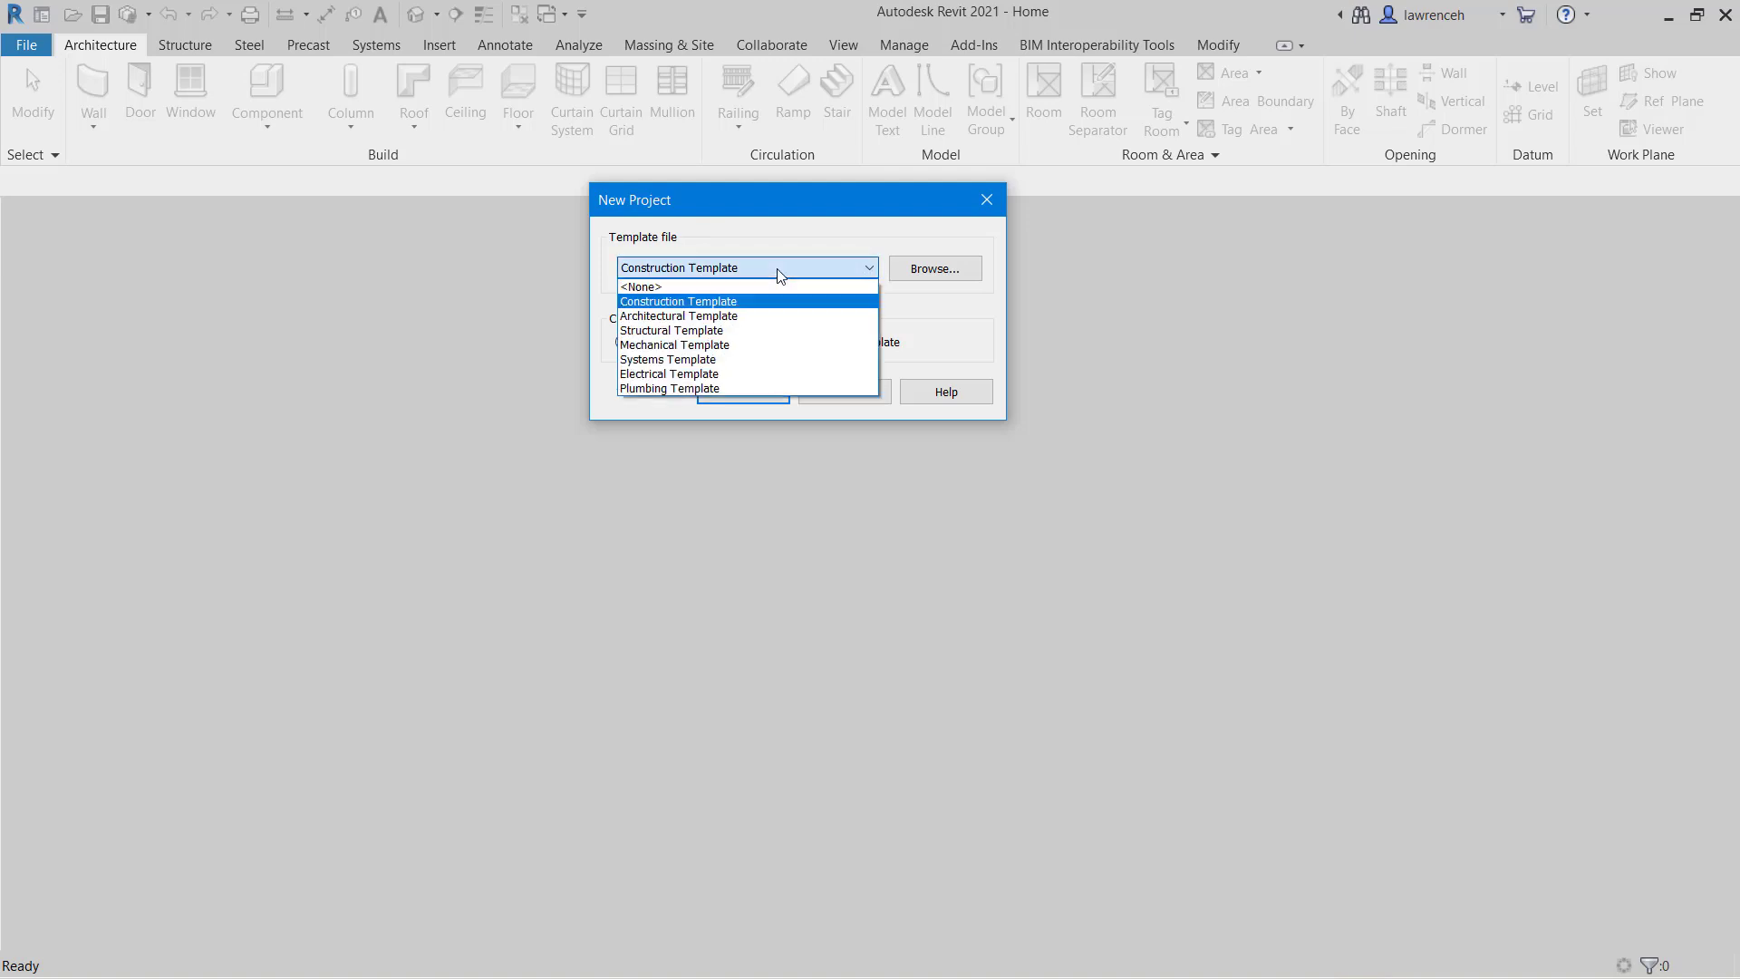
mouse_move(760, 287)
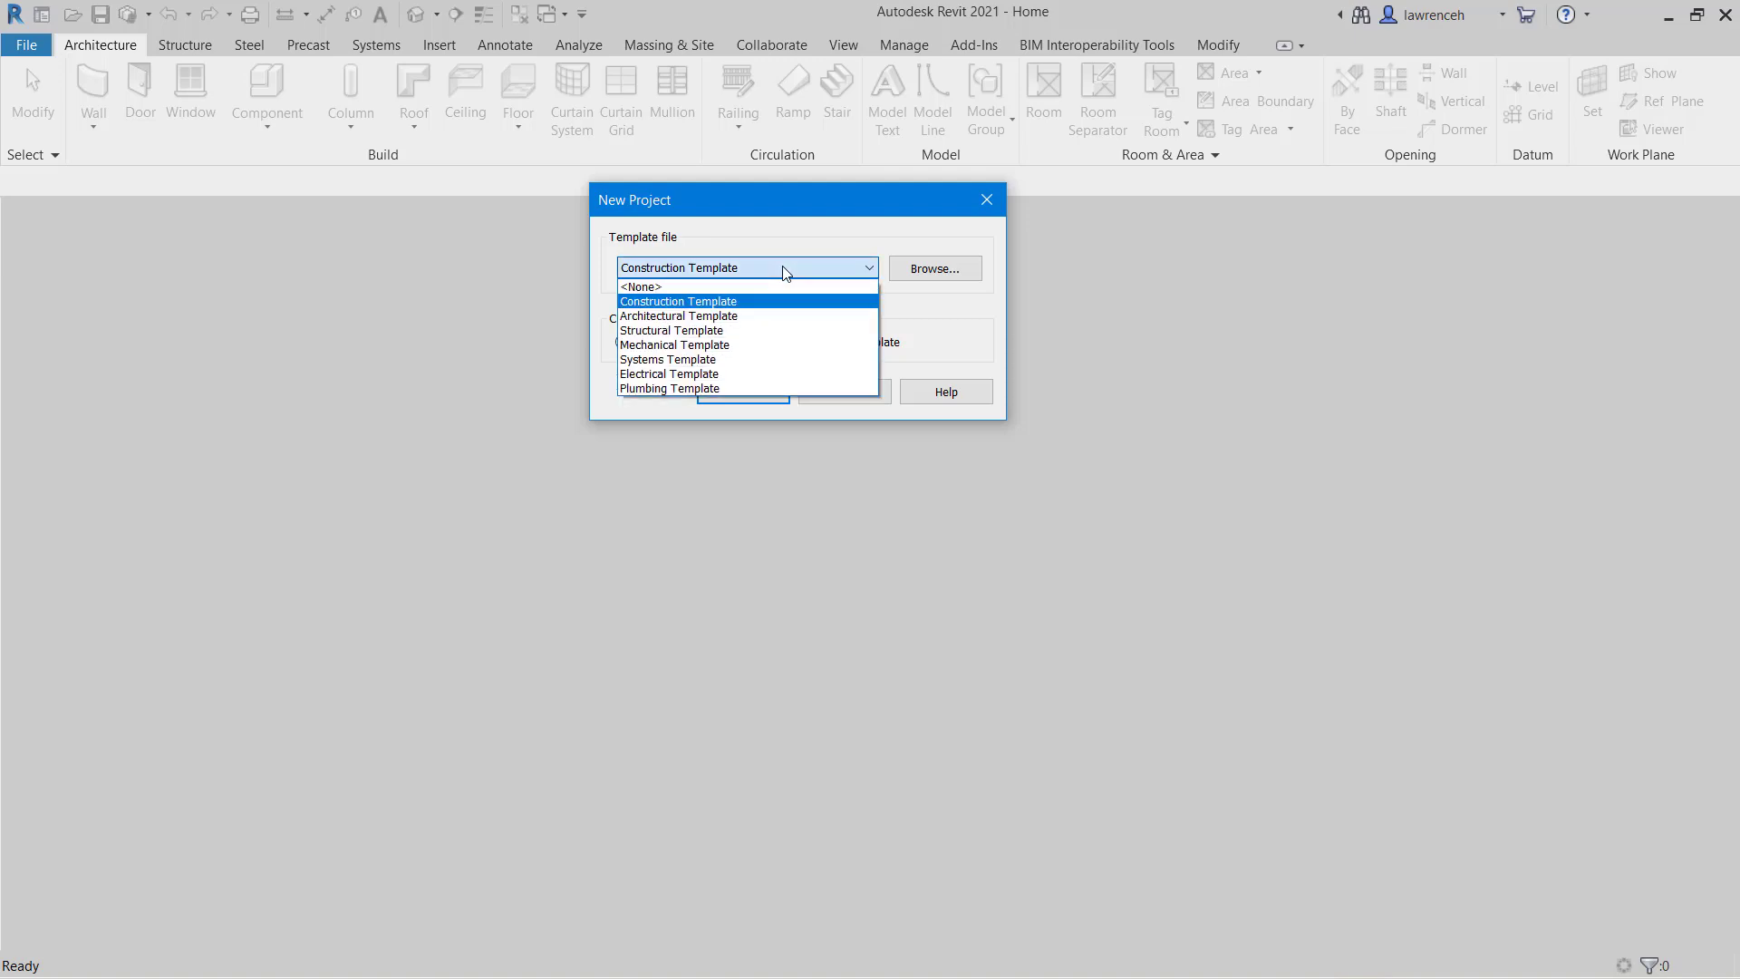
mouse_move(760, 317)
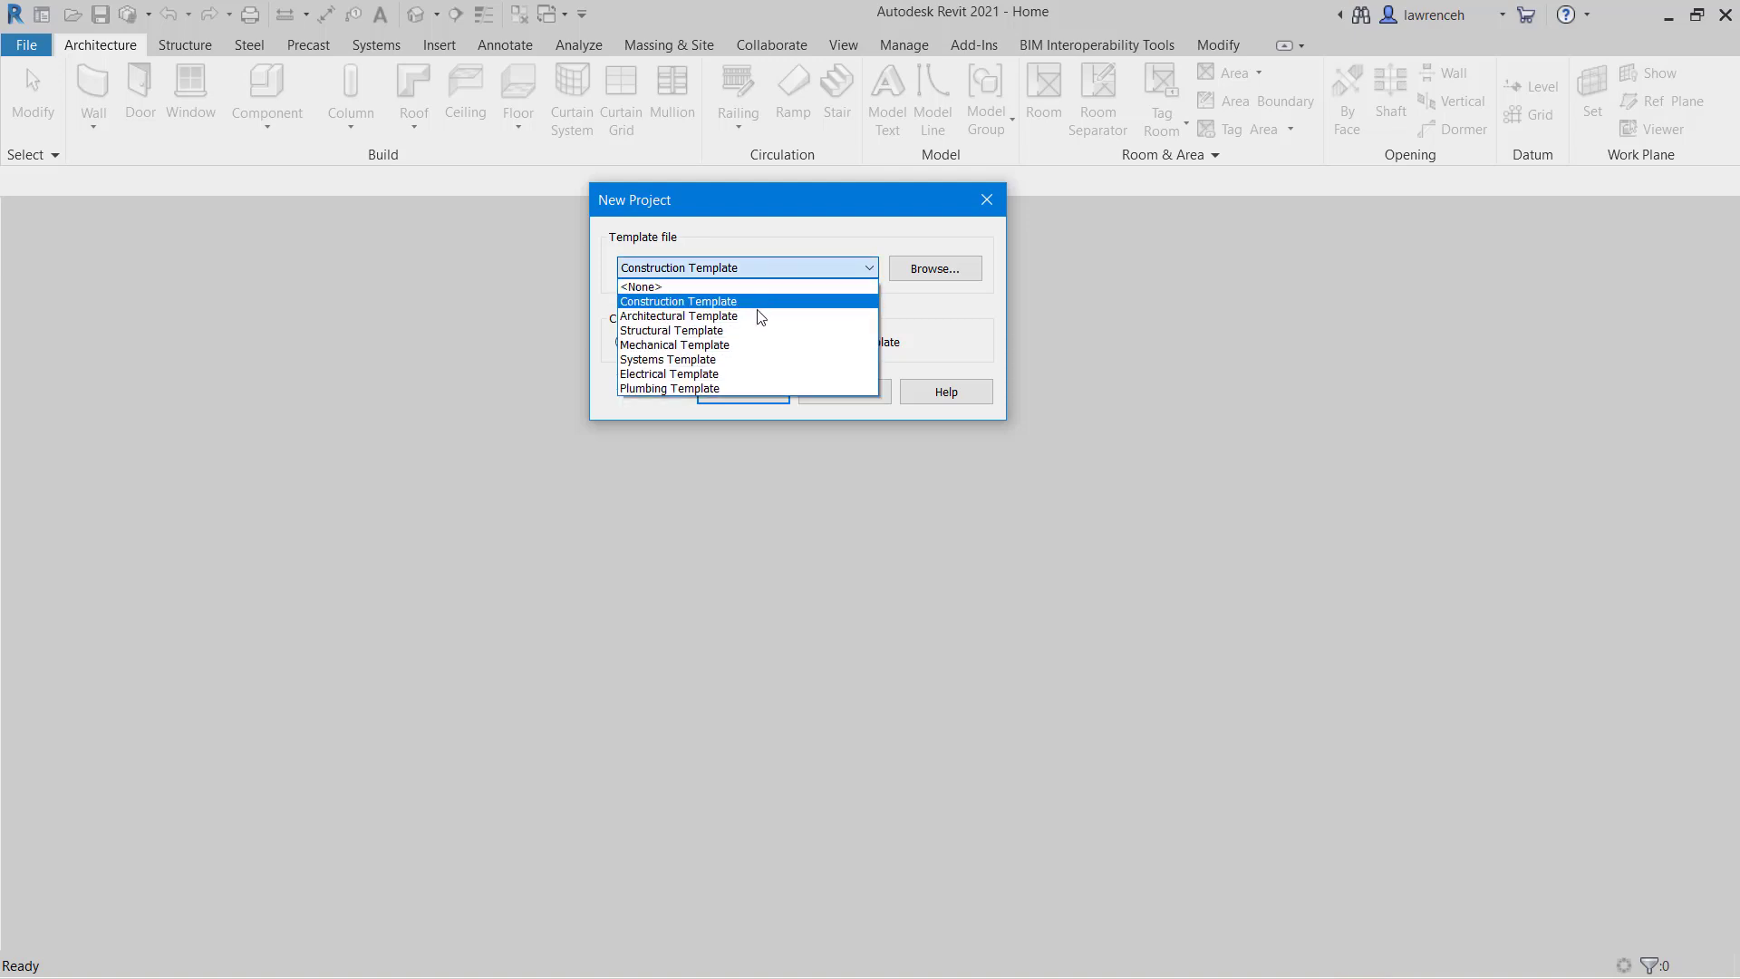
click(672, 331)
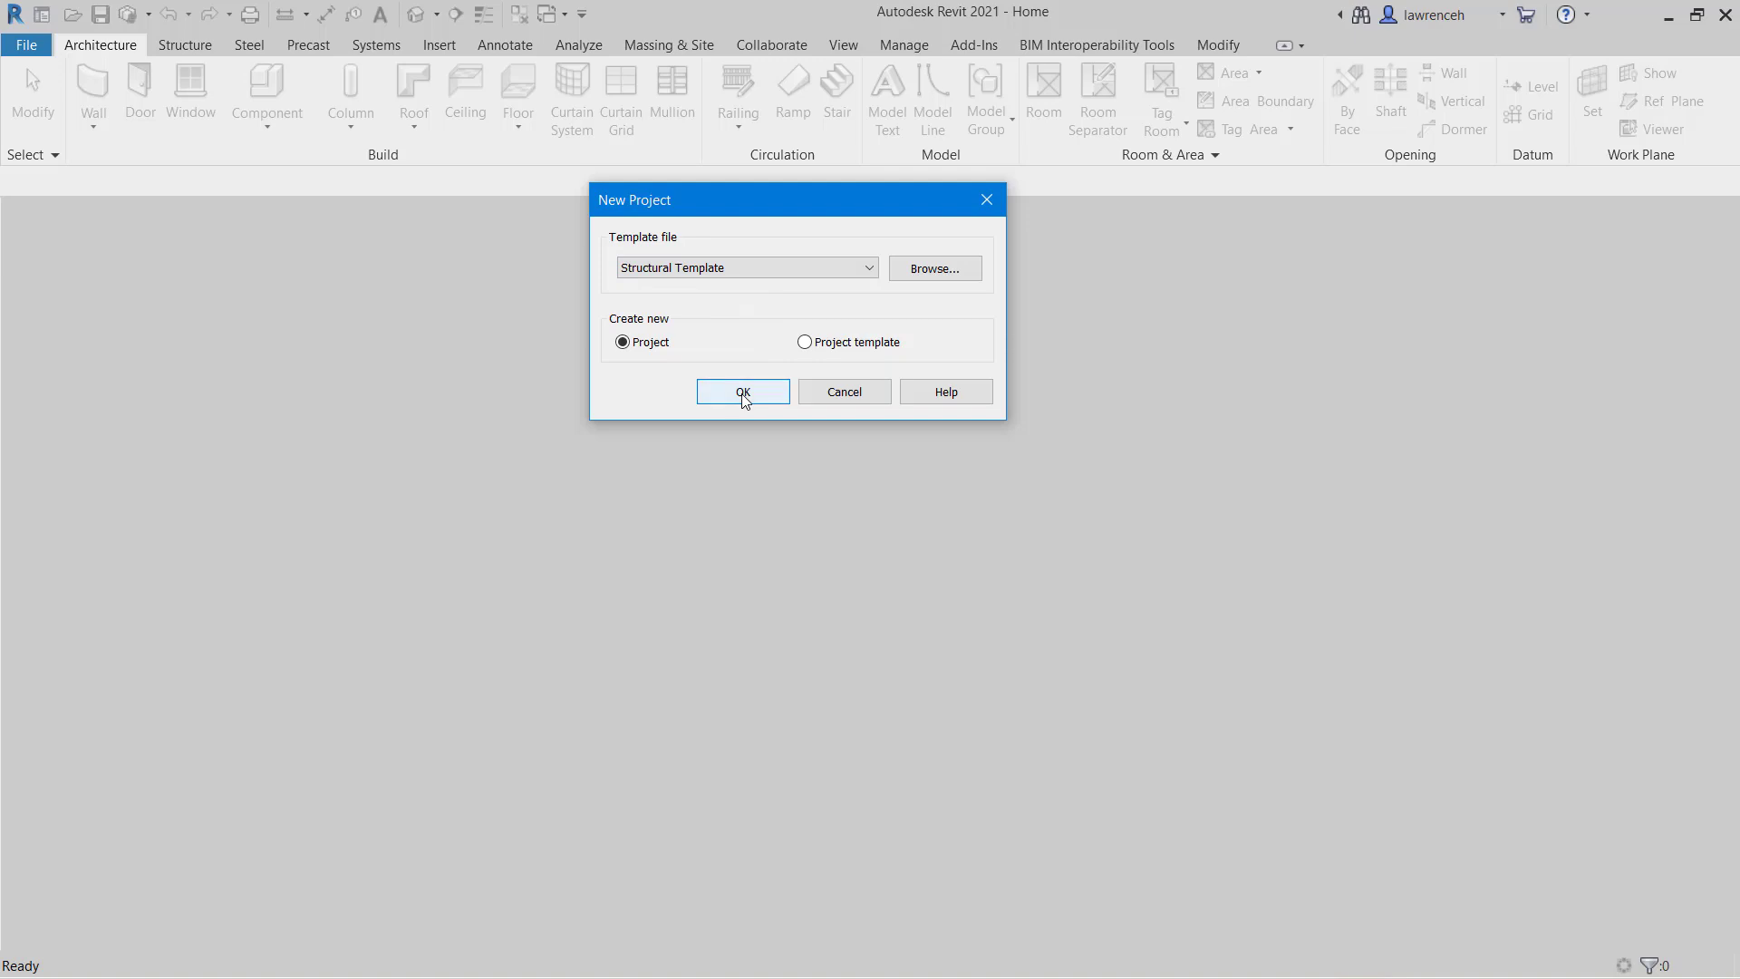
Create the structural project and view the Level 2, Level 2 - Analytical and Site plans.
click(742, 391)
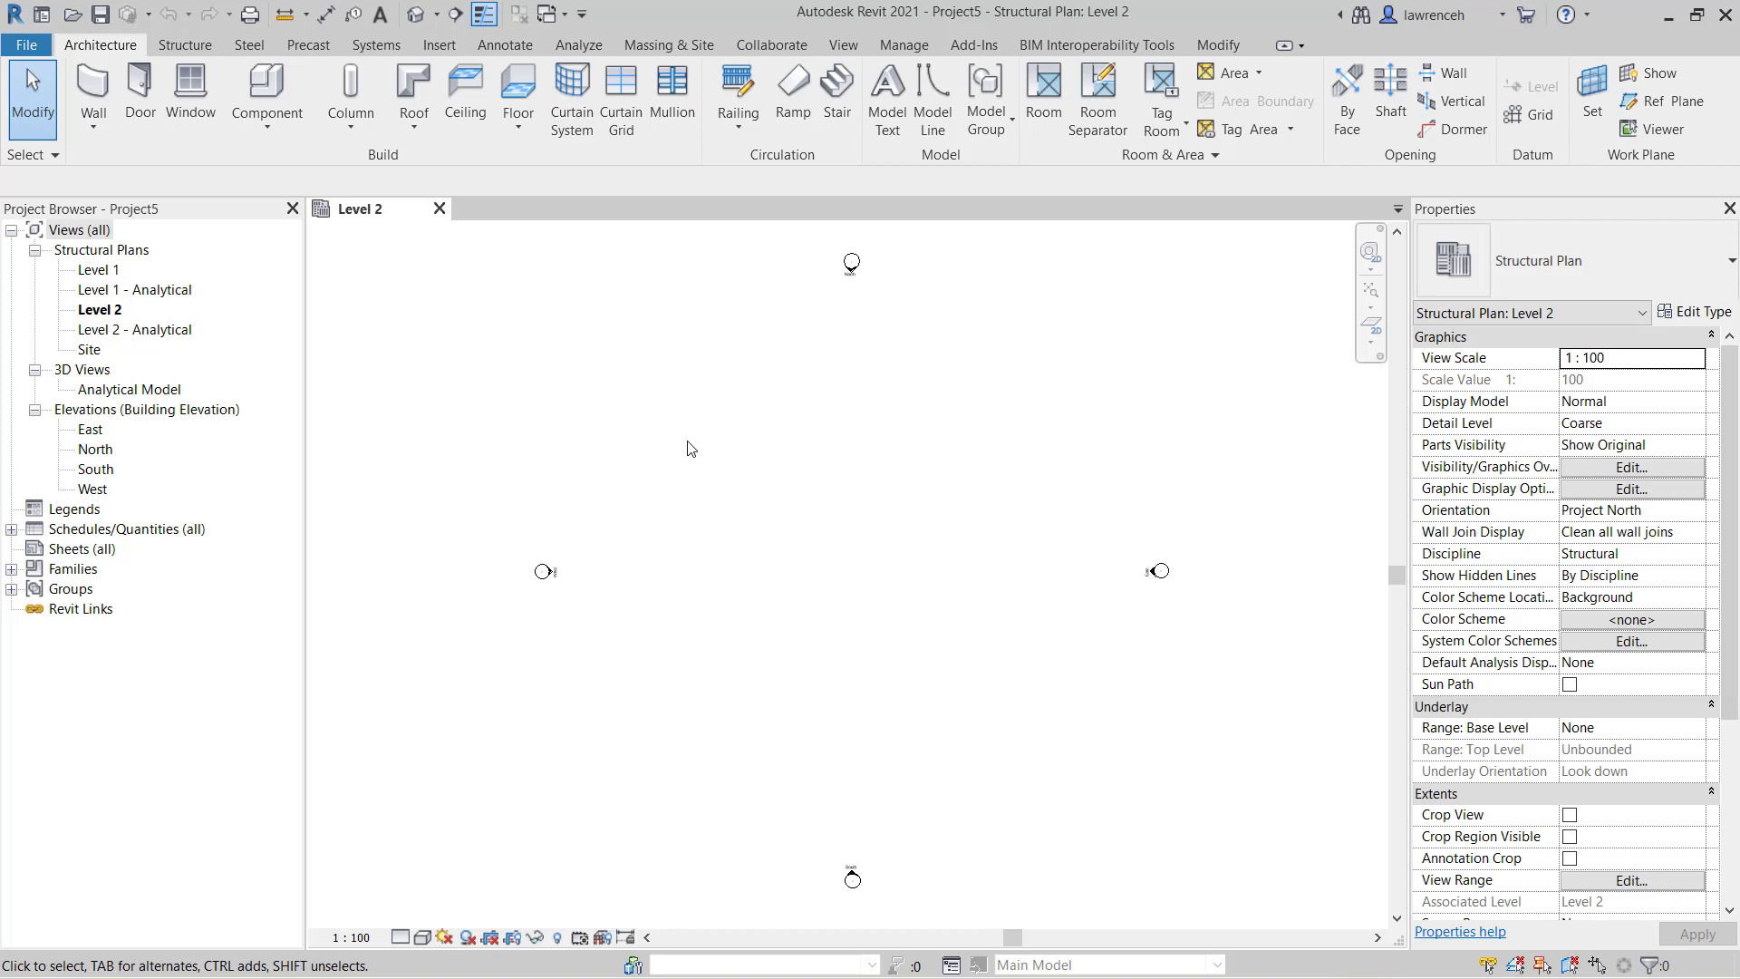
mouse_move(744, 300)
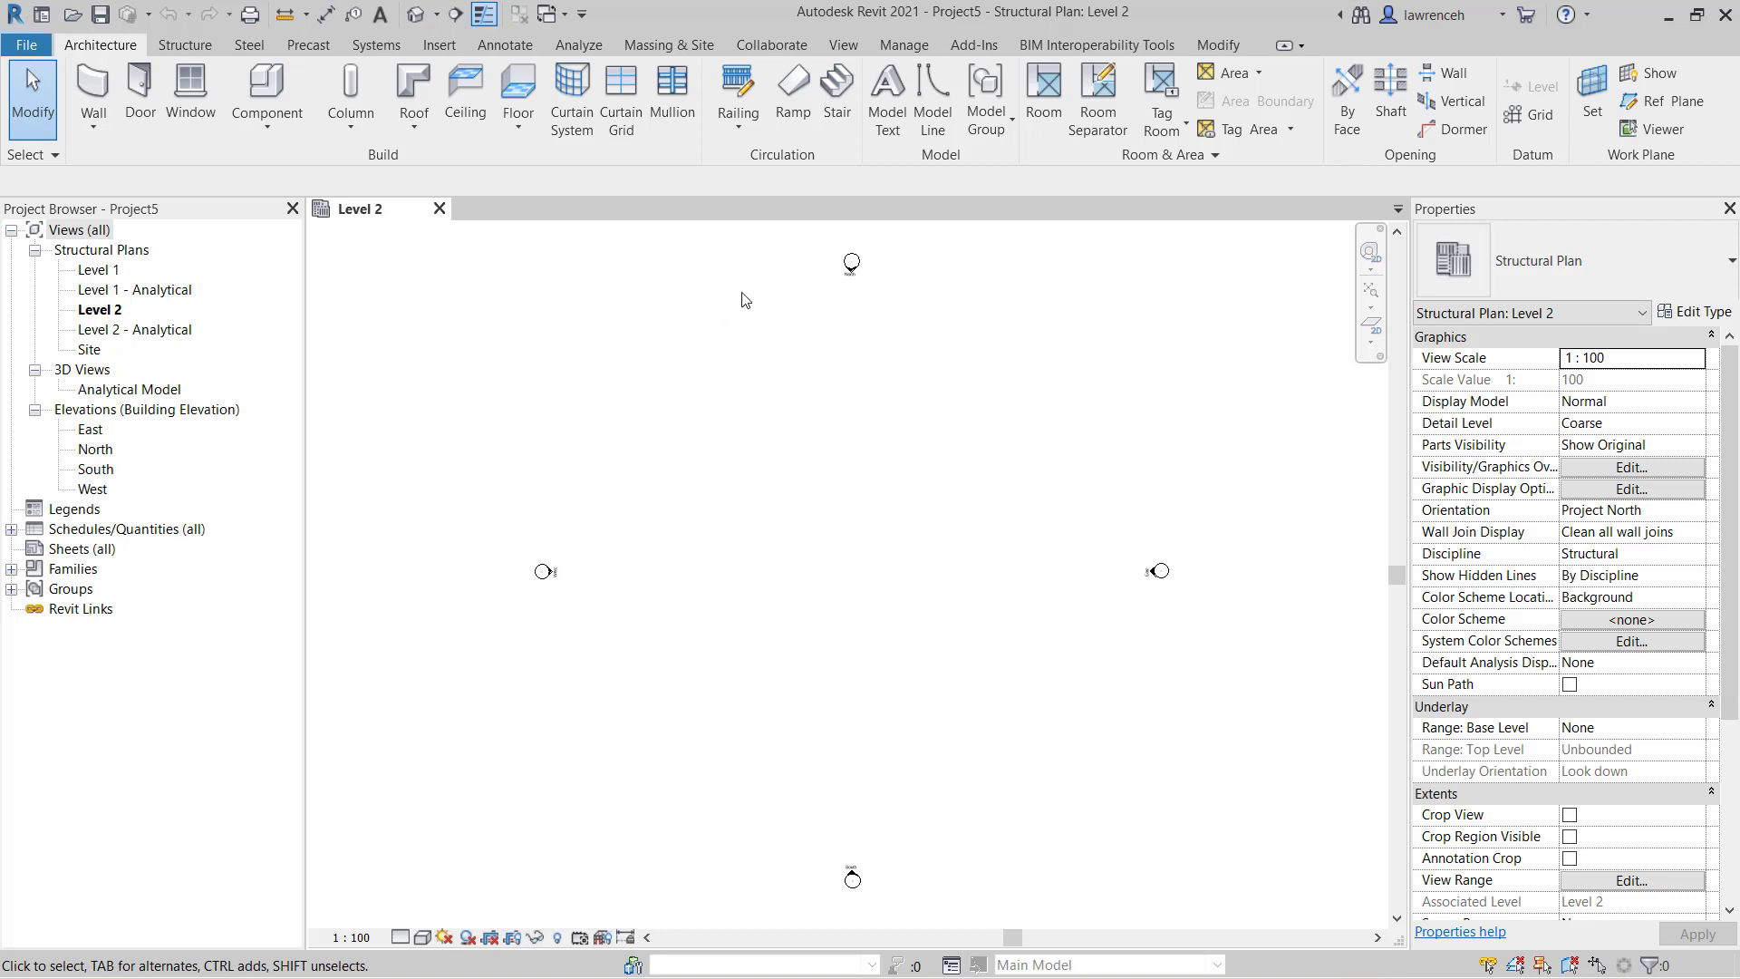
mouse_move(1002, 14)
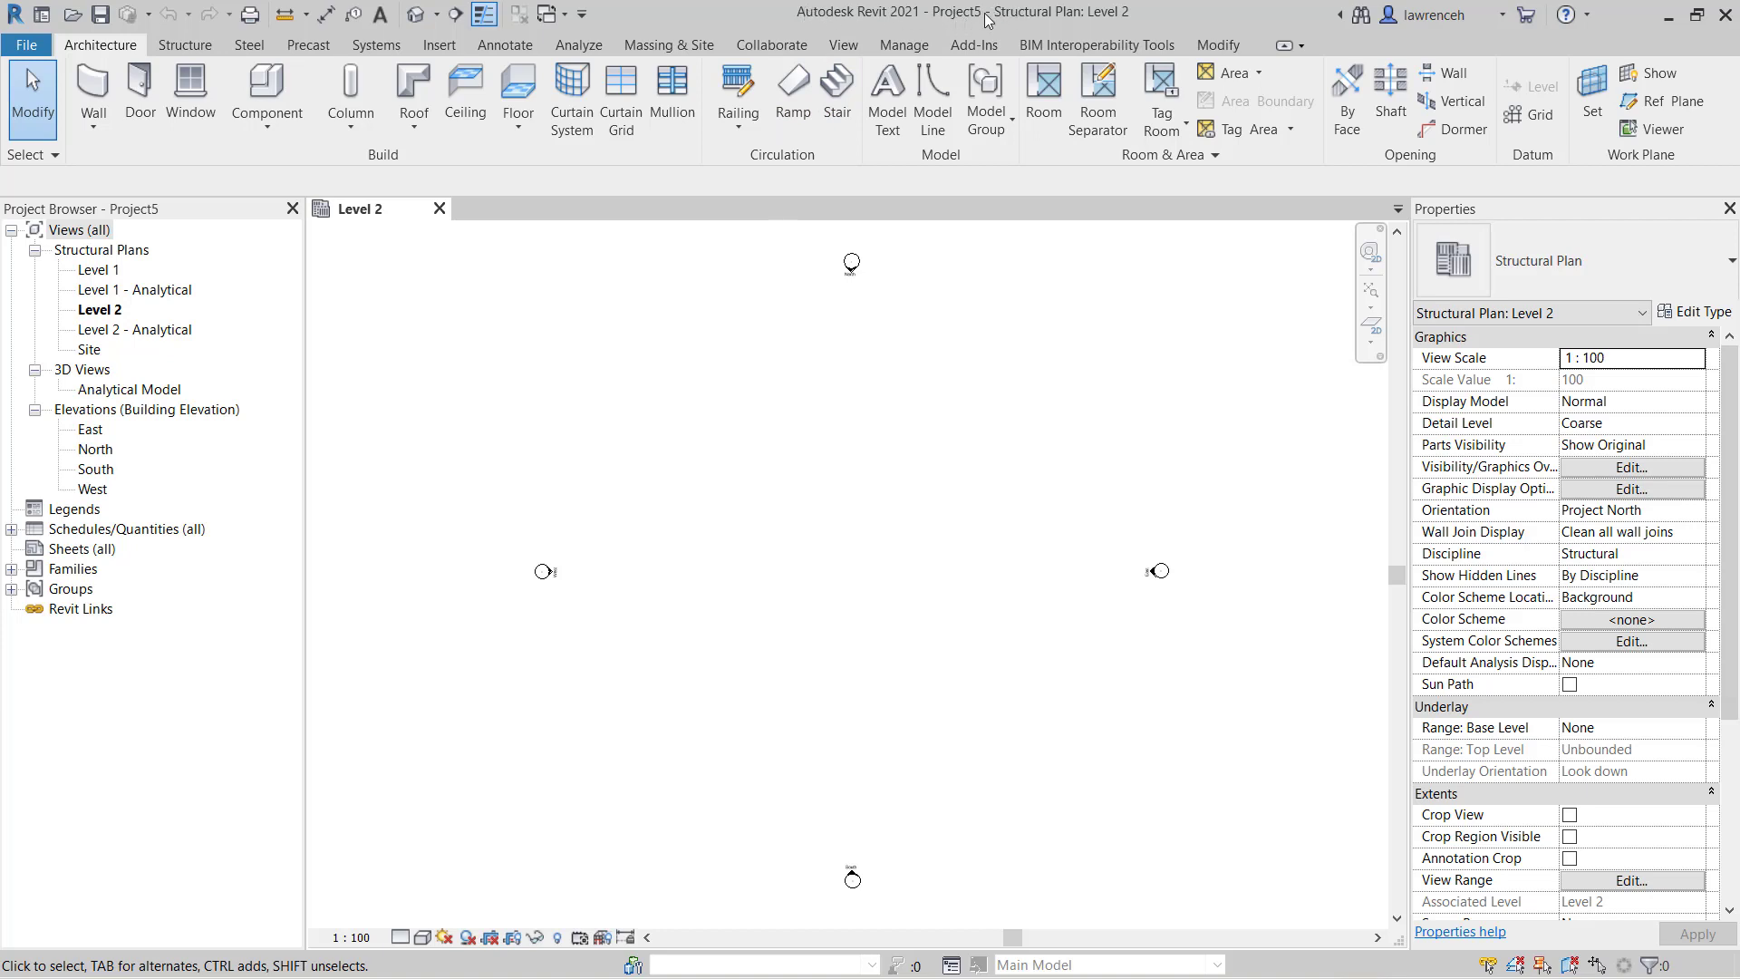
mouse_move(419, 377)
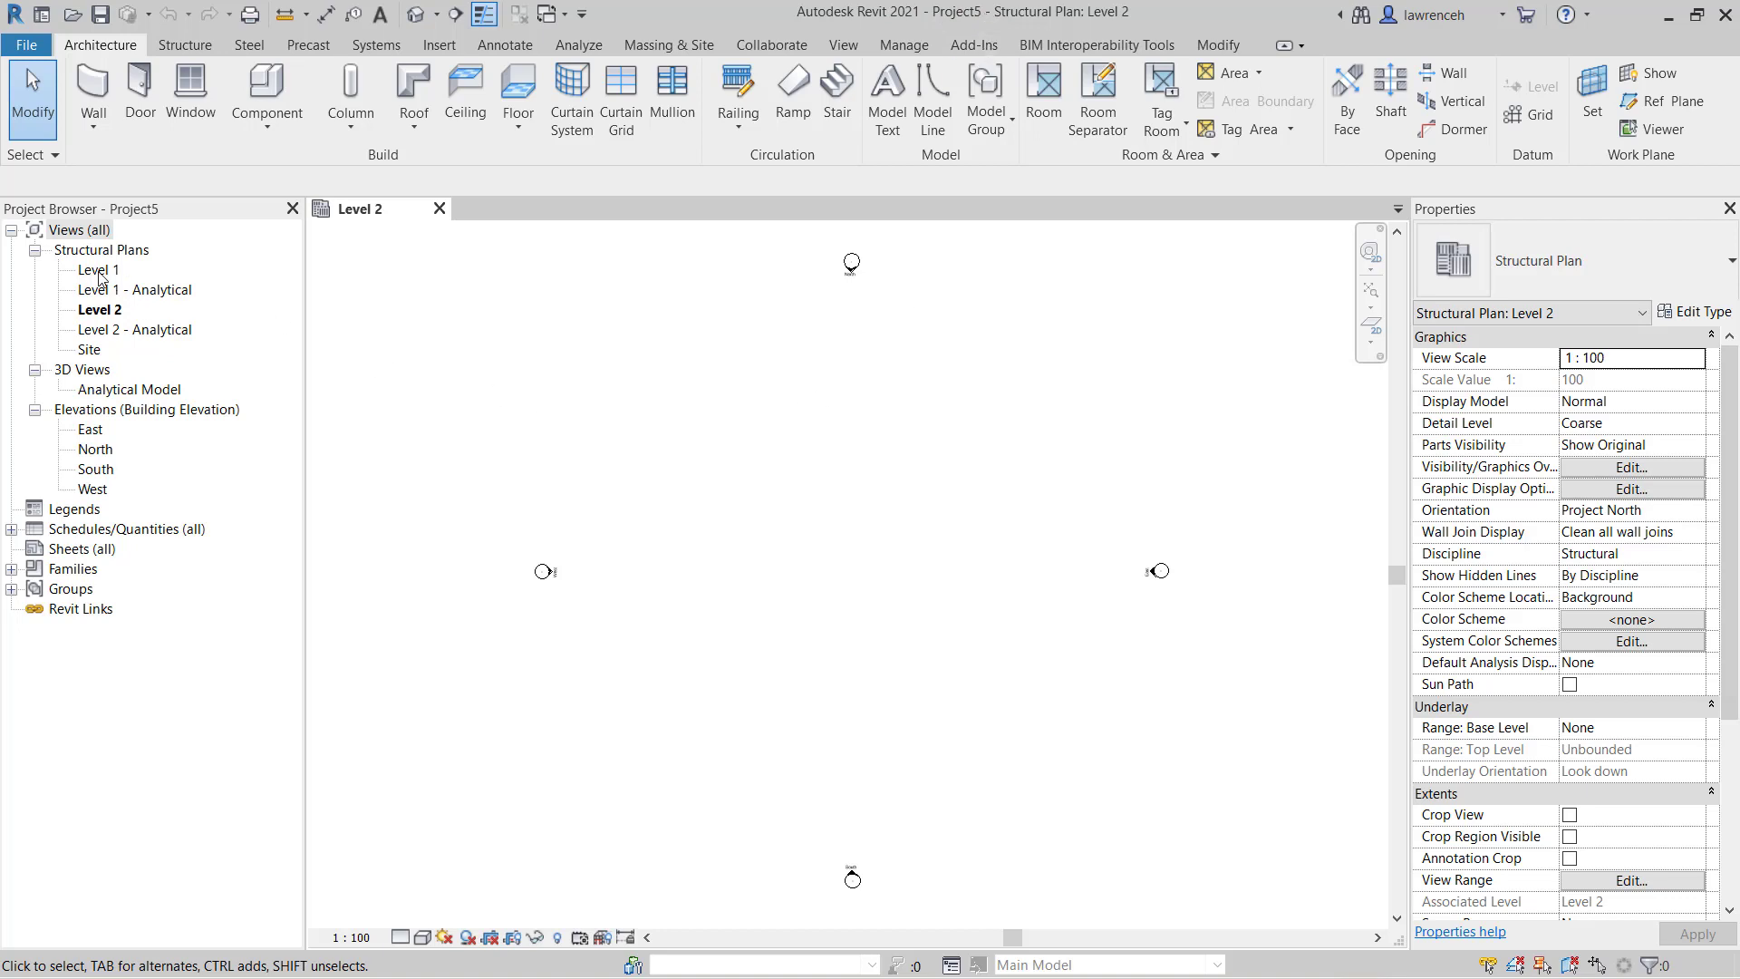
click(99, 310)
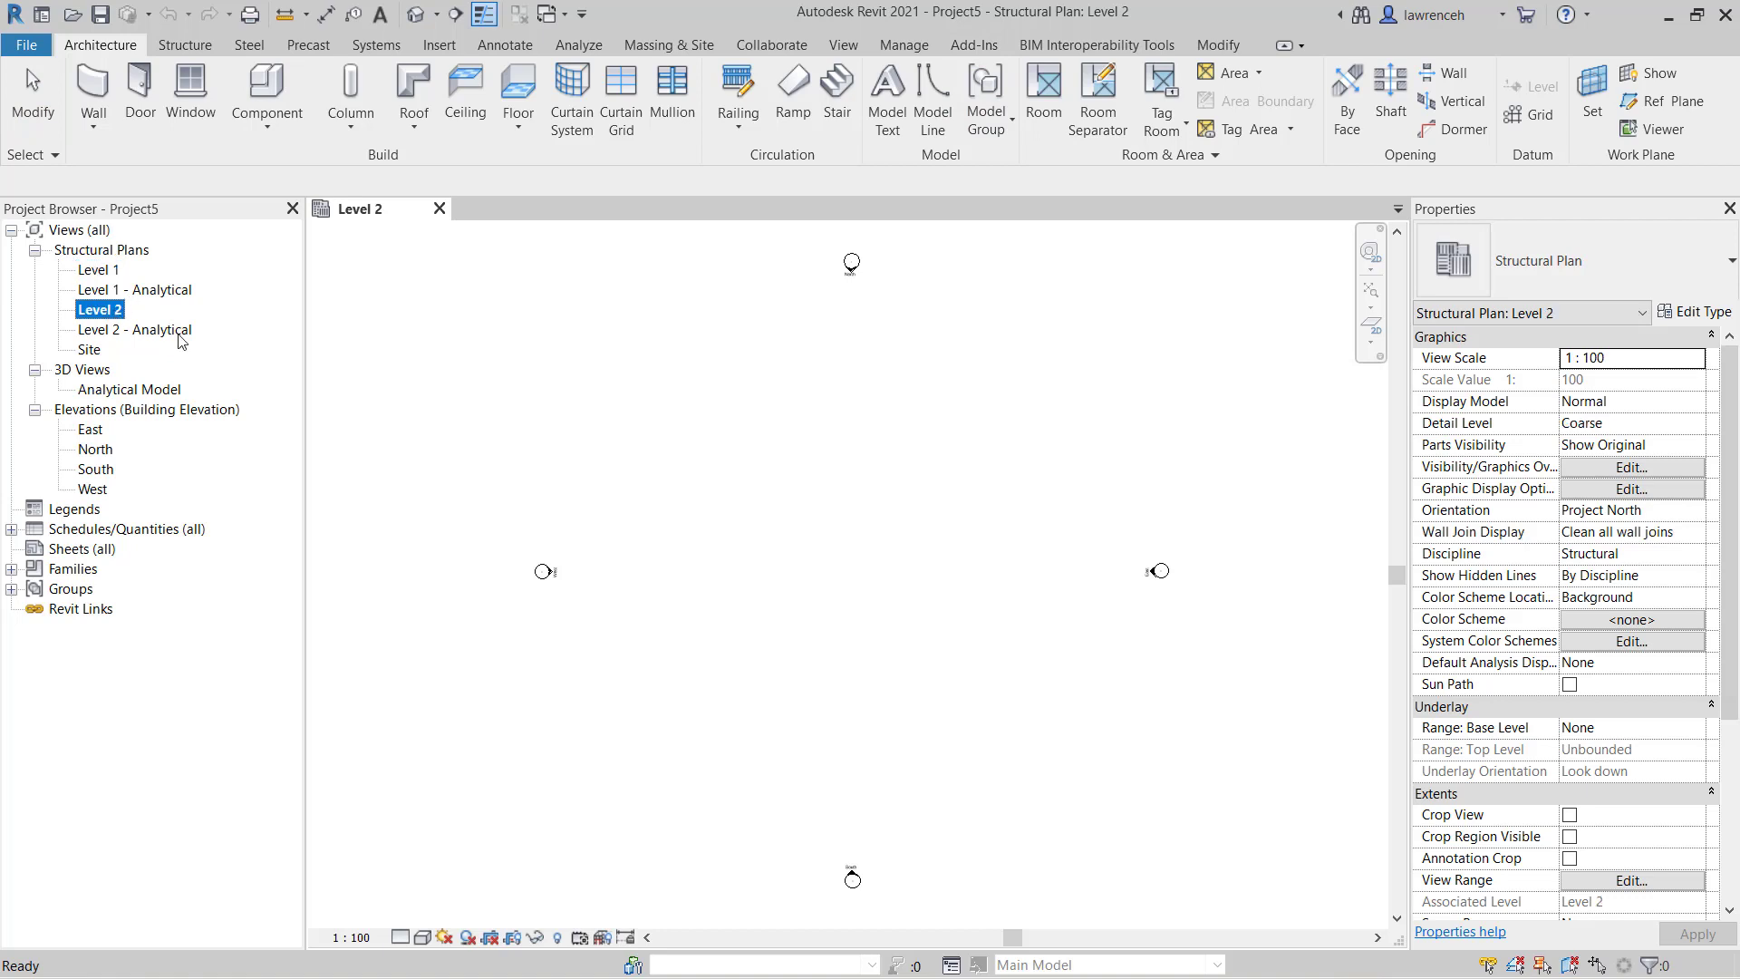
mouse_move(165, 292)
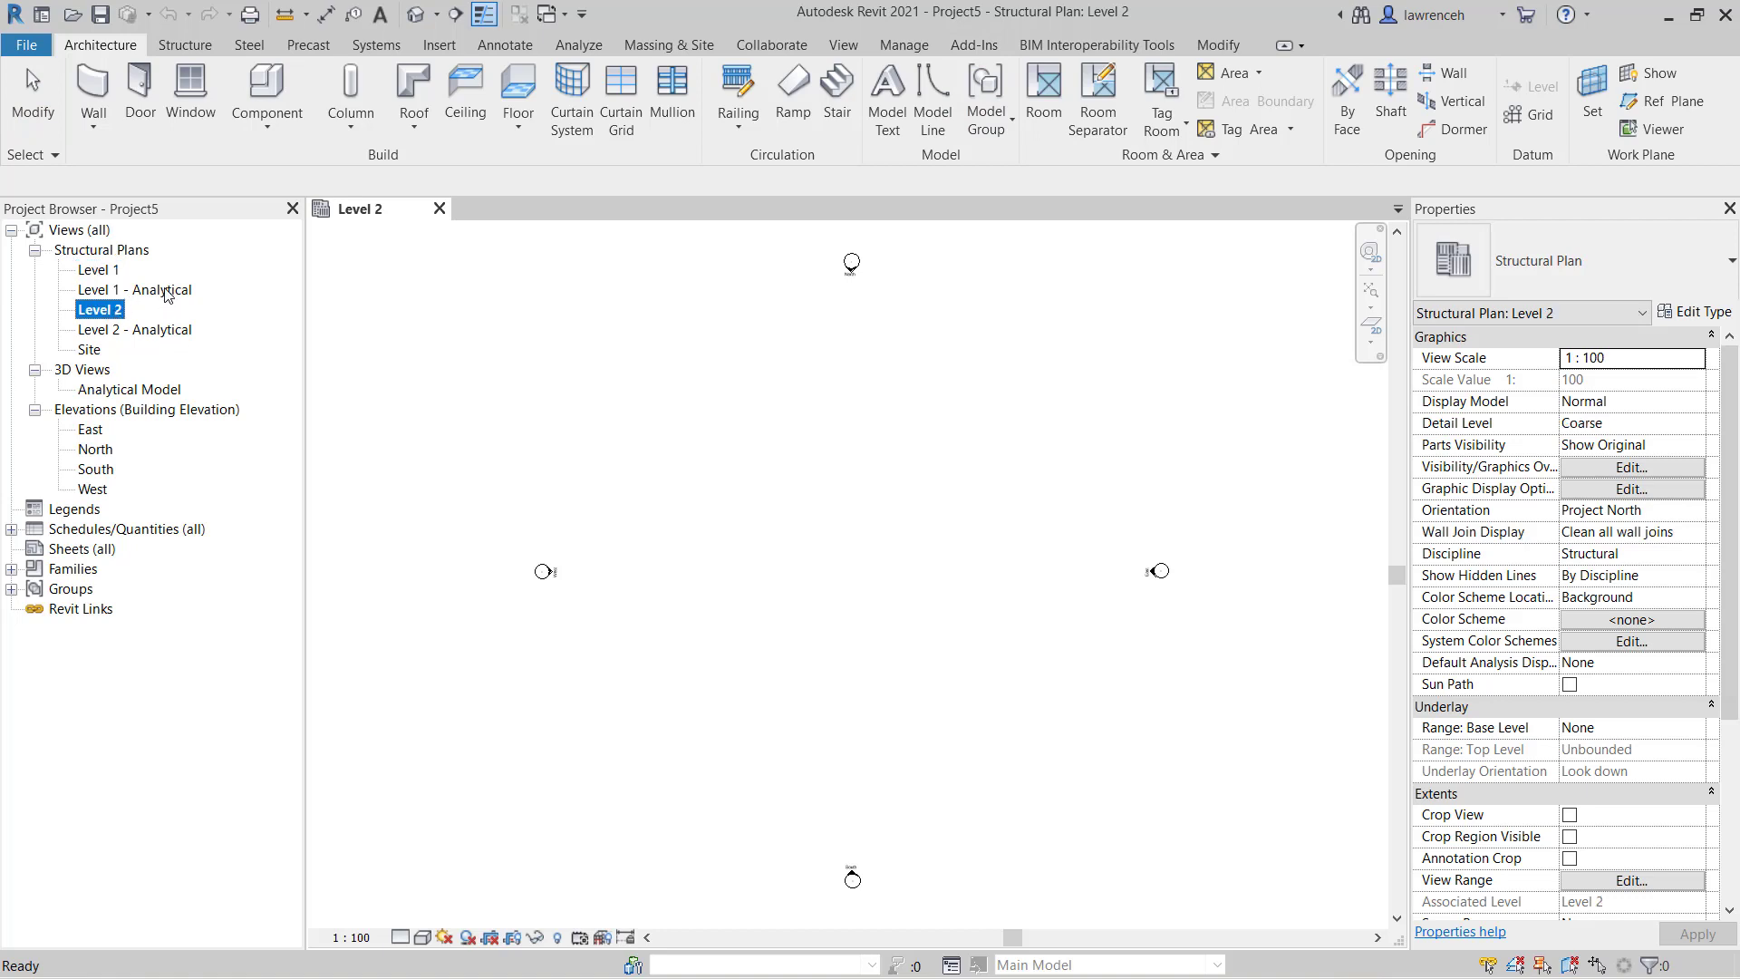
click(135, 330)
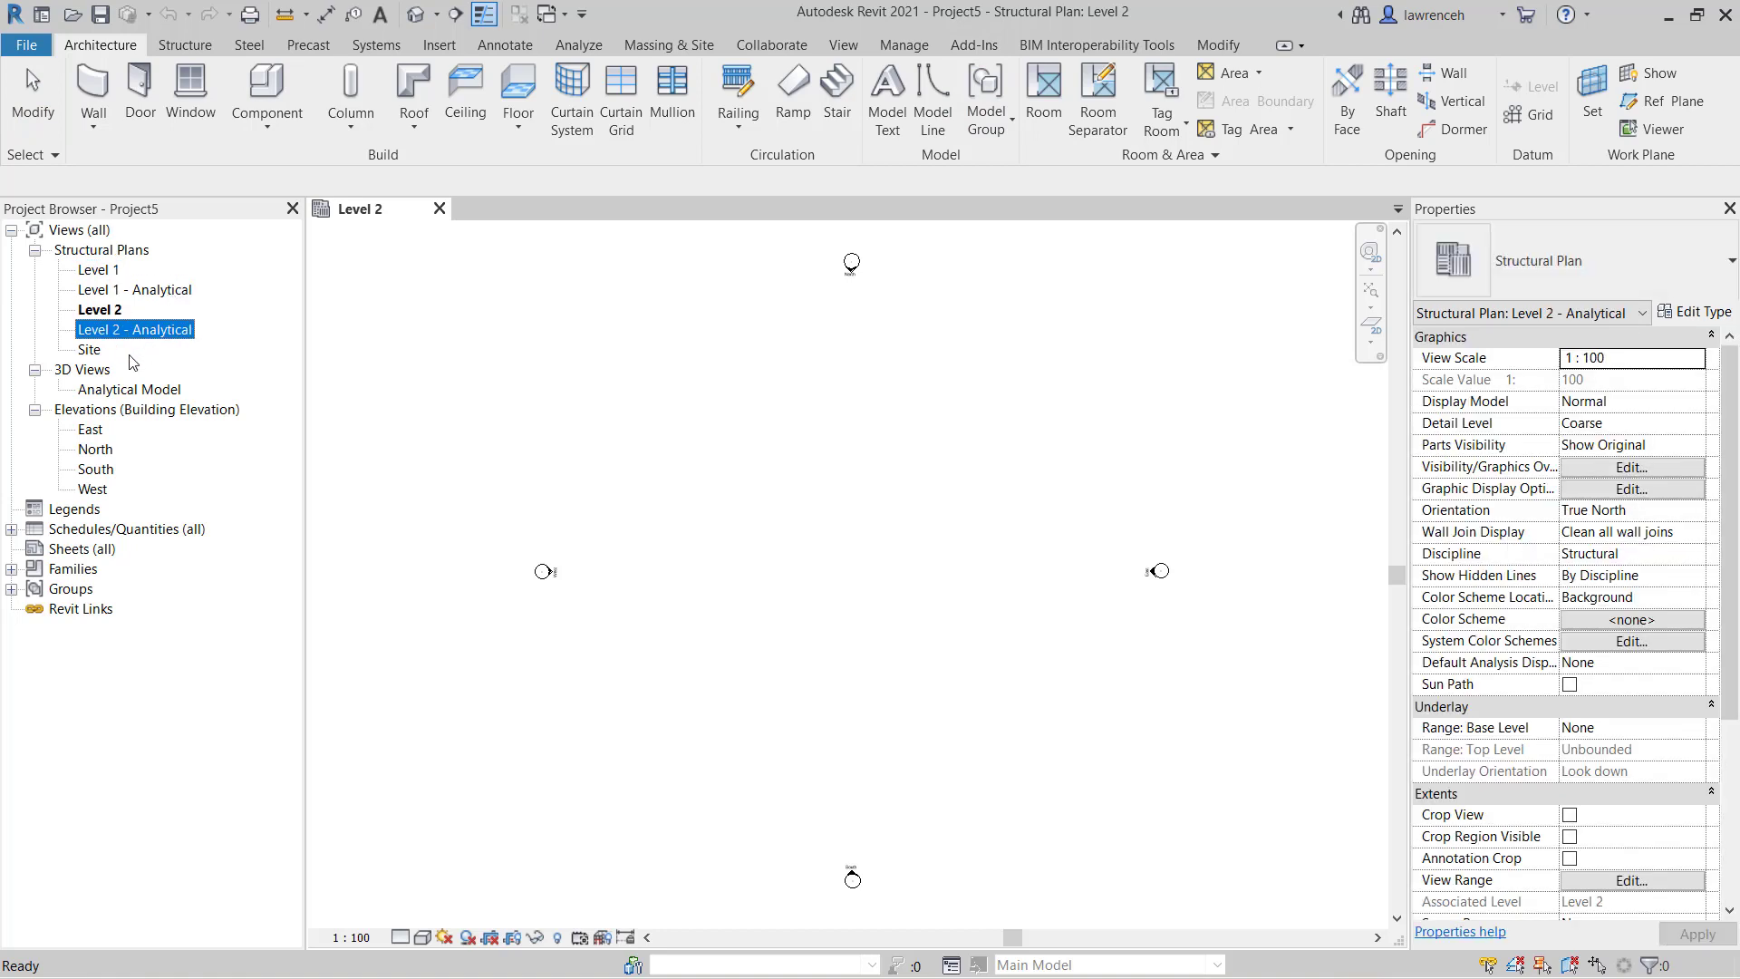
click(89, 348)
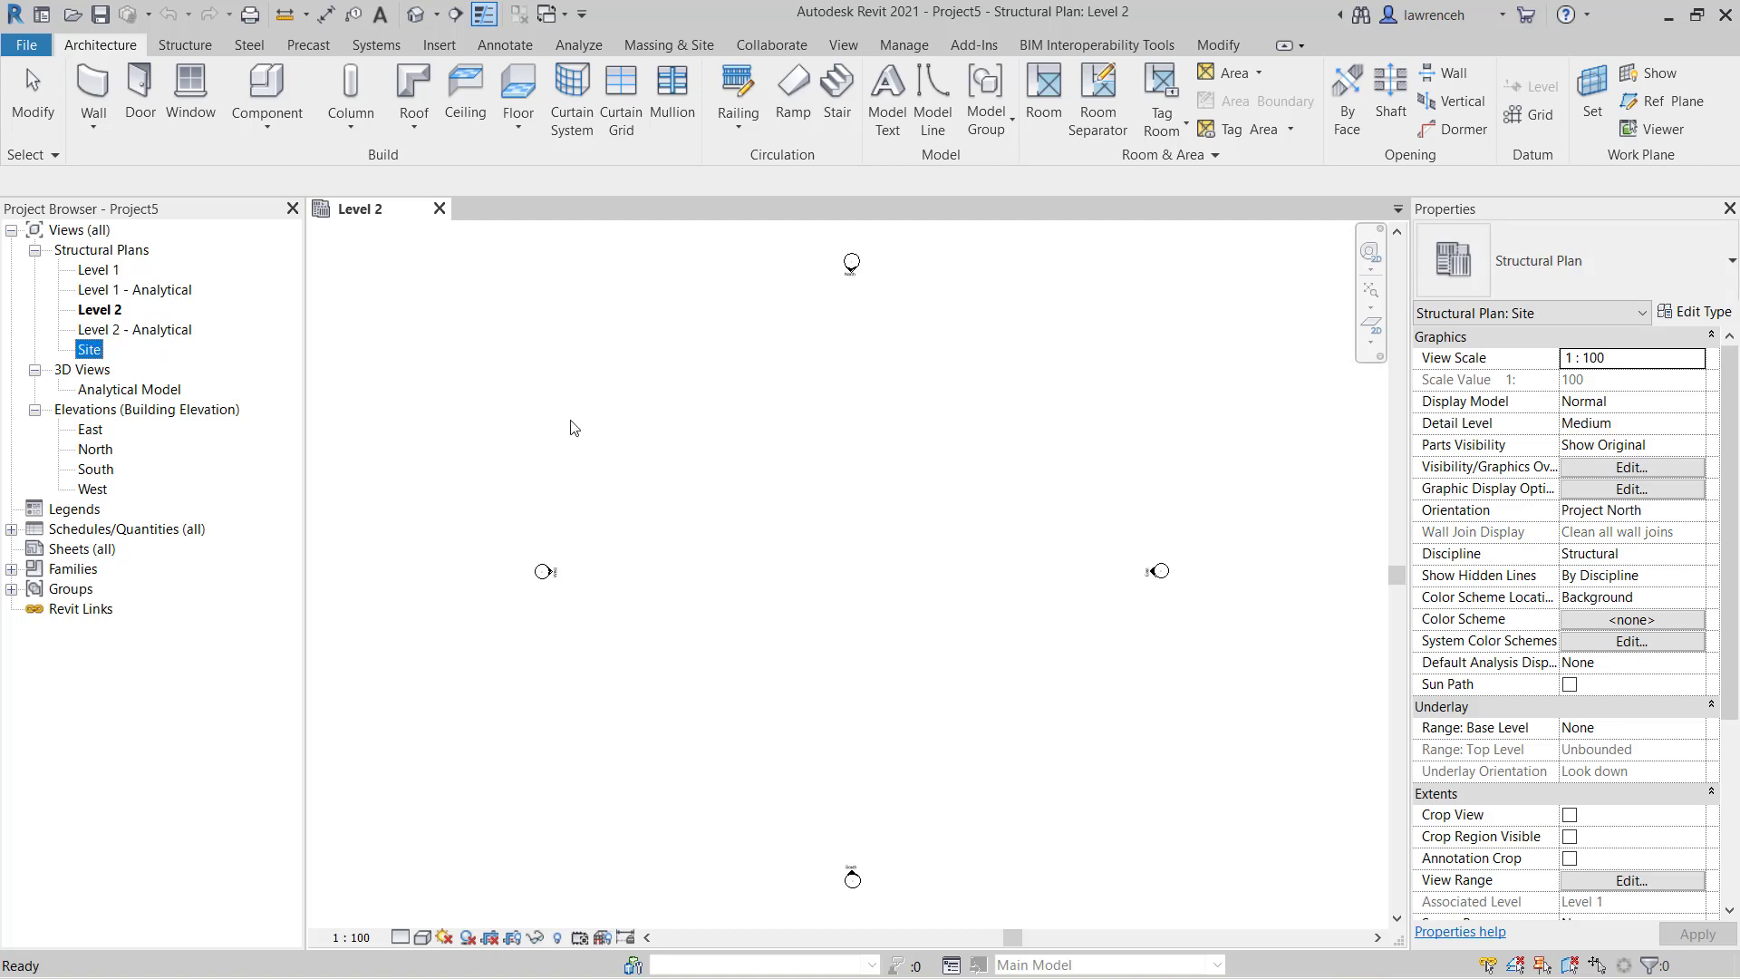
mouse_move(108, 497)
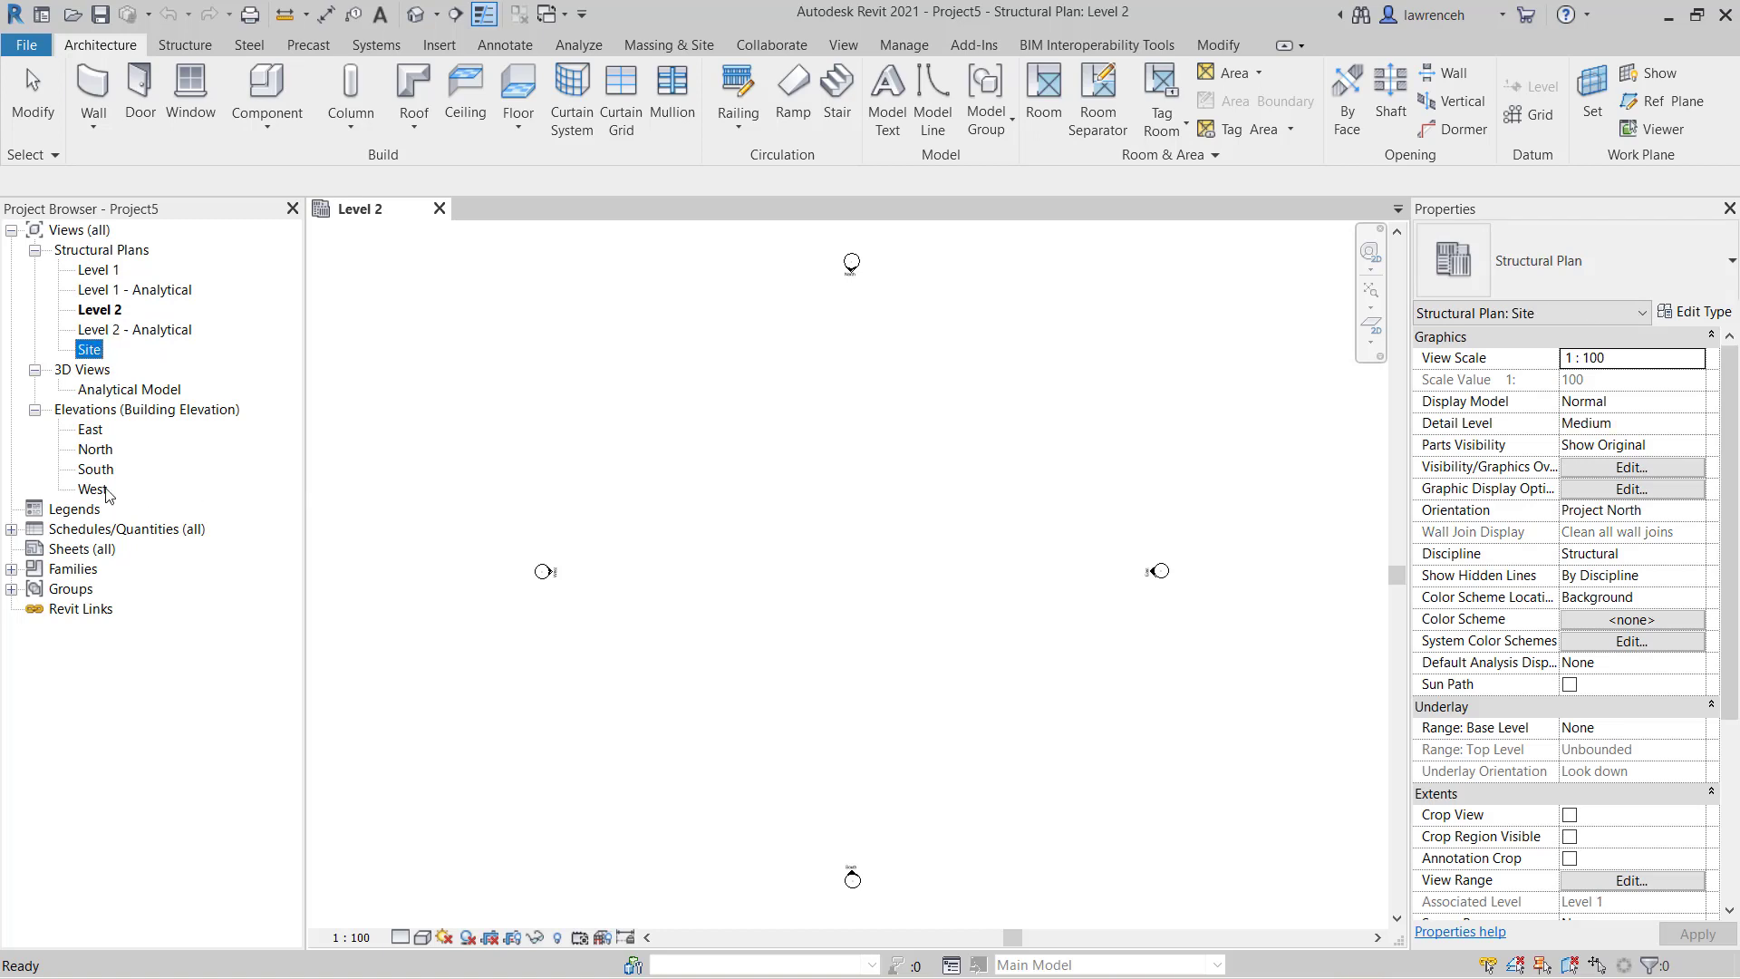
mouse_move(303, 449)
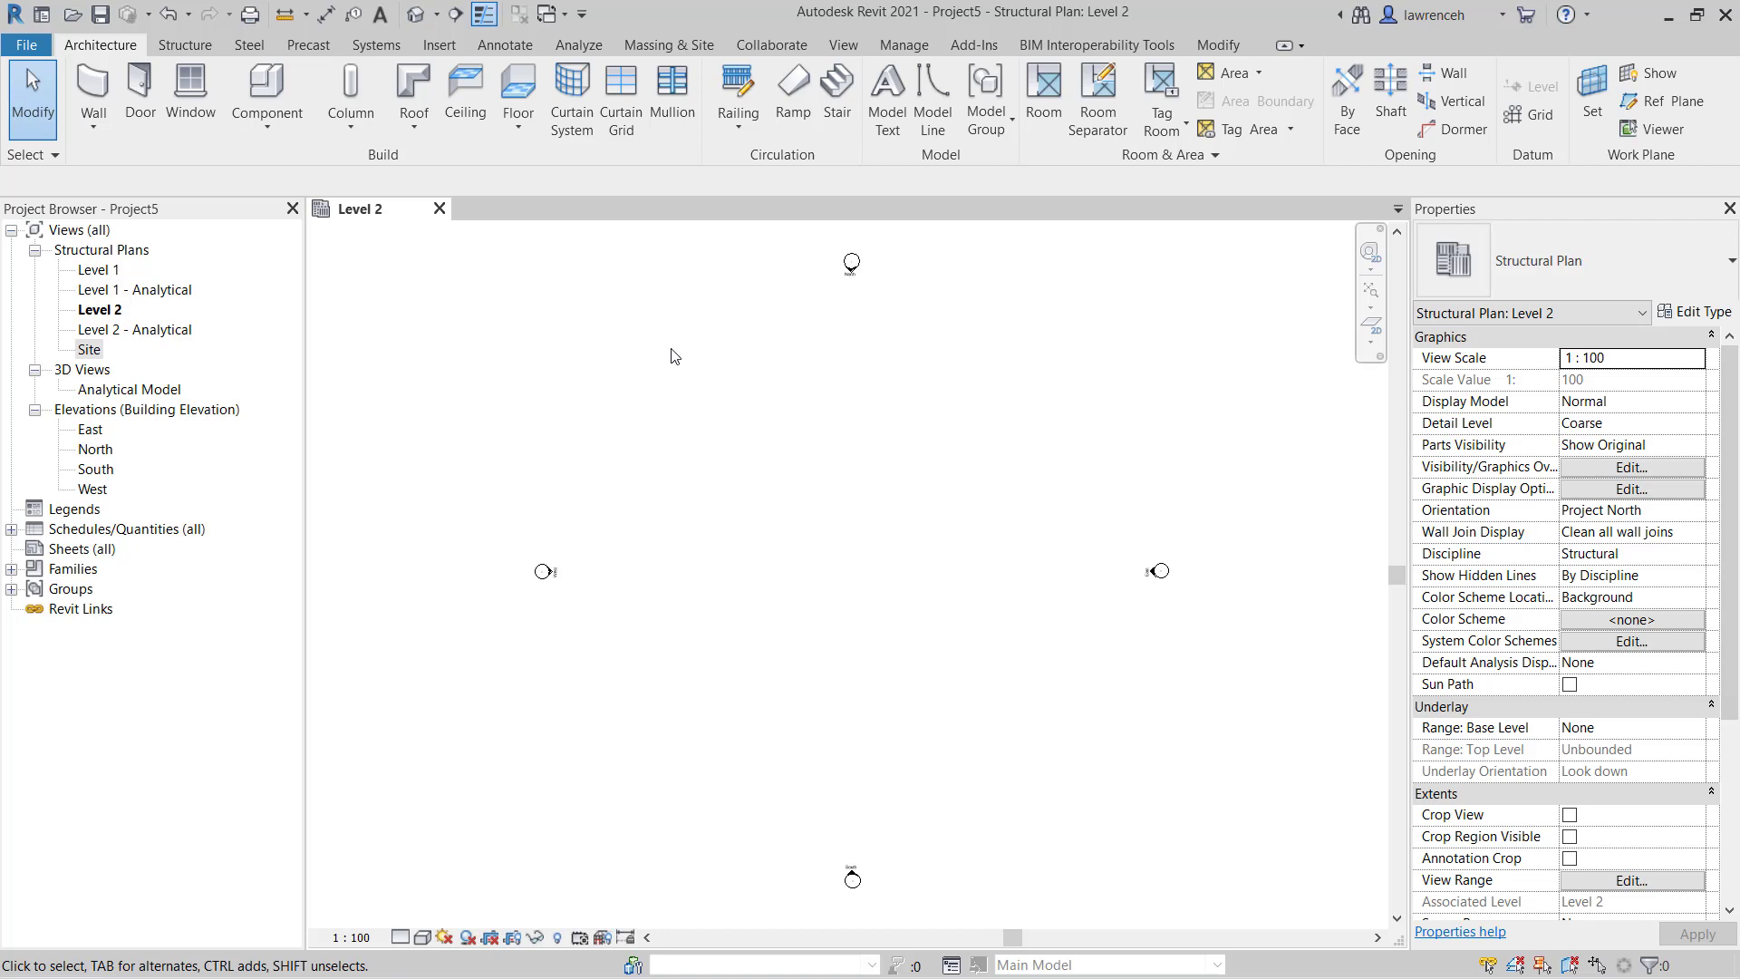
mouse_move(568, 297)
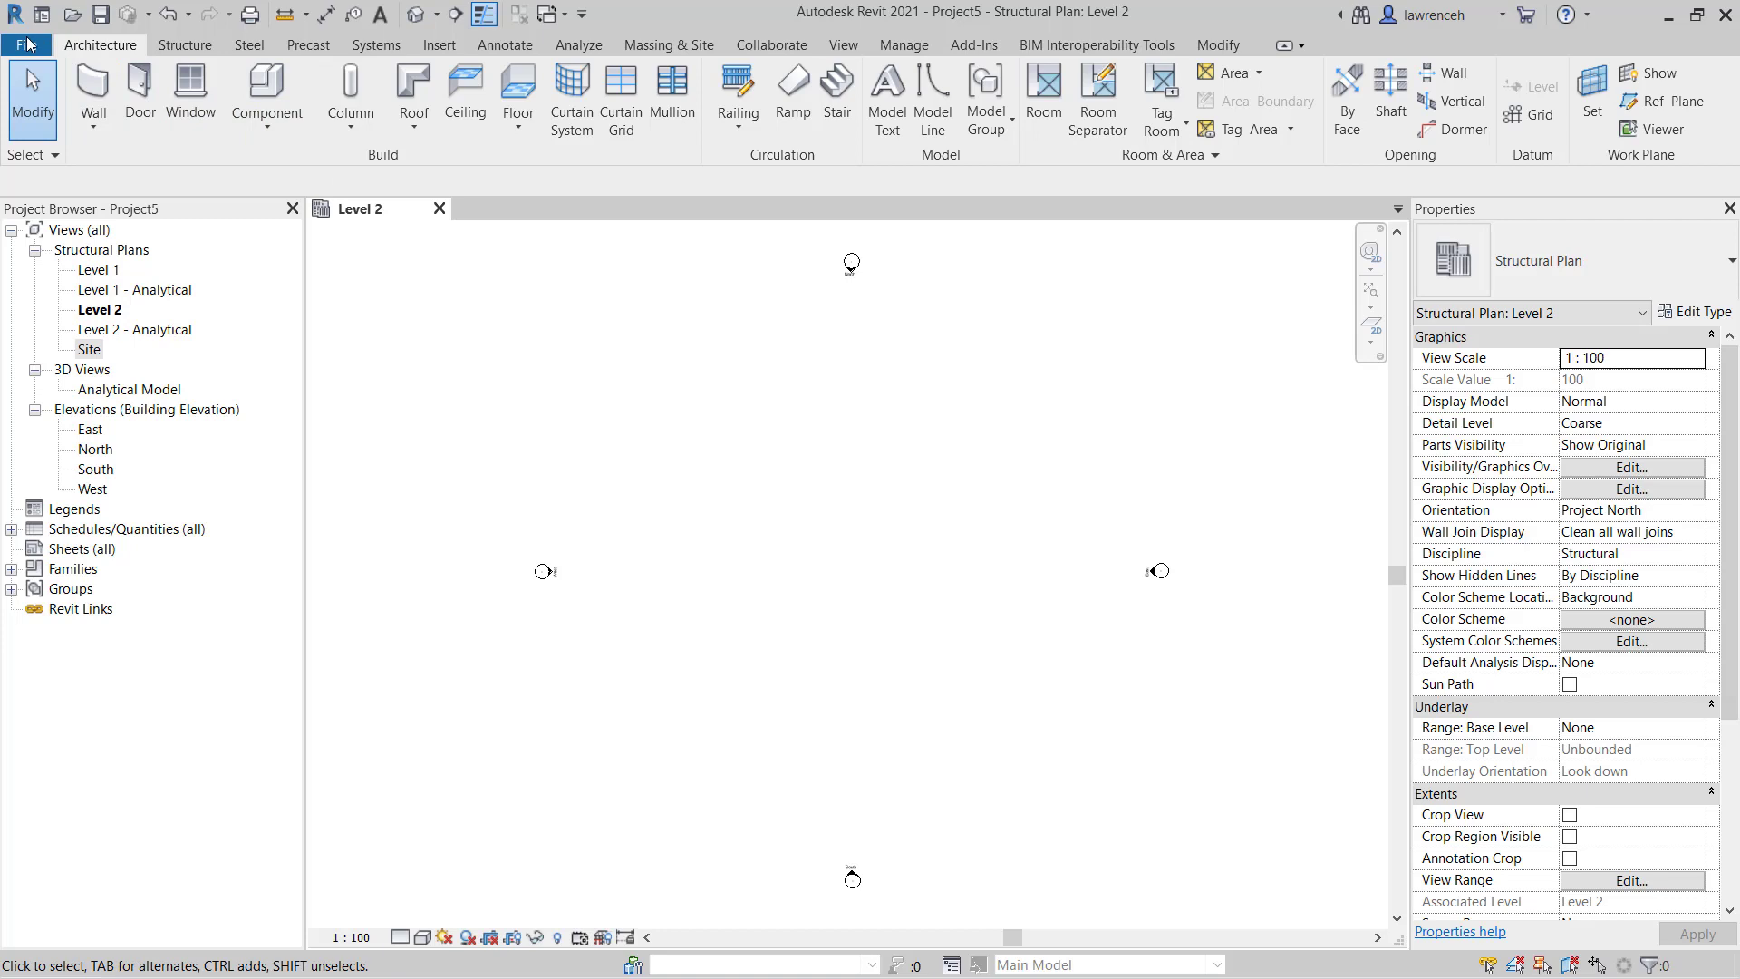
Open Options from the File menu and show the File Locations page.
click(25, 44)
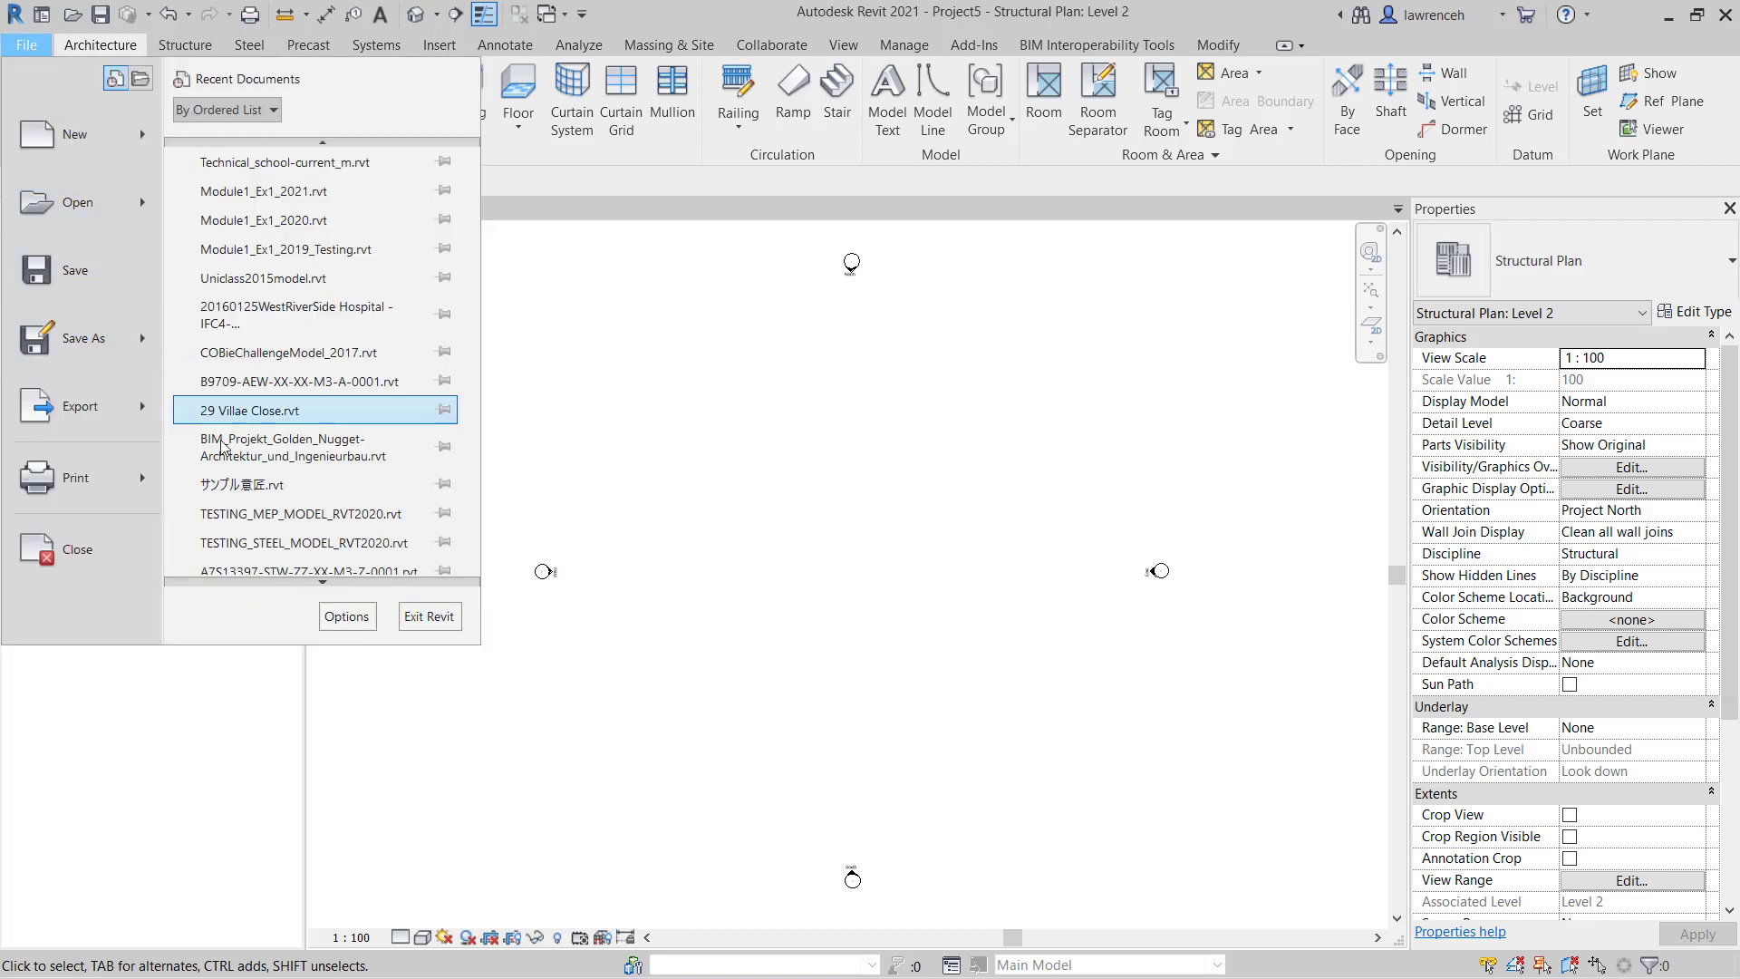
scroll(down, 3)
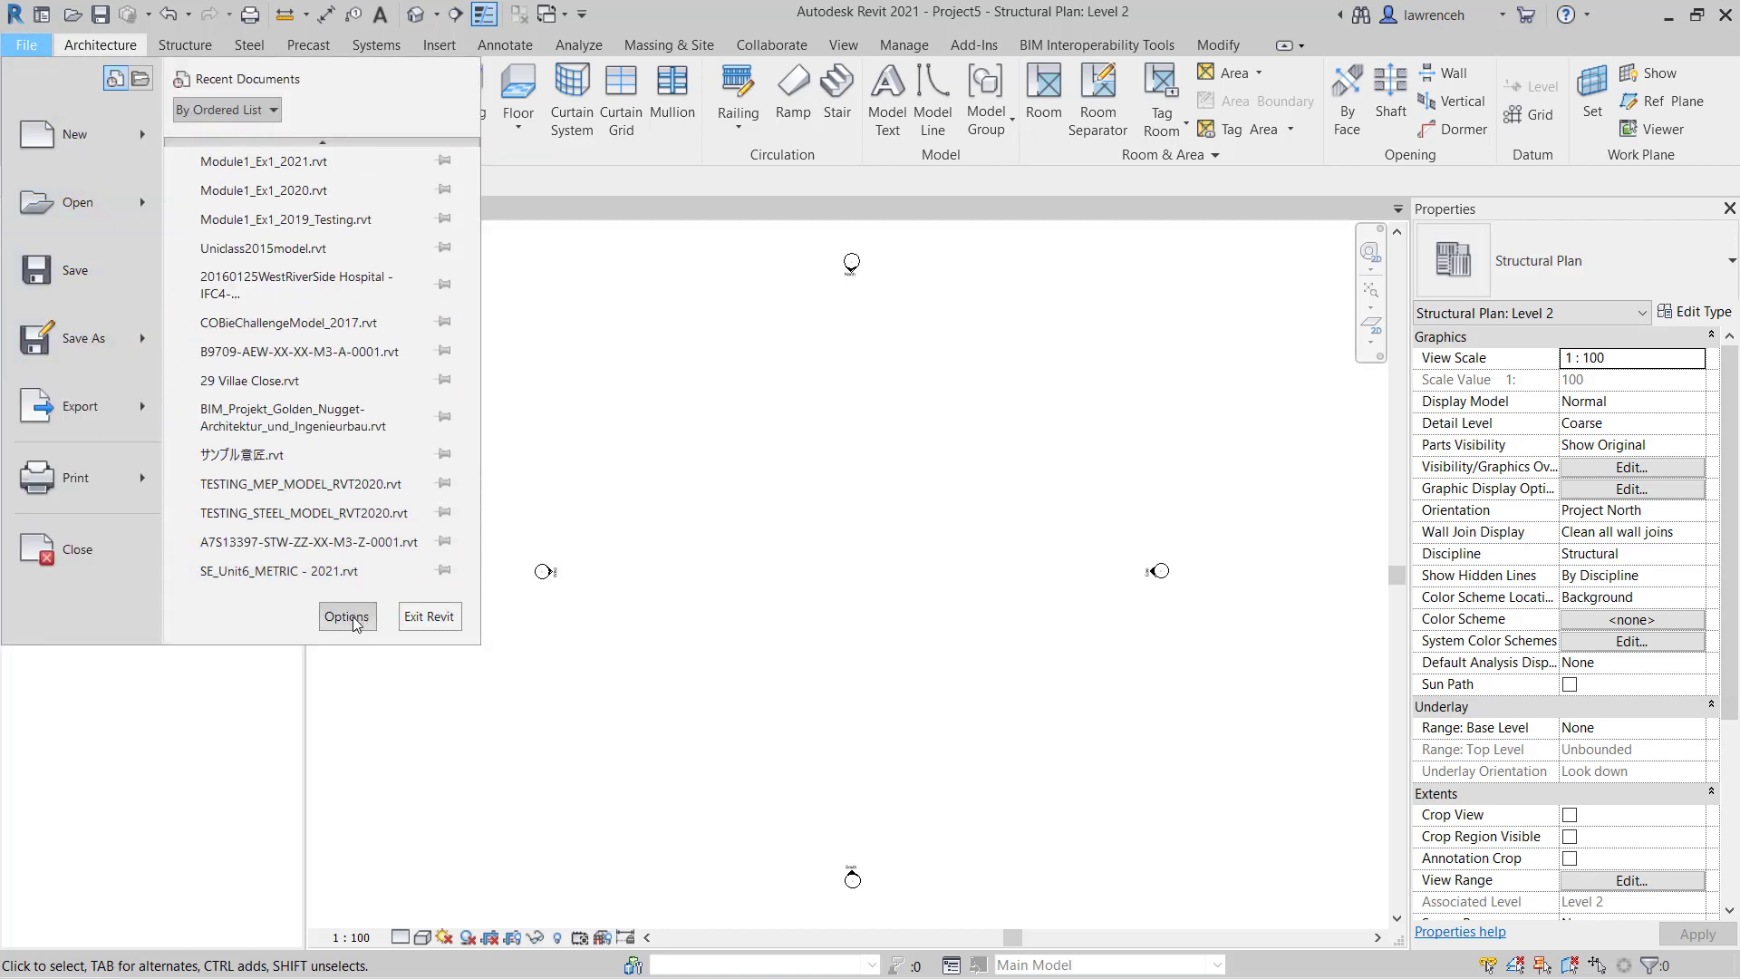
click(346, 617)
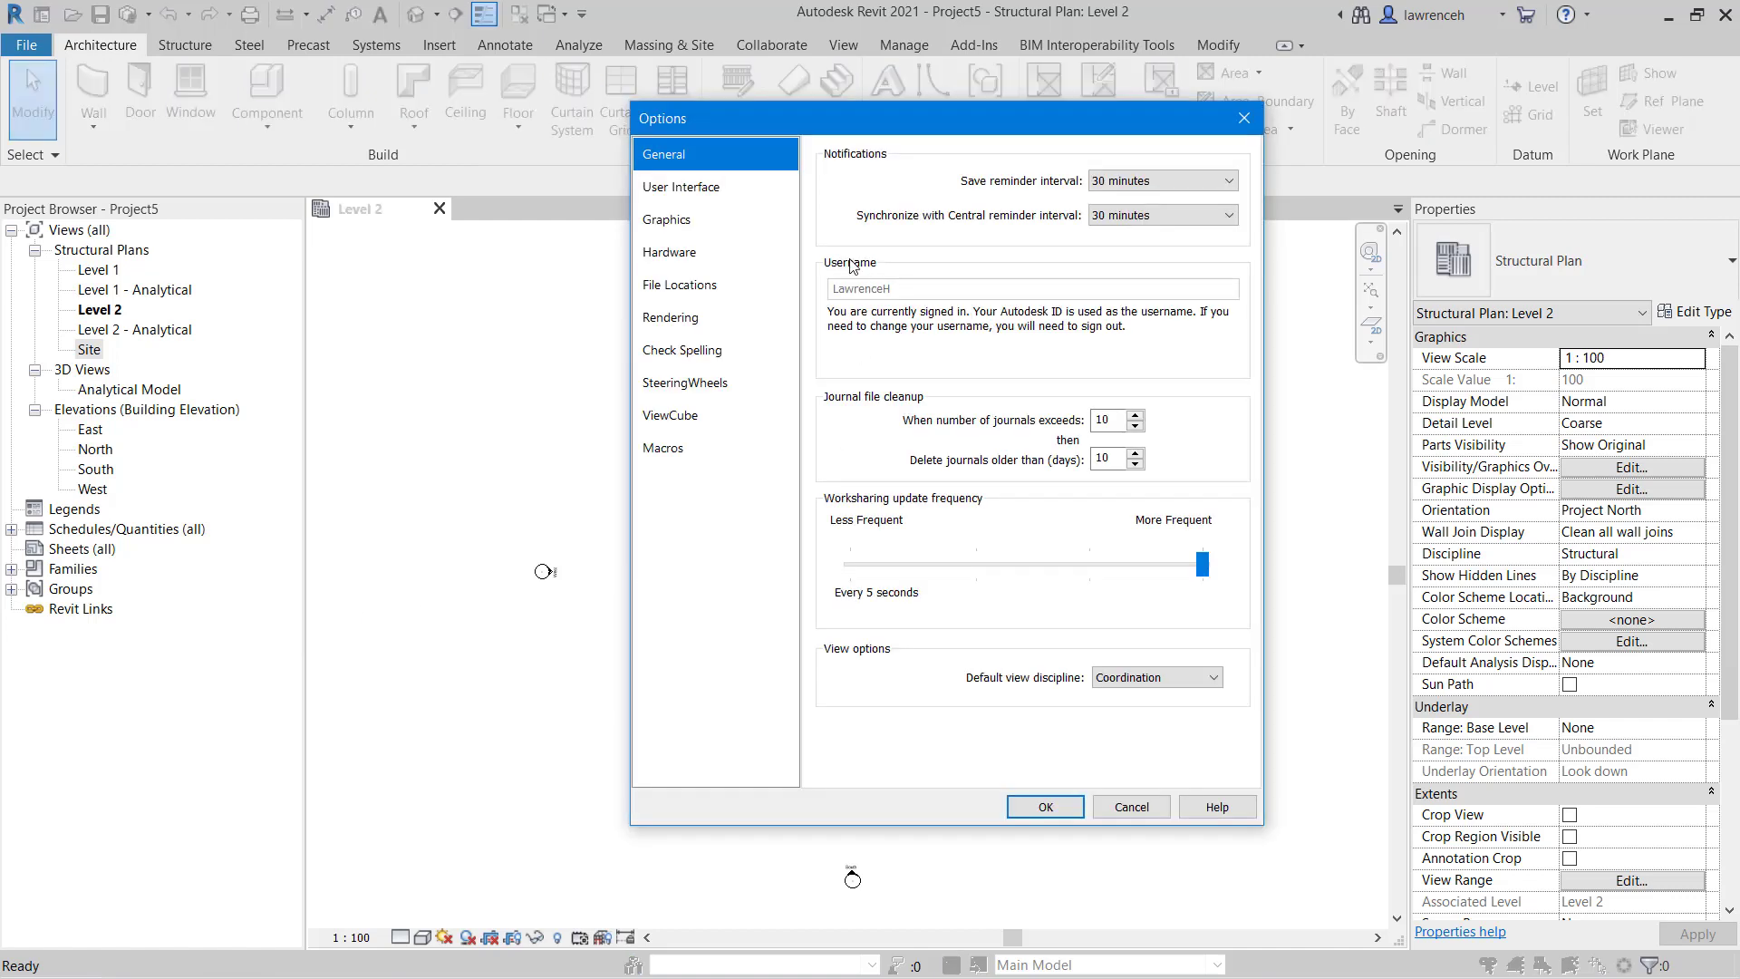
mouse_move(930, 122)
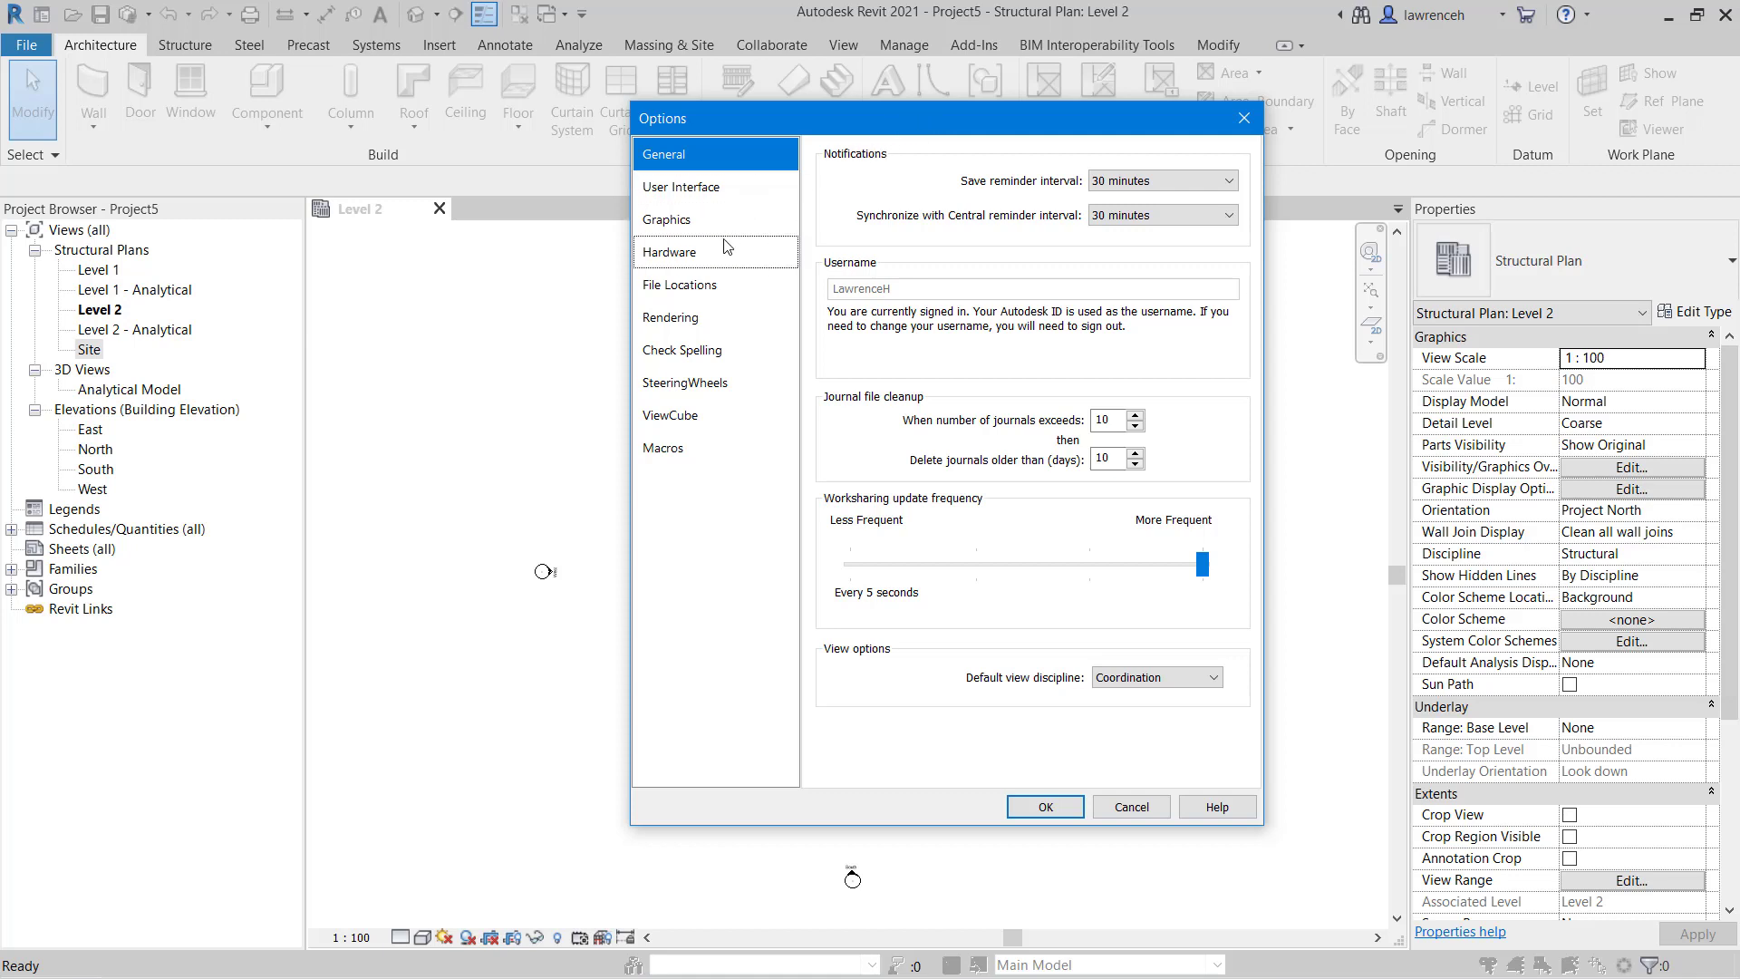
click(679, 286)
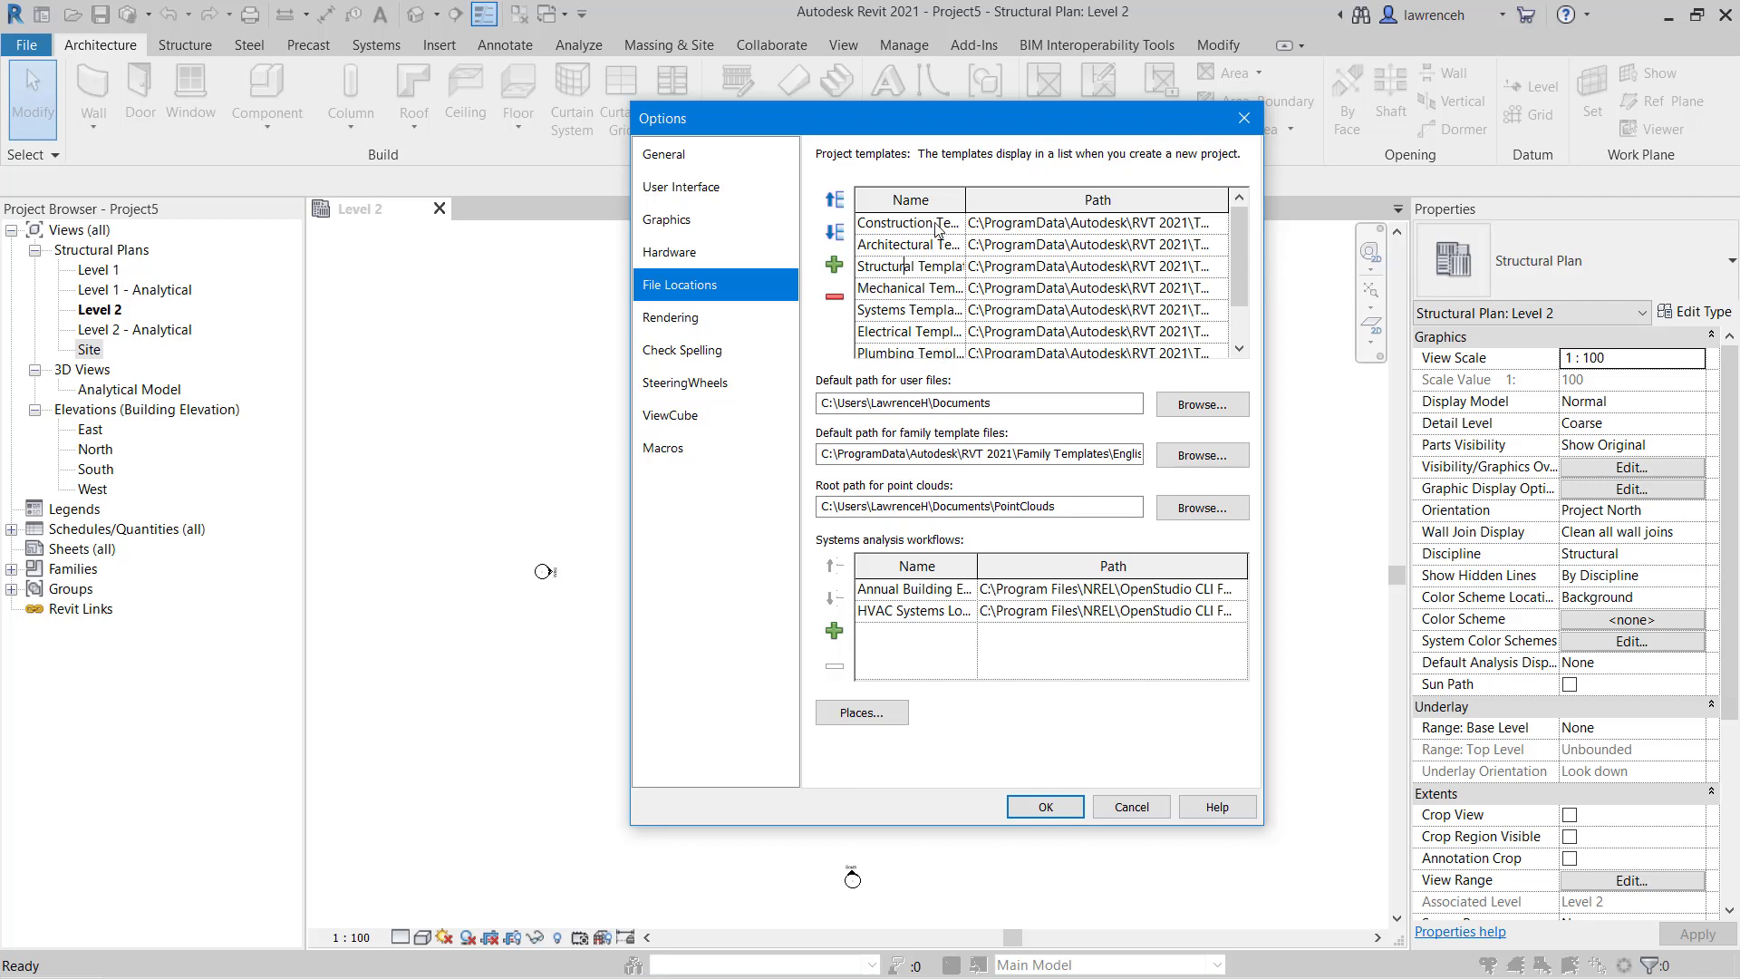
mouse_move(938, 222)
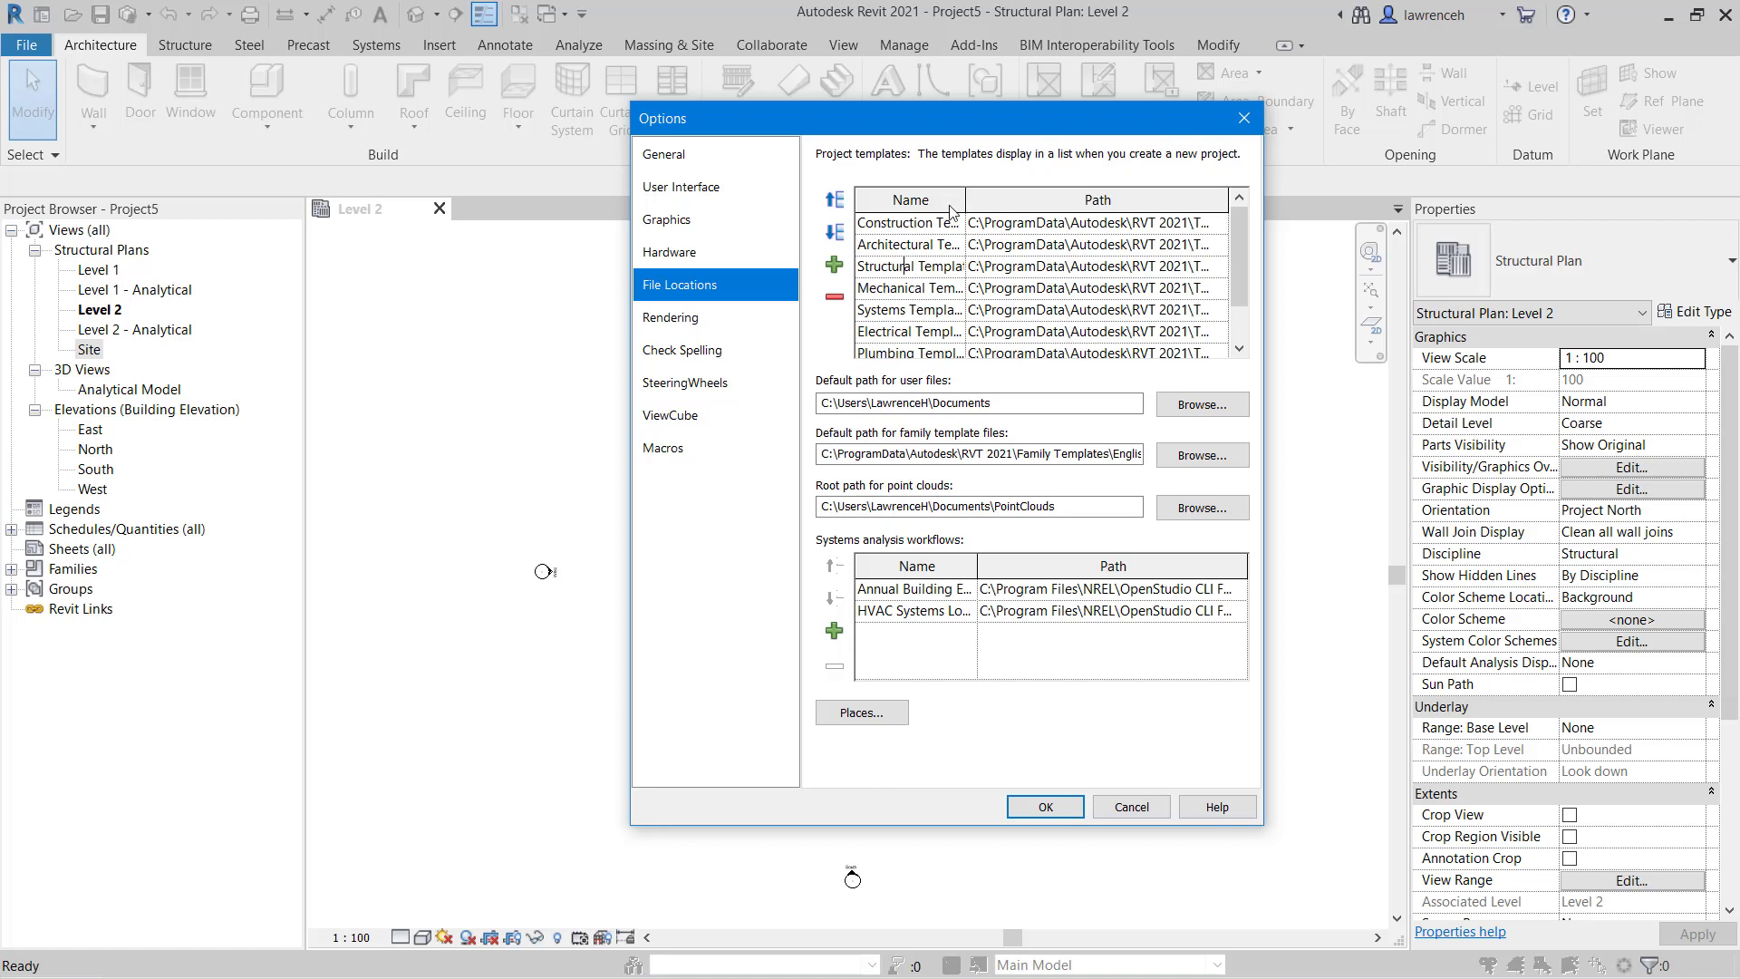
Check the Graphics options, keep the white background, and close Options with OK.
click(667, 218)
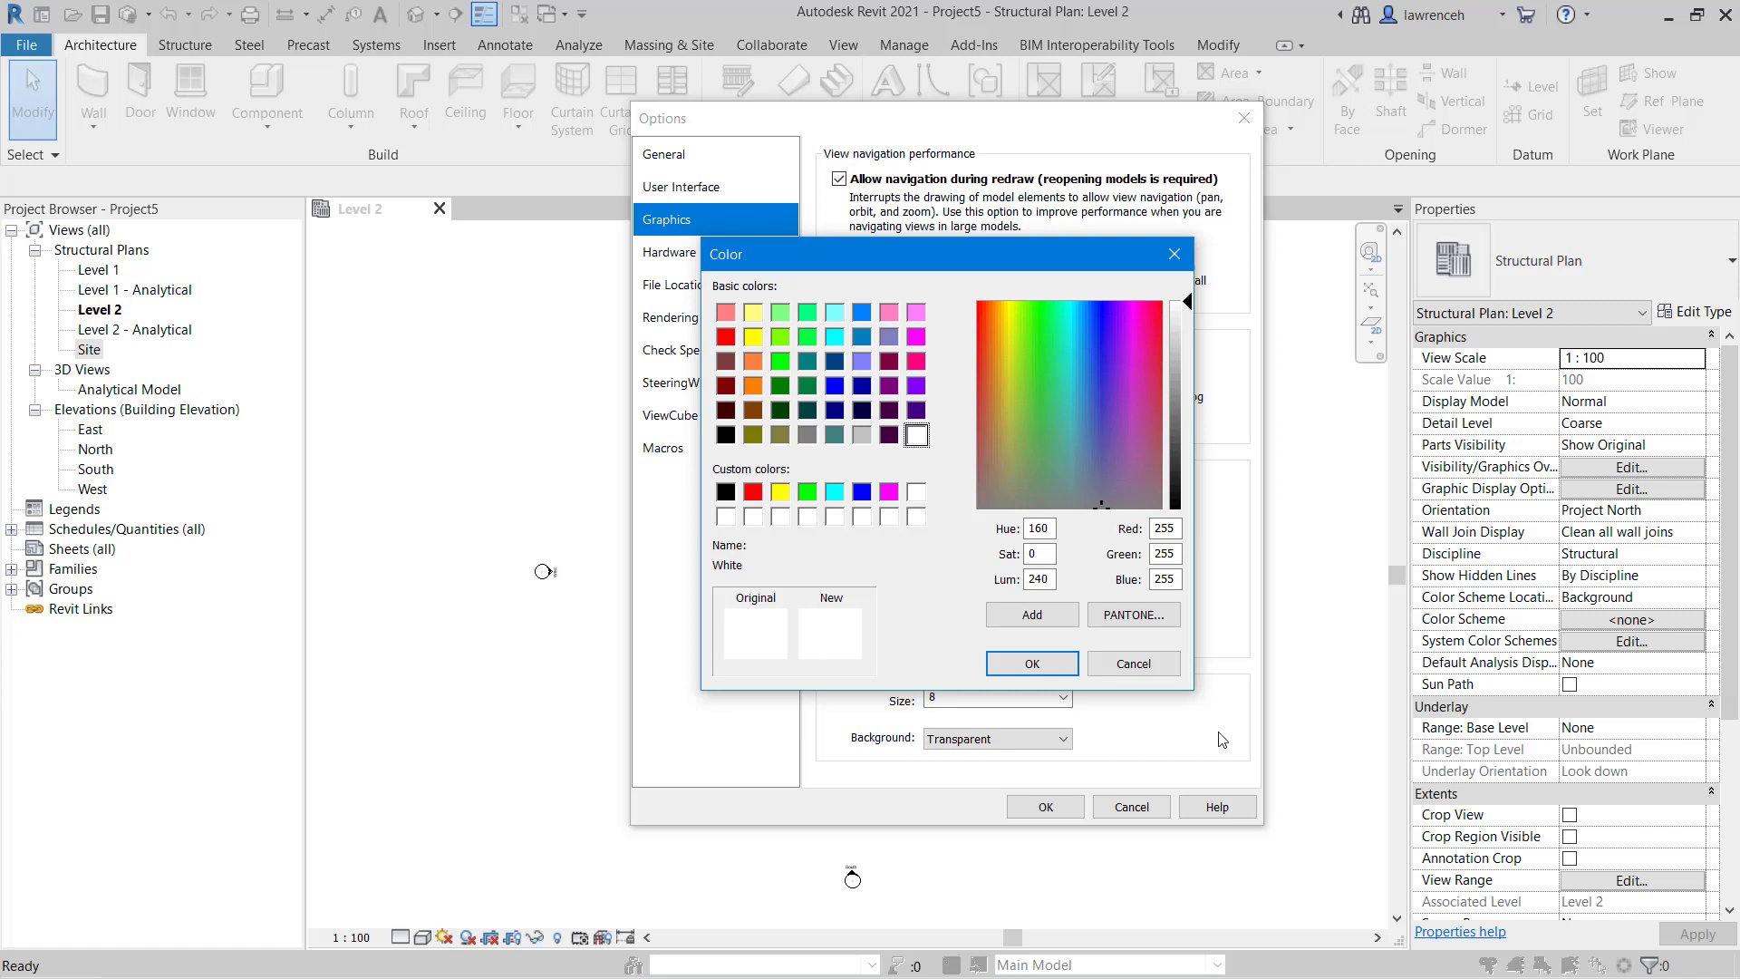
click(1029, 663)
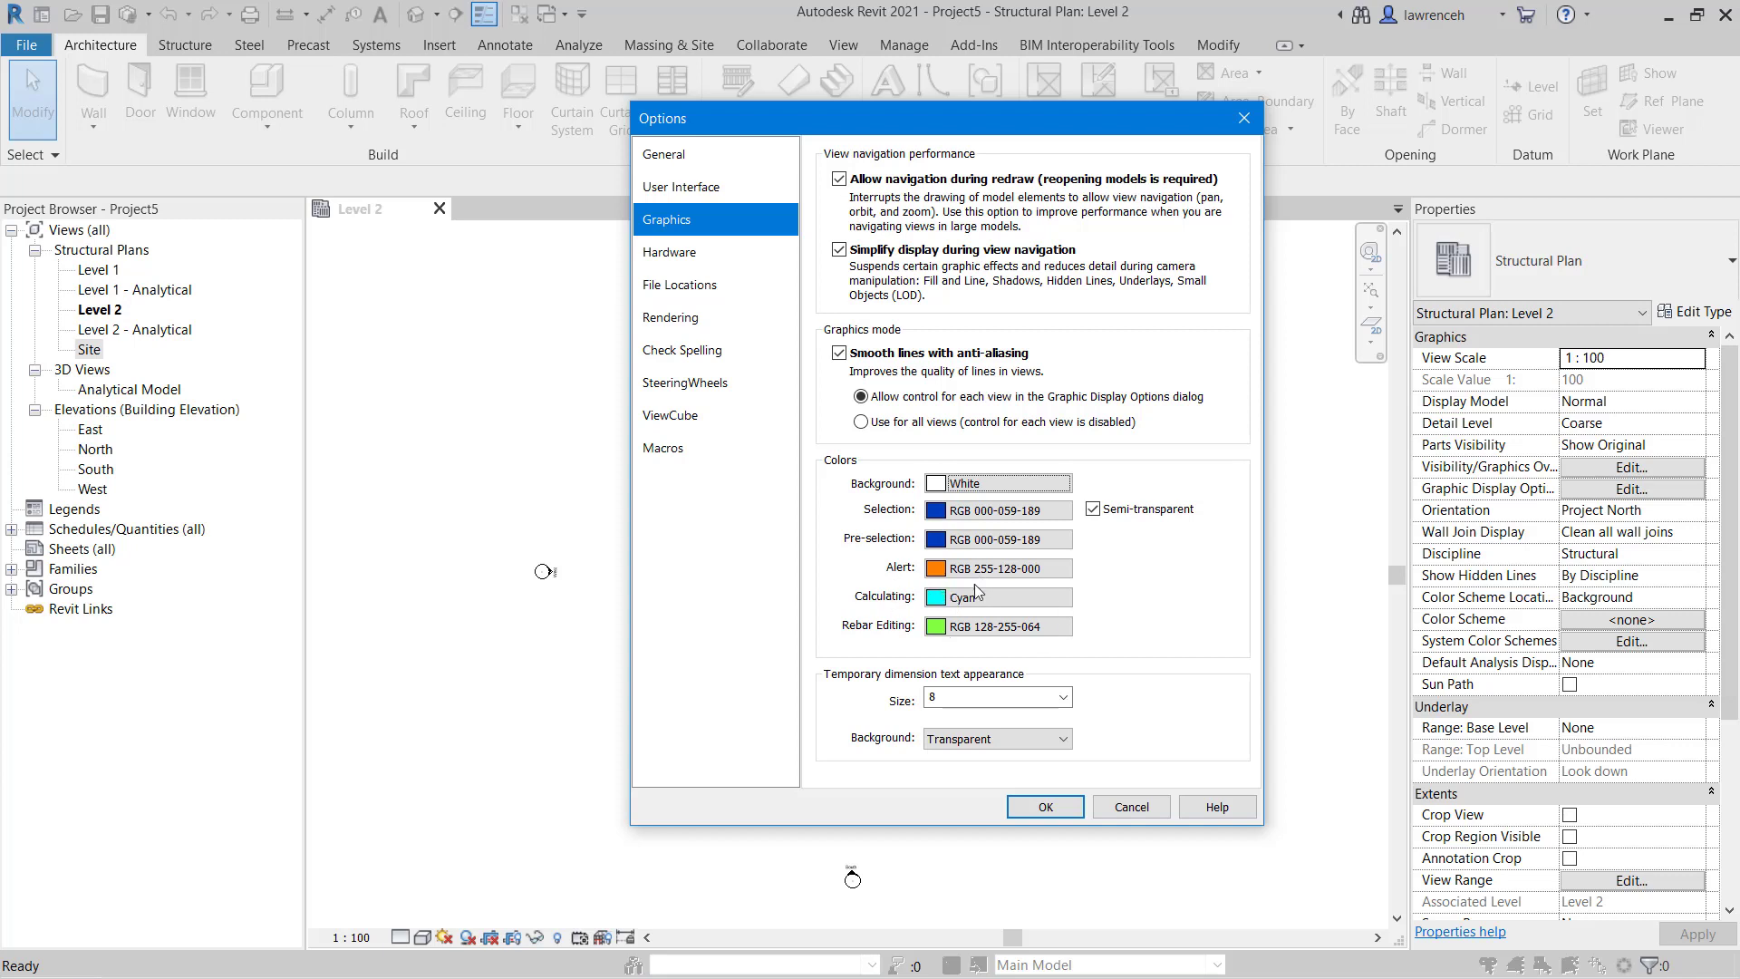
mouse_move(921, 609)
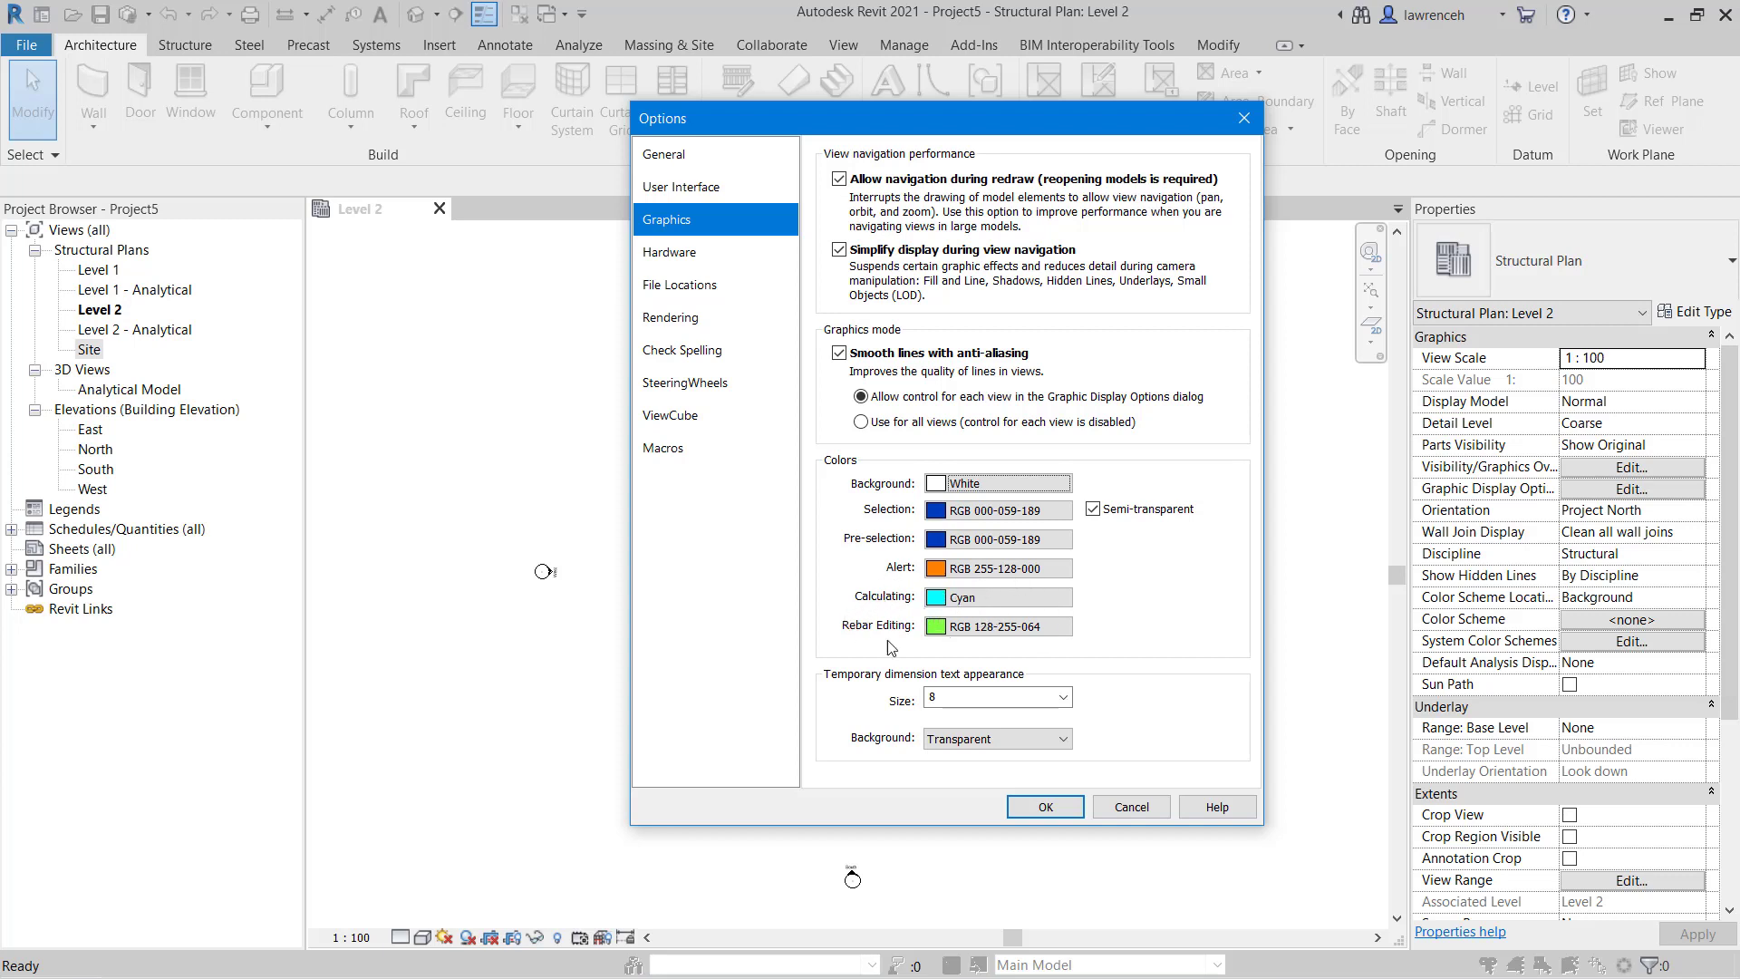
mouse_move(974, 643)
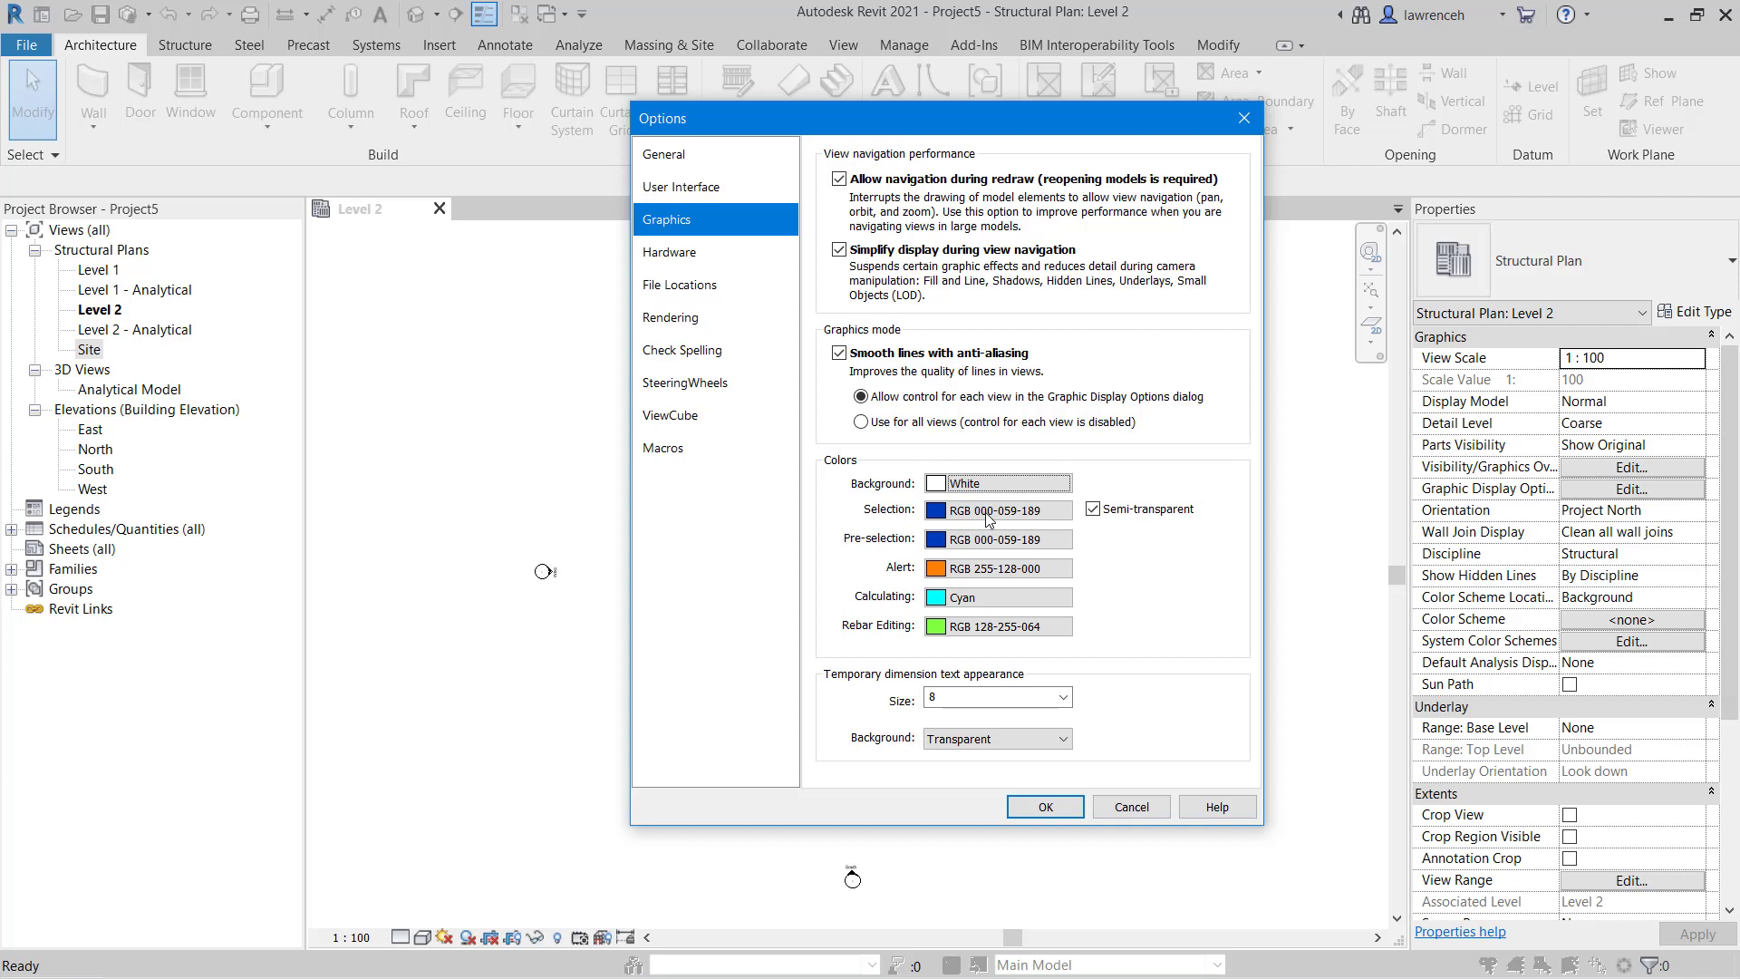
mouse_move(1018, 643)
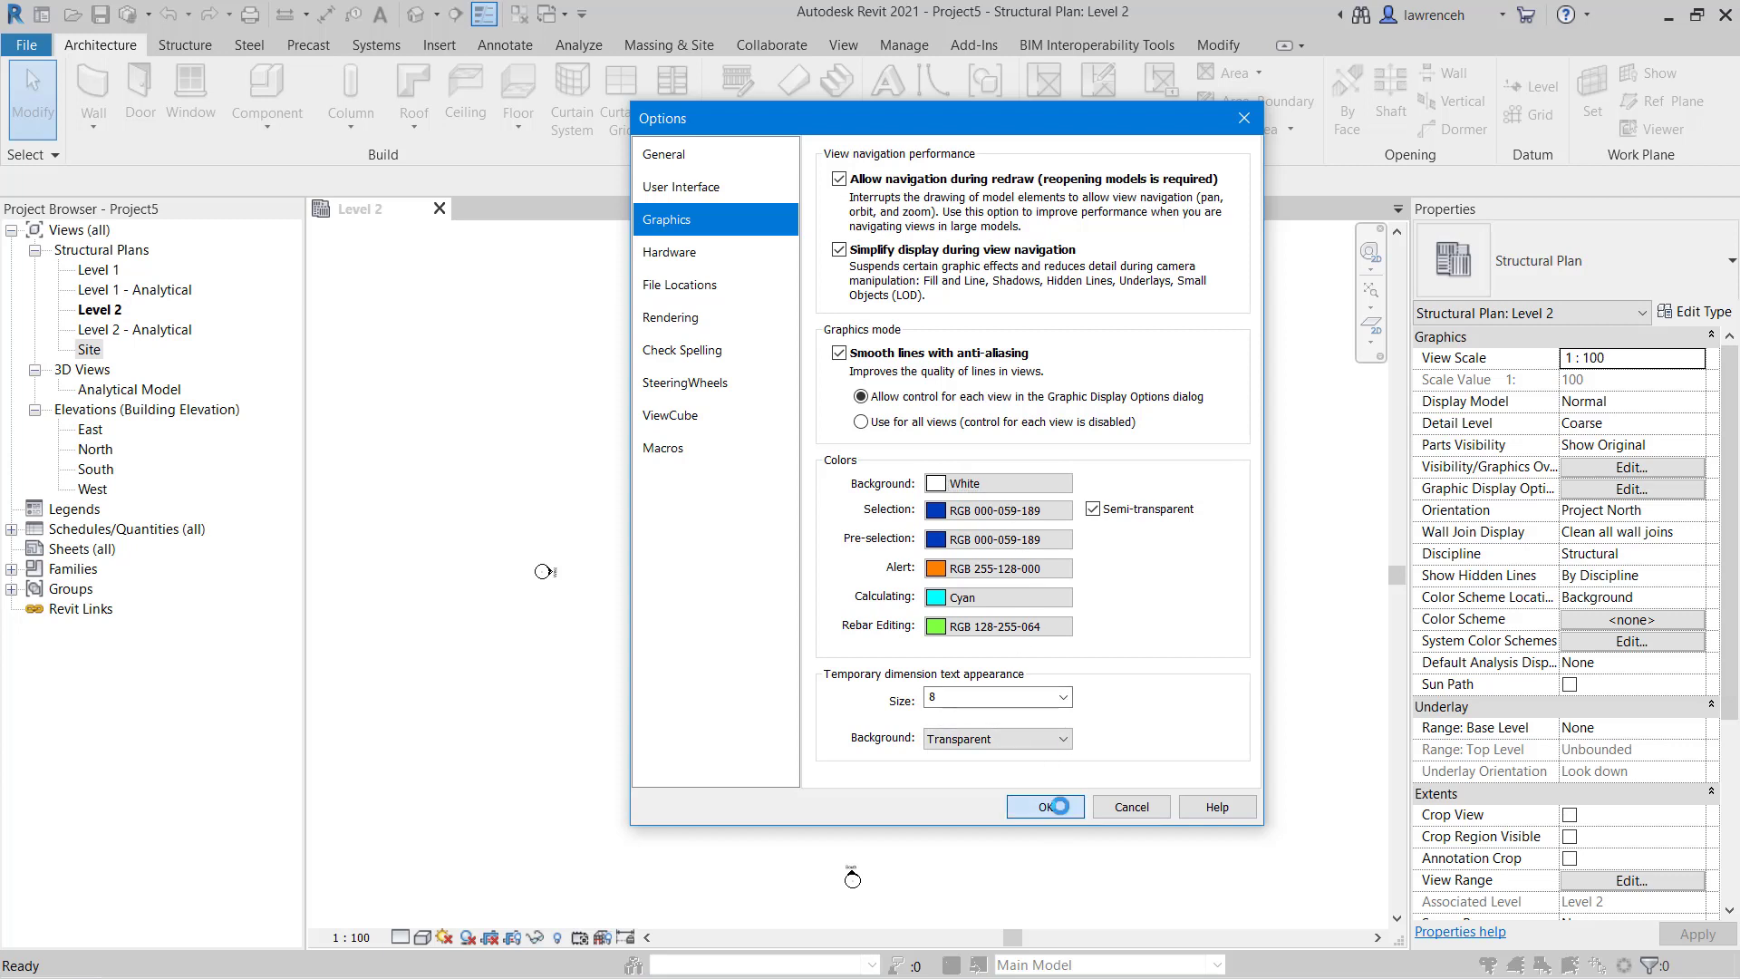
click(1043, 805)
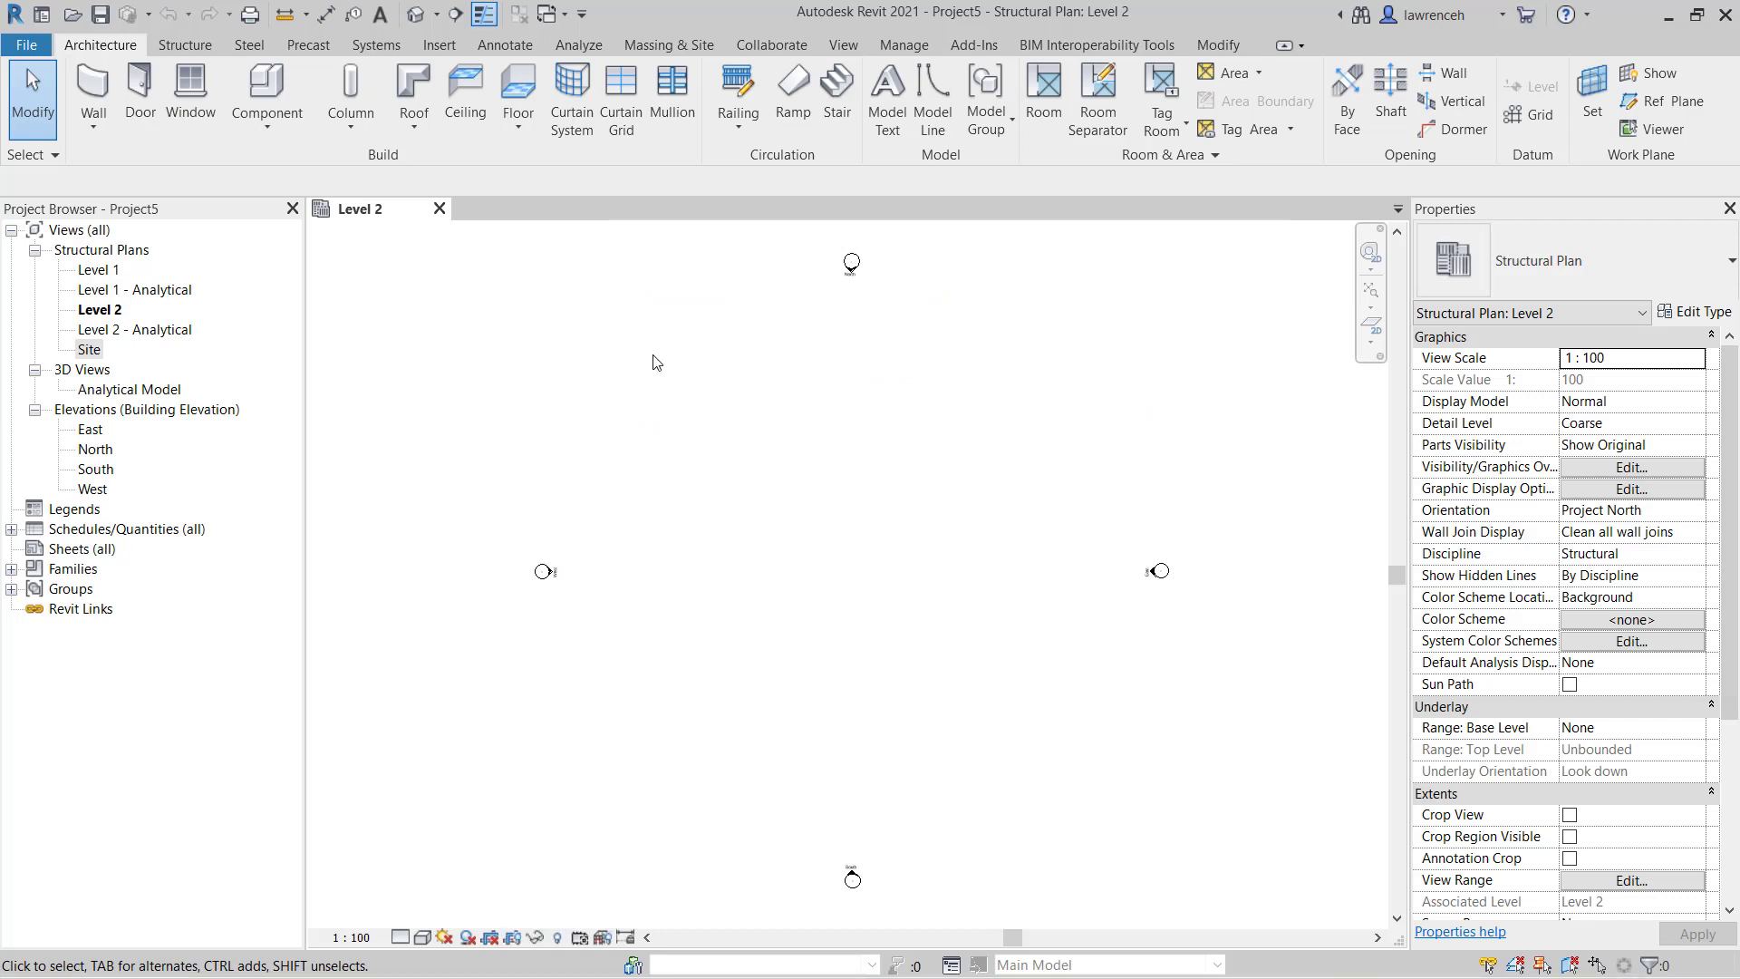
mouse_move(885, 97)
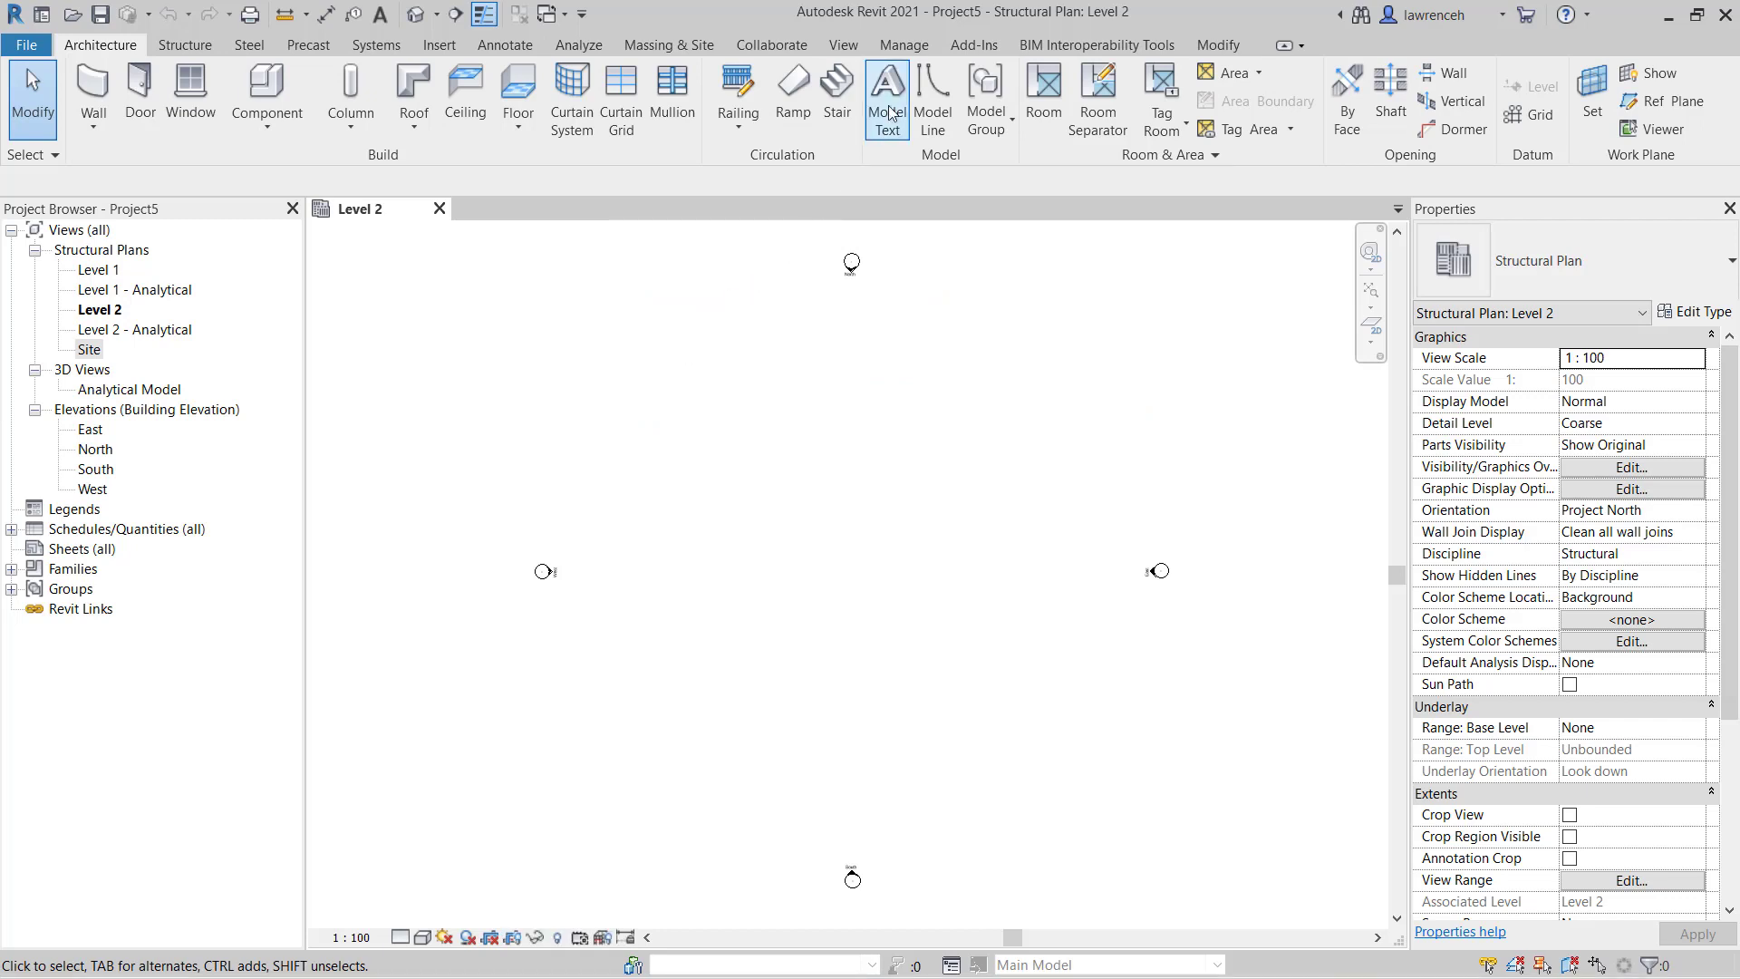
Open Project Units from the Manage tab's Settings panel.
click(903, 45)
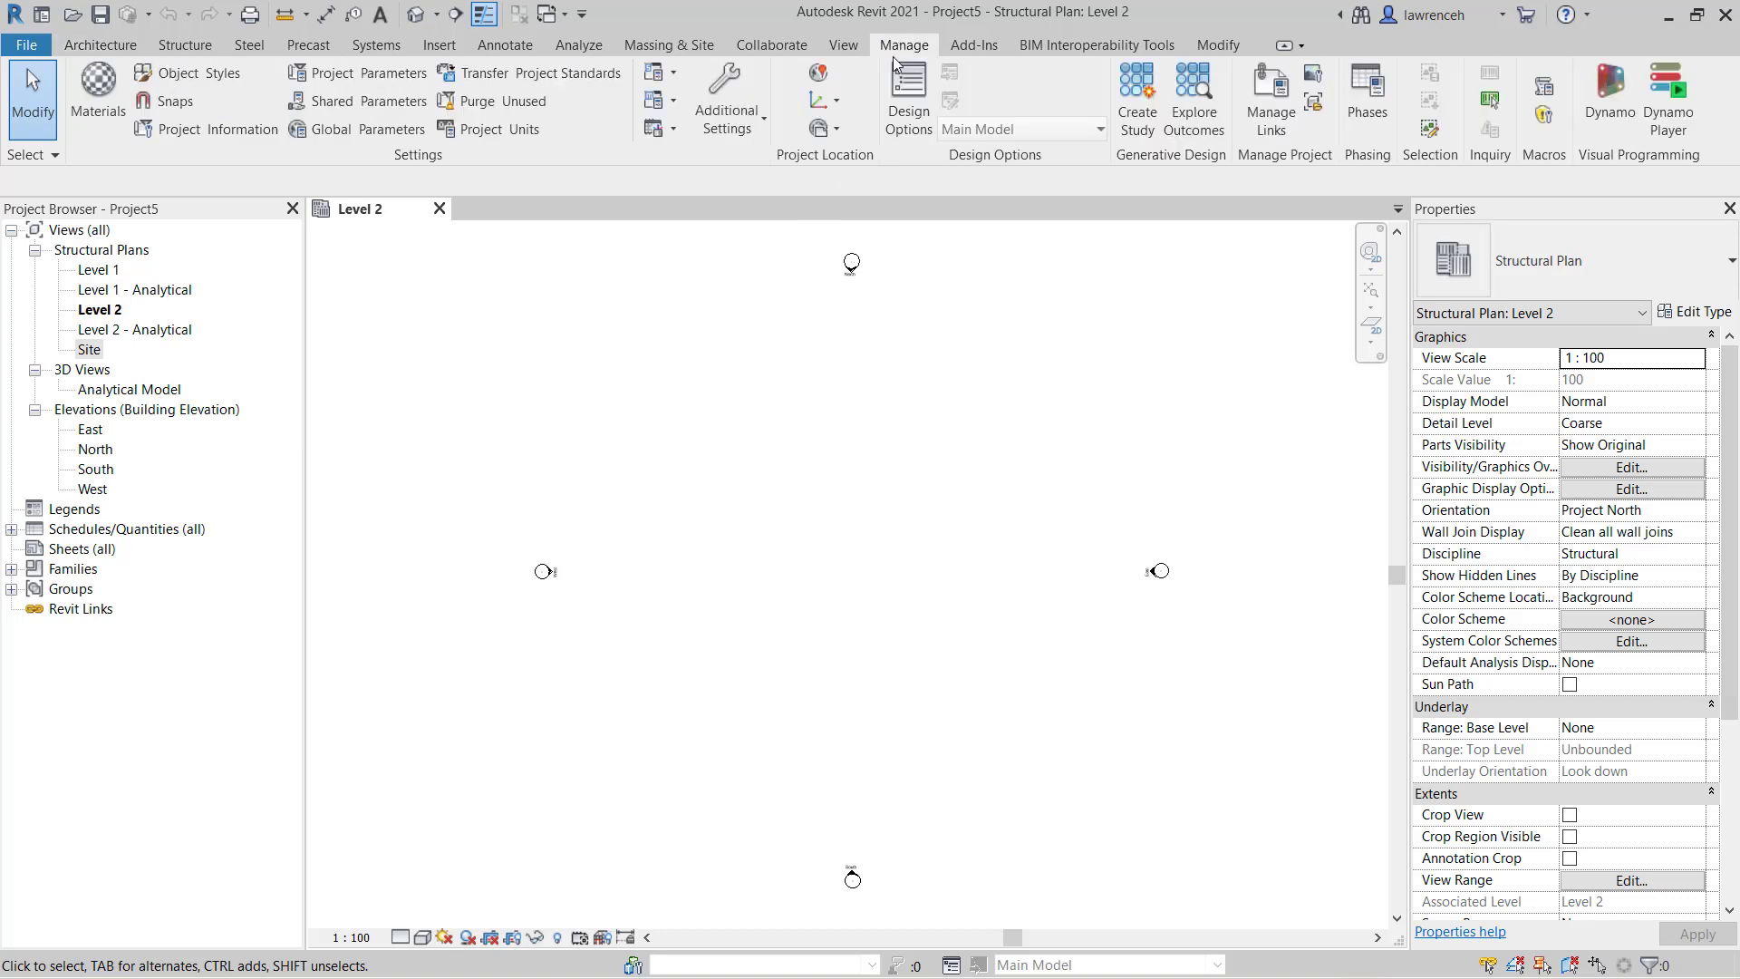
mouse_move(503, 129)
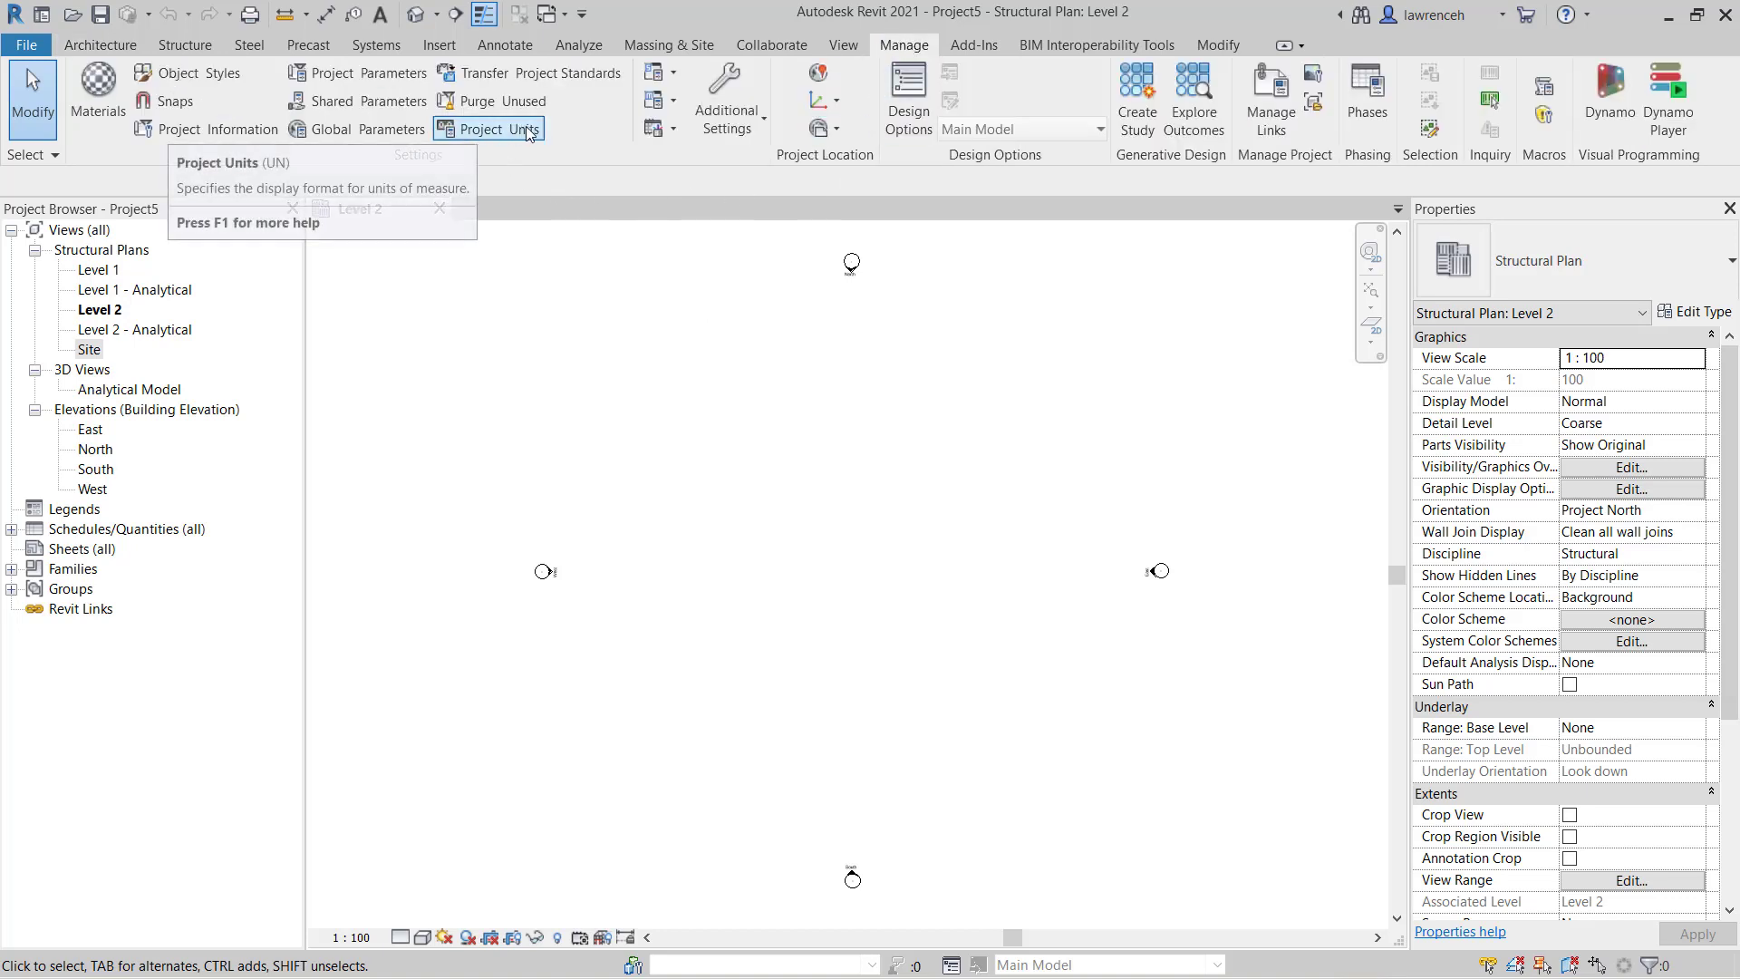
click(489, 128)
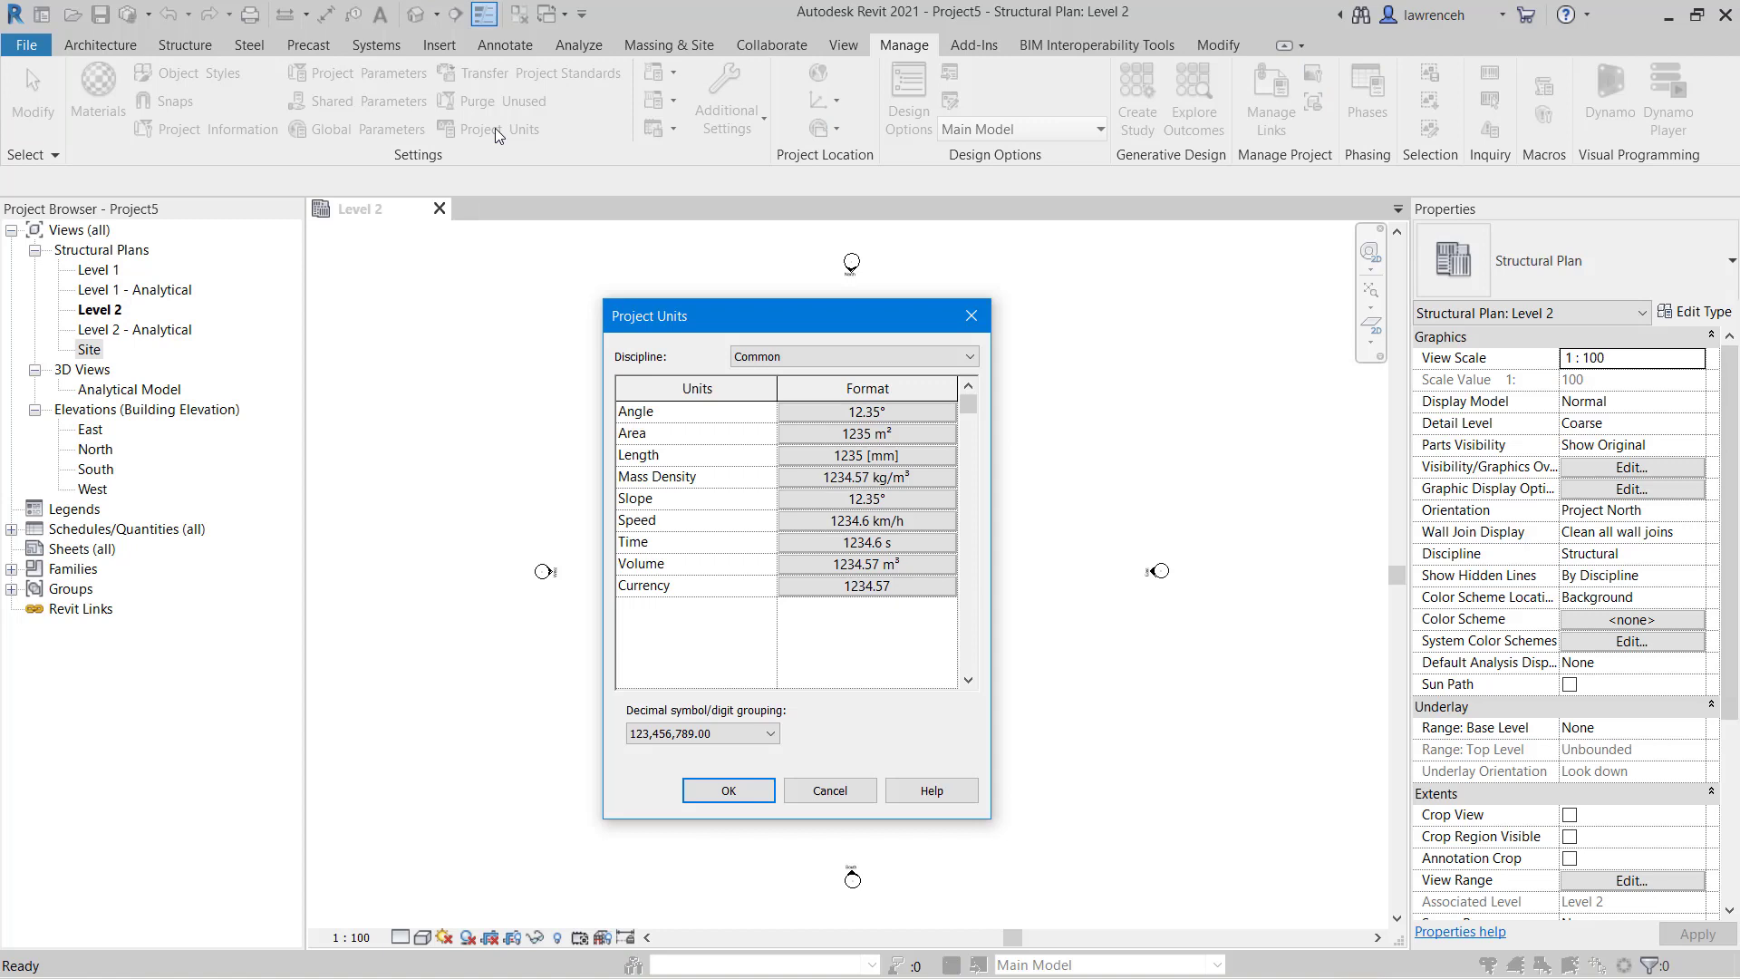
mouse_move(1186, 652)
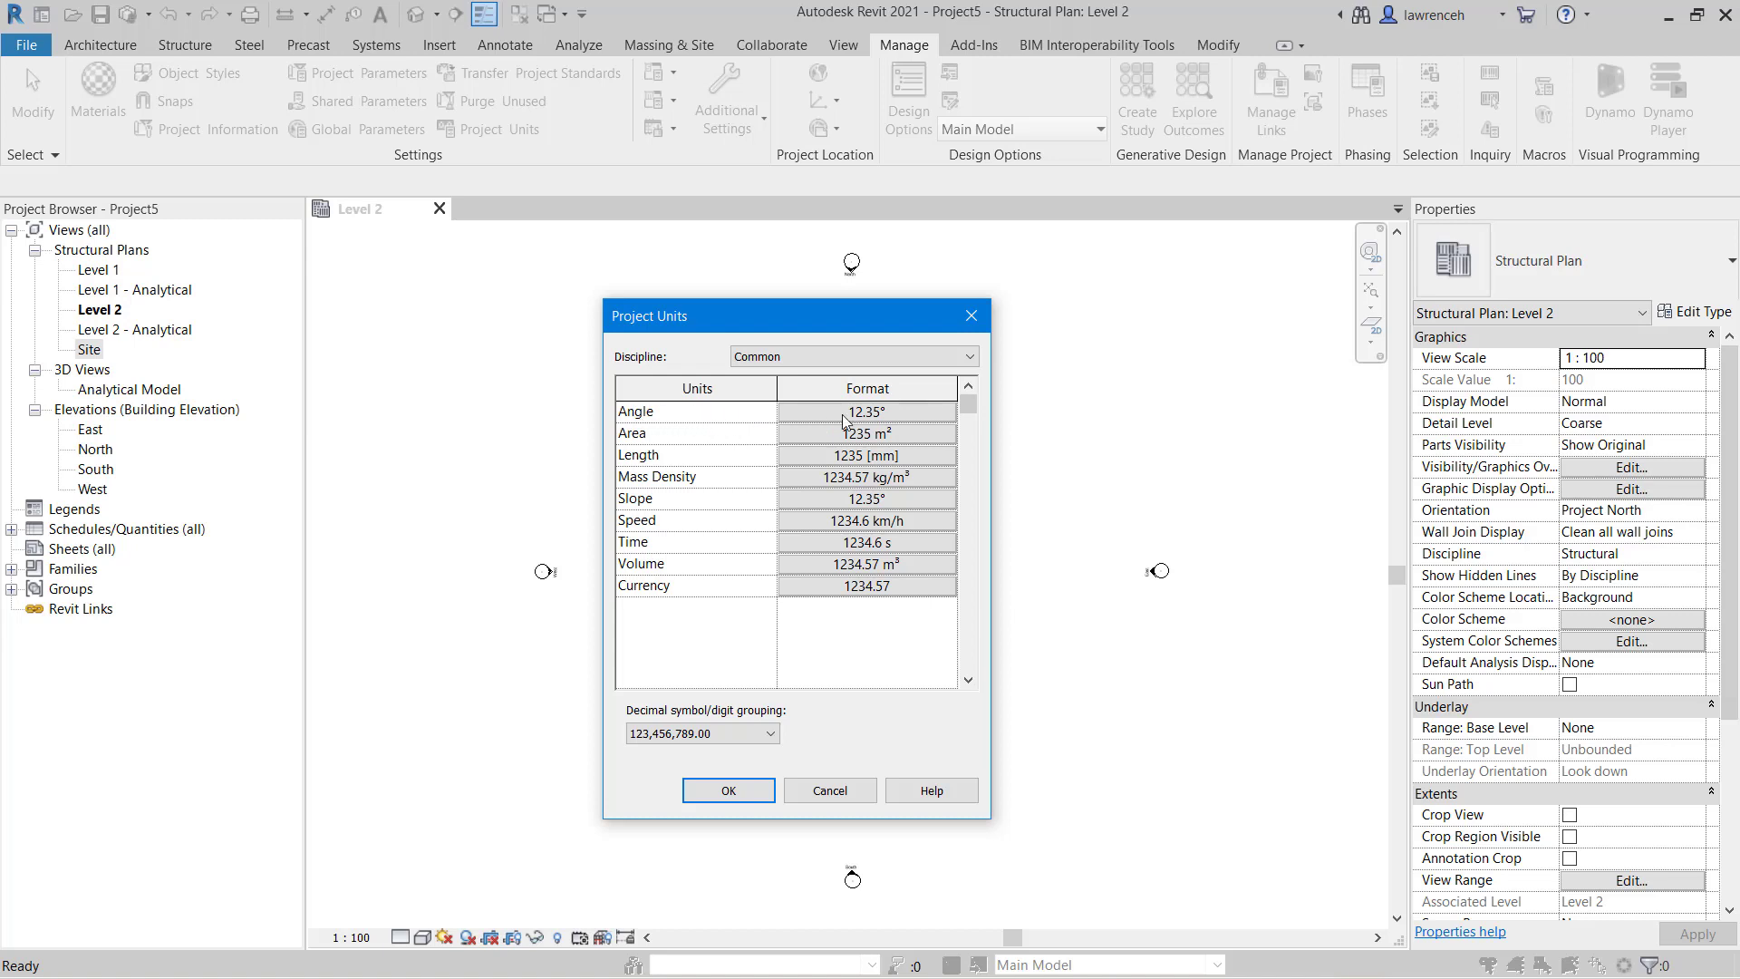
mouse_move(886, 433)
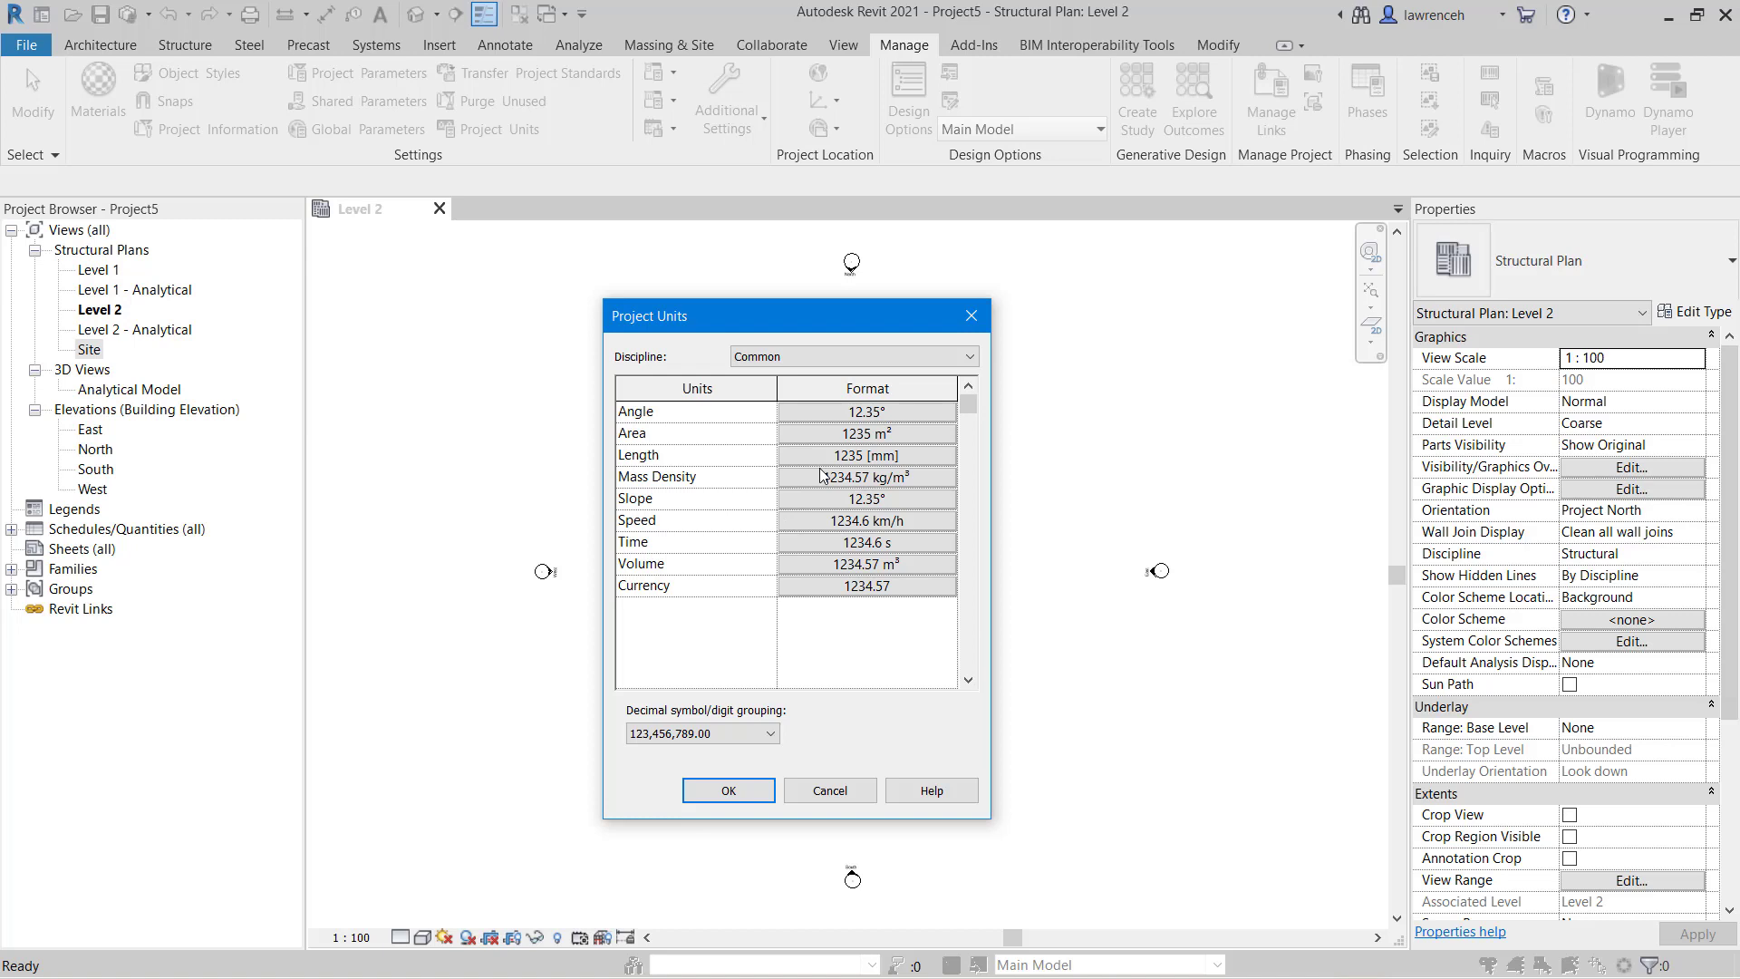
mouse_move(672, 459)
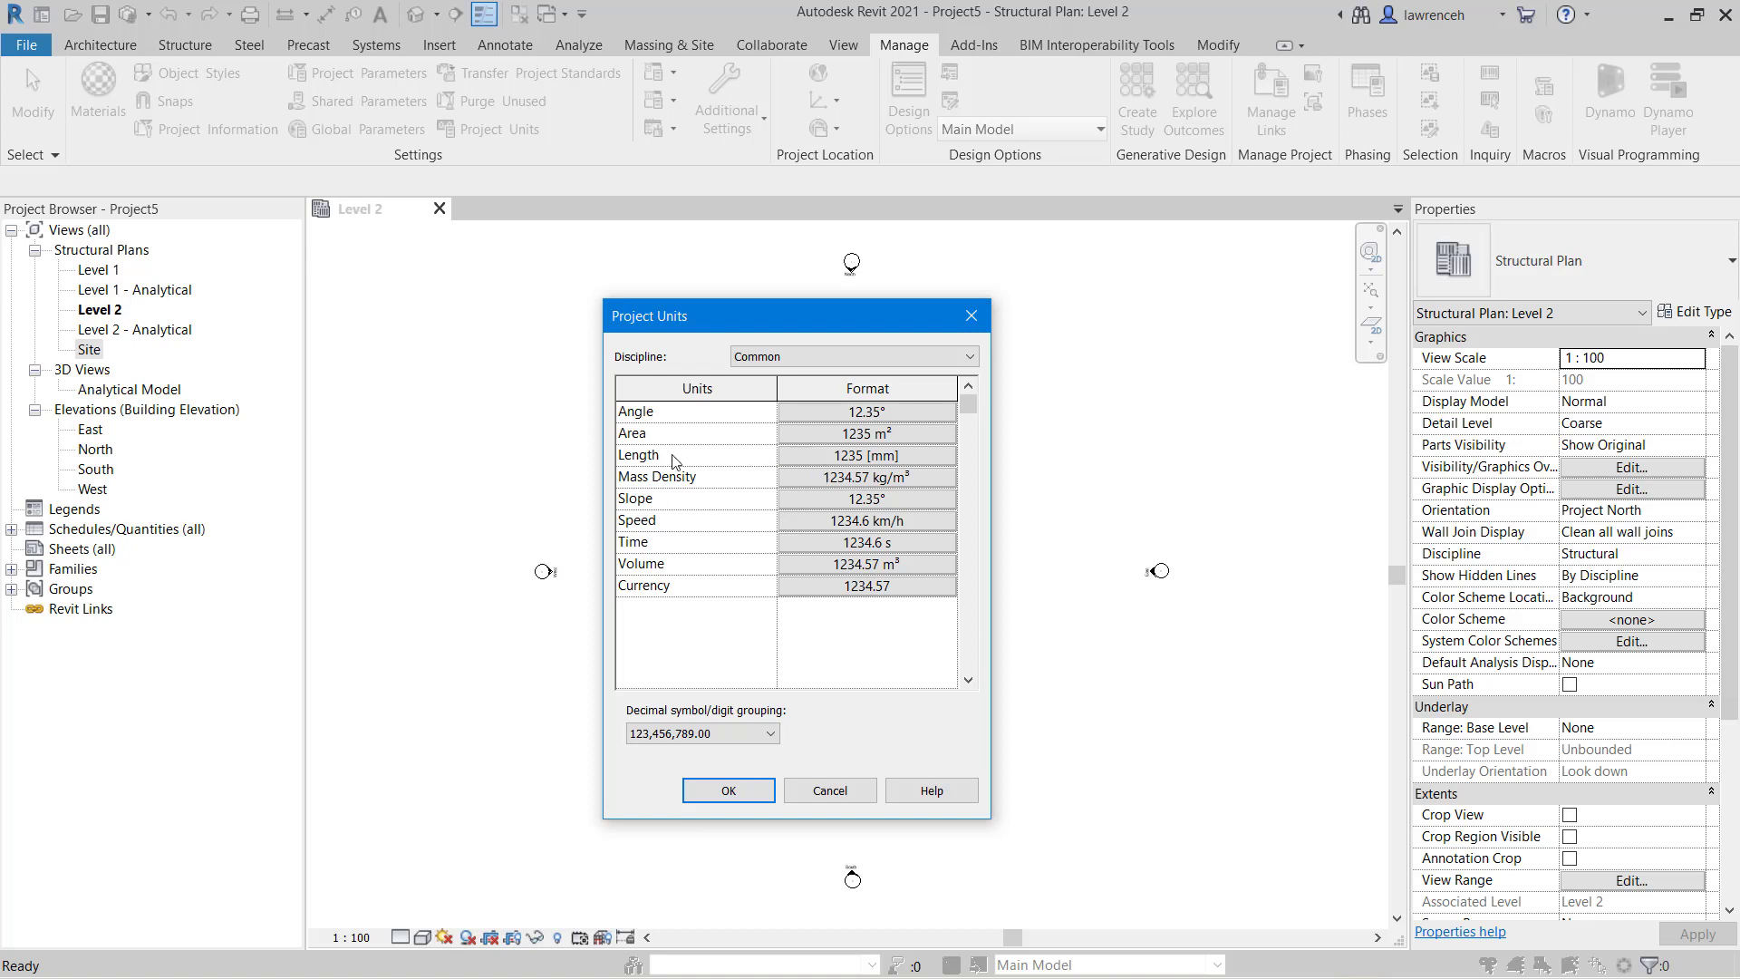
mouse_move(888, 469)
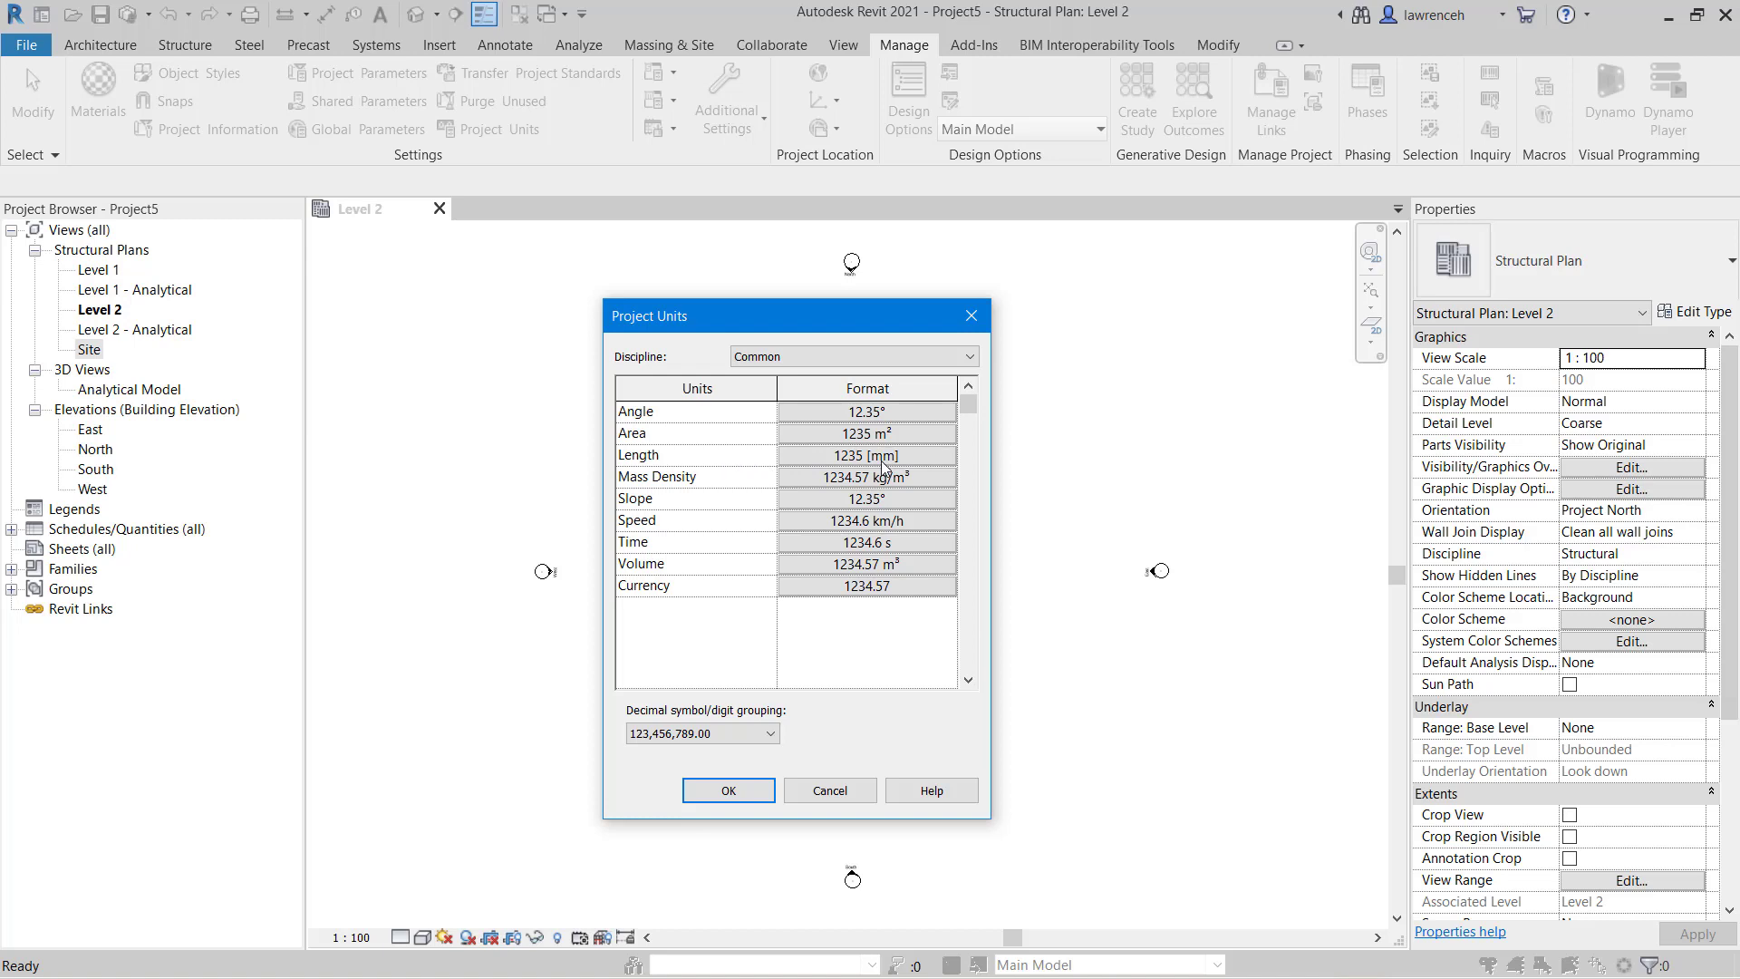
mouse_move(882, 469)
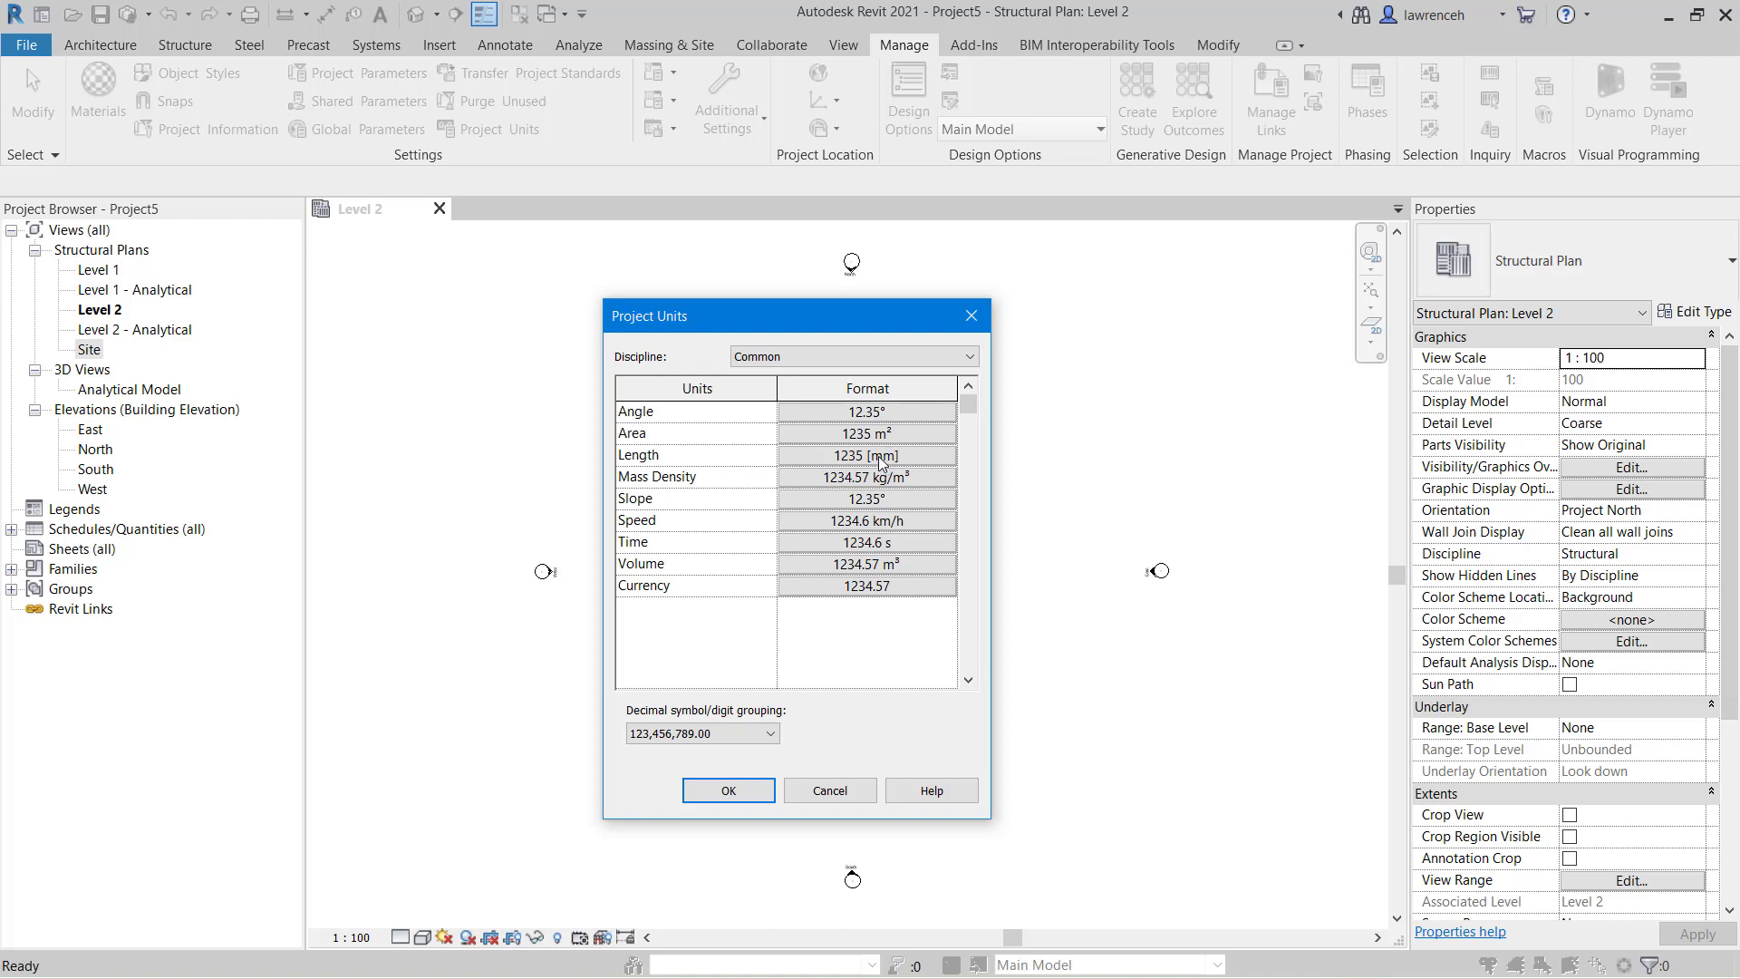
click(865, 455)
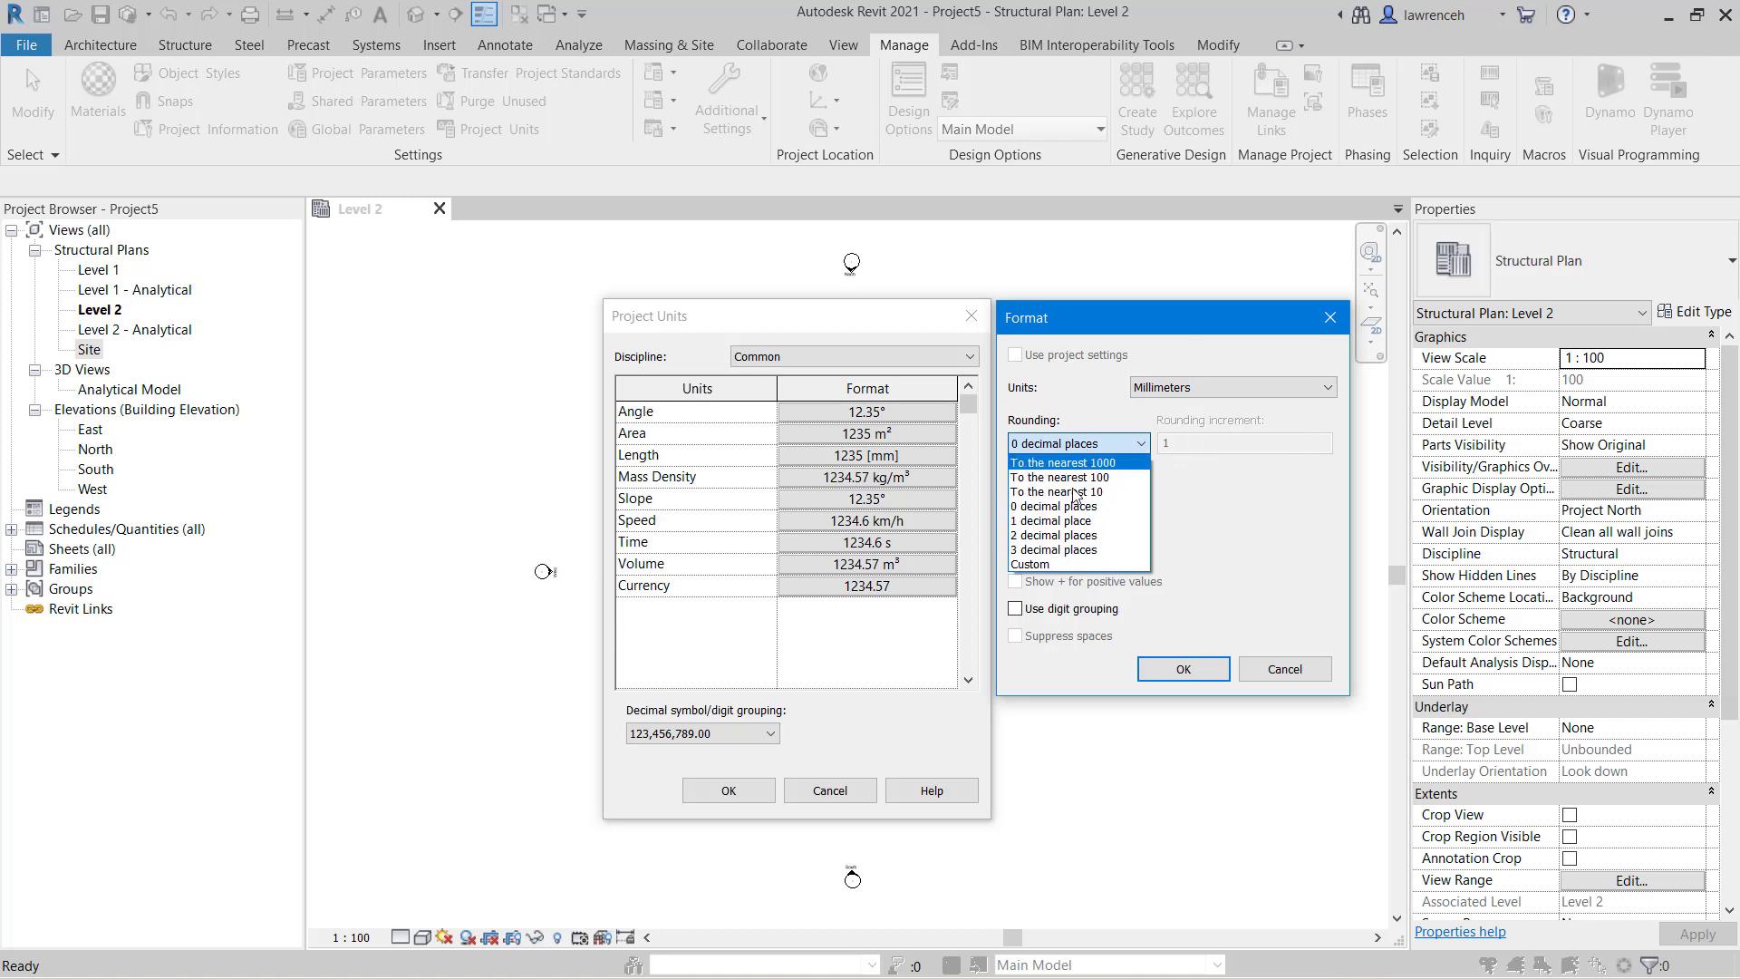
click(1052, 505)
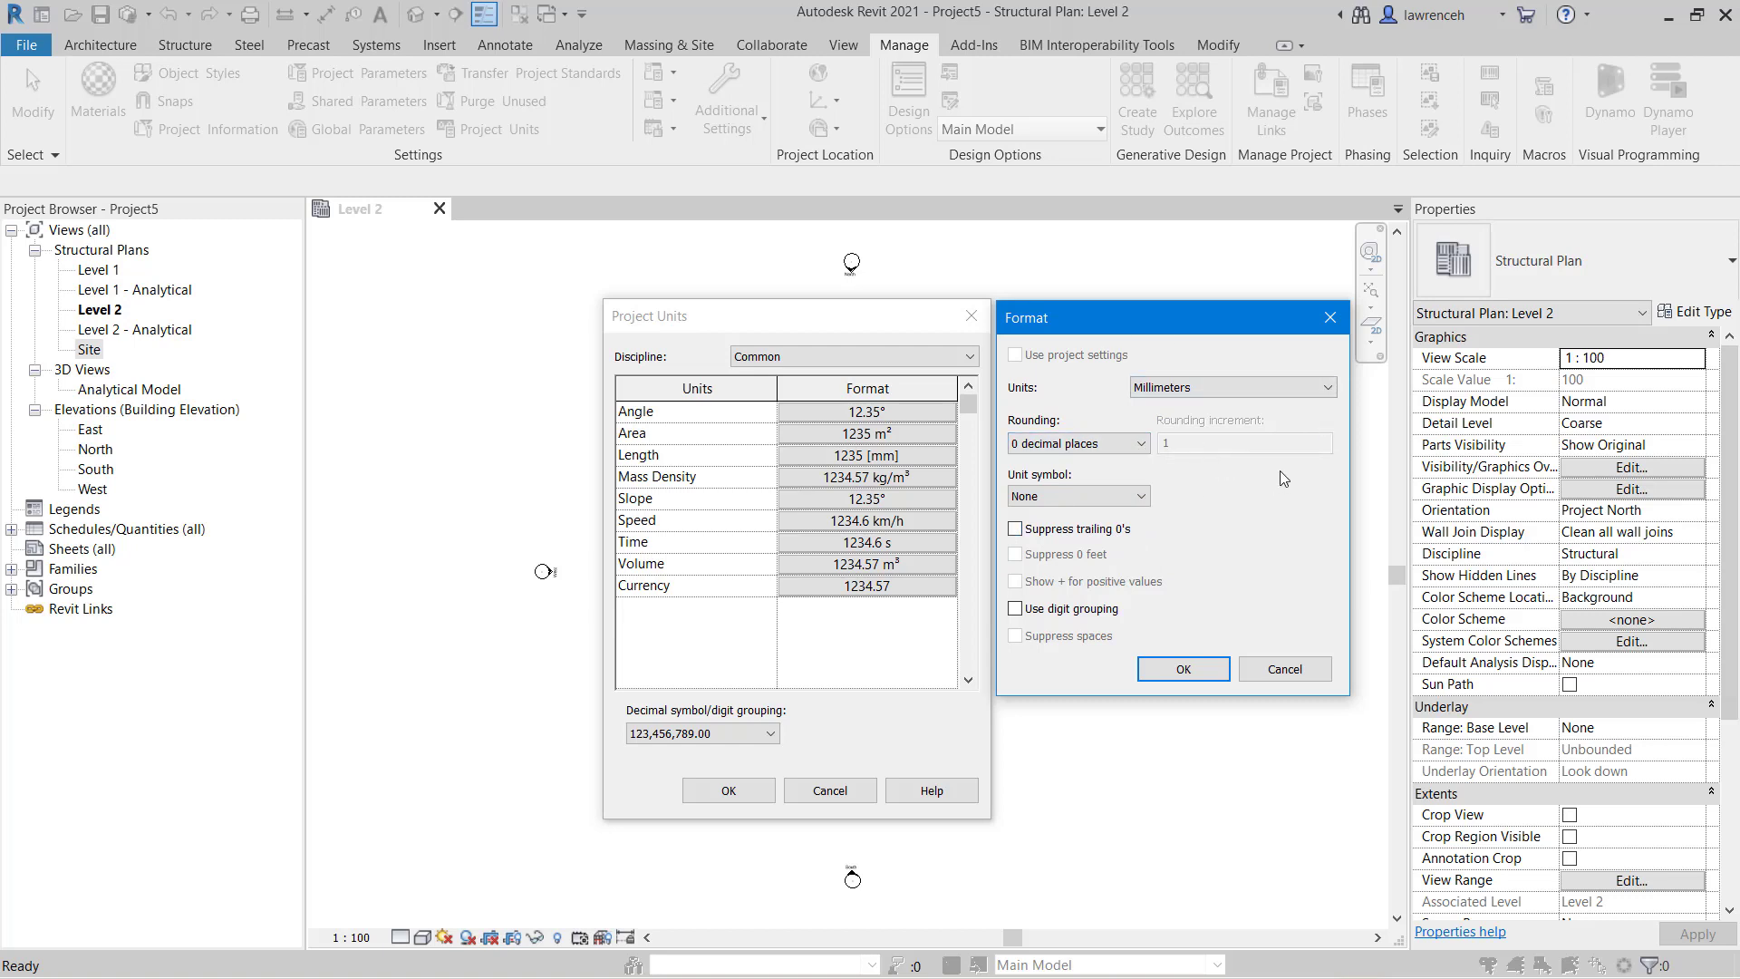
click(1180, 669)
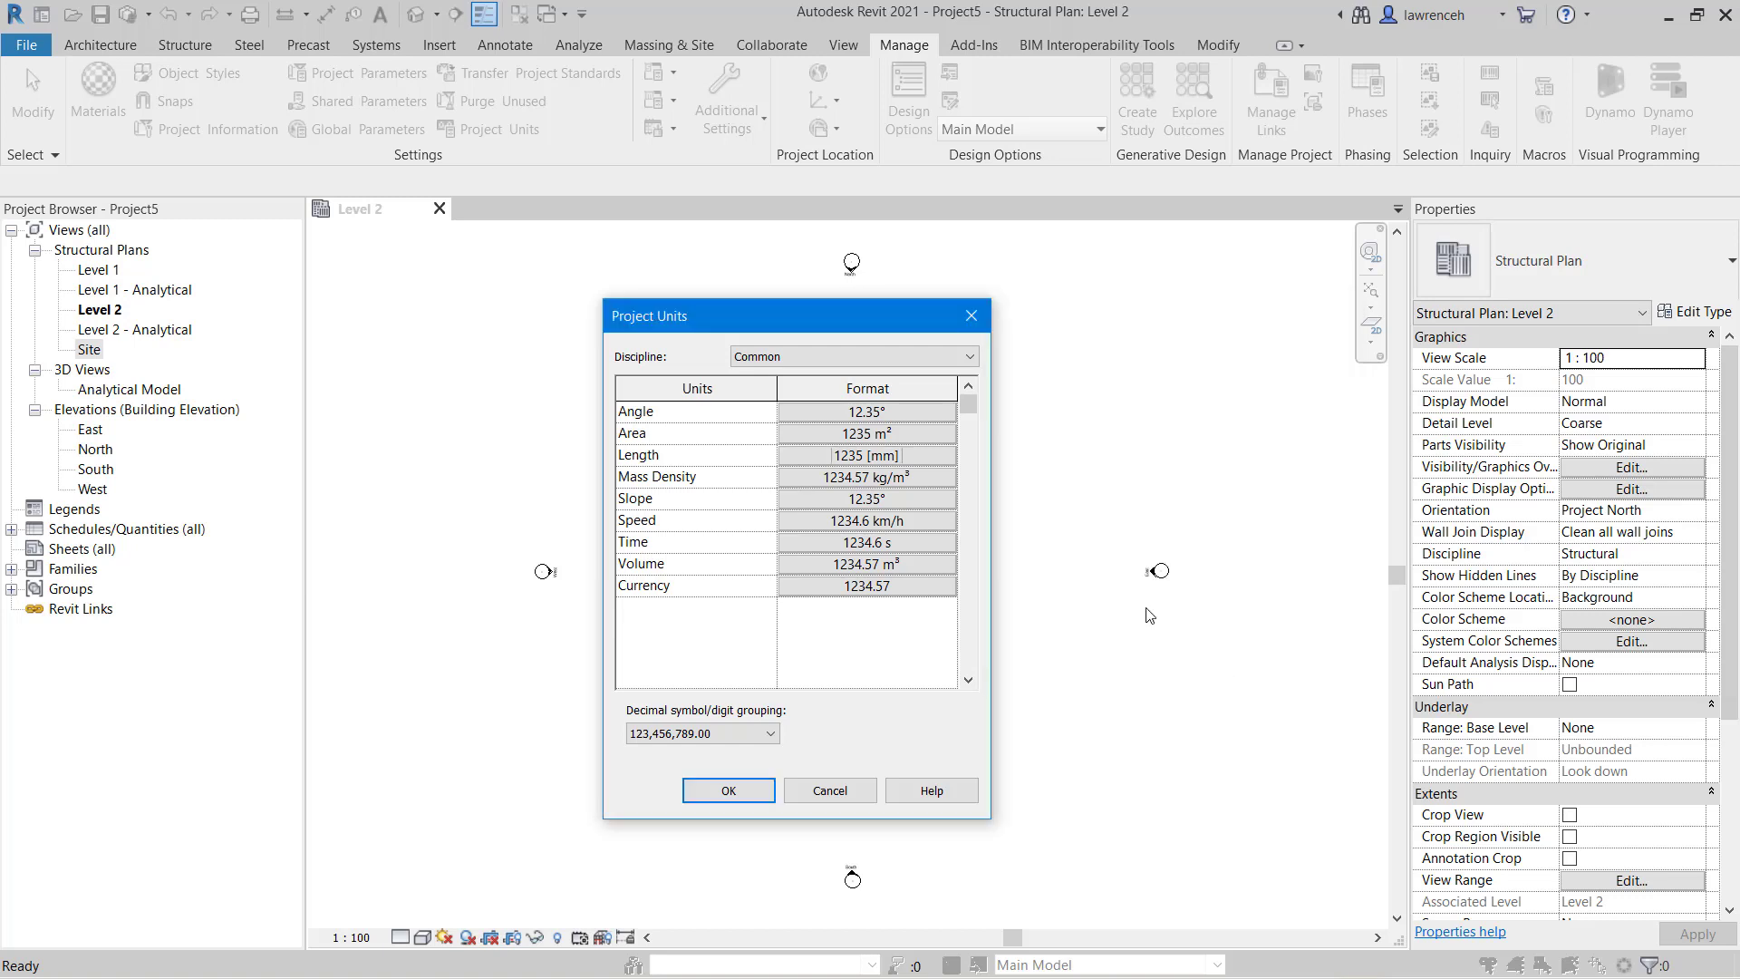
Inspect the Angle format (degrees, 2 decimal places) and close it unchanged.
click(868, 411)
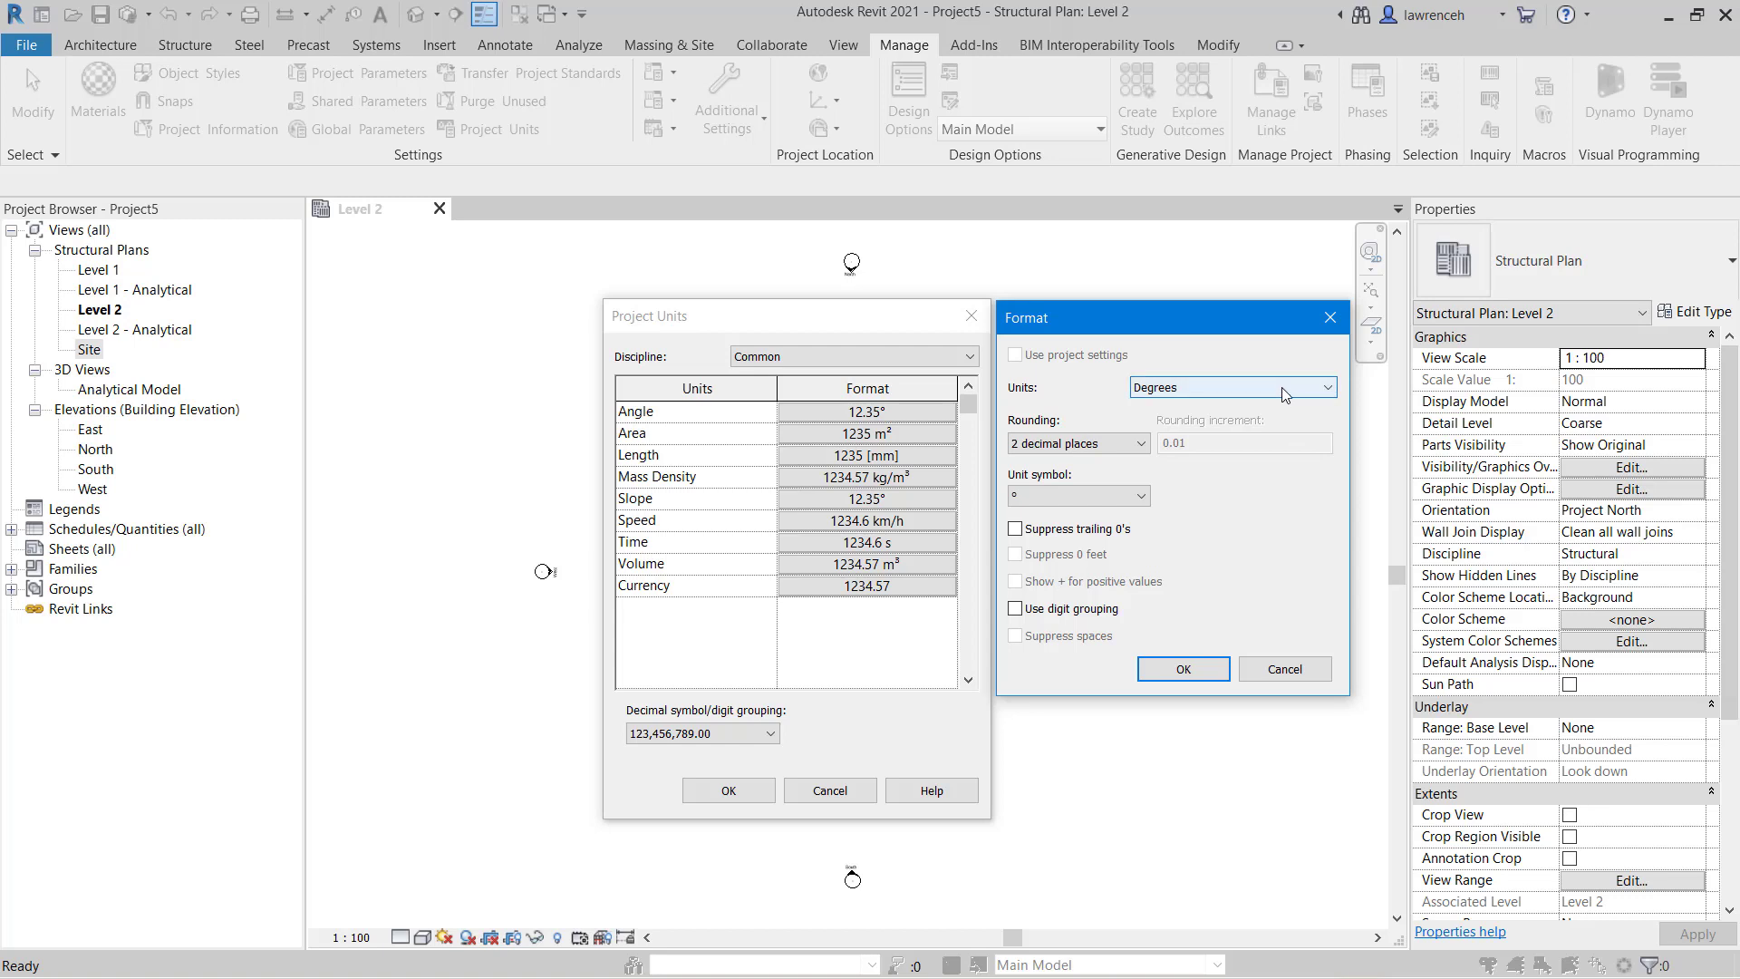
mouse_move(1161, 469)
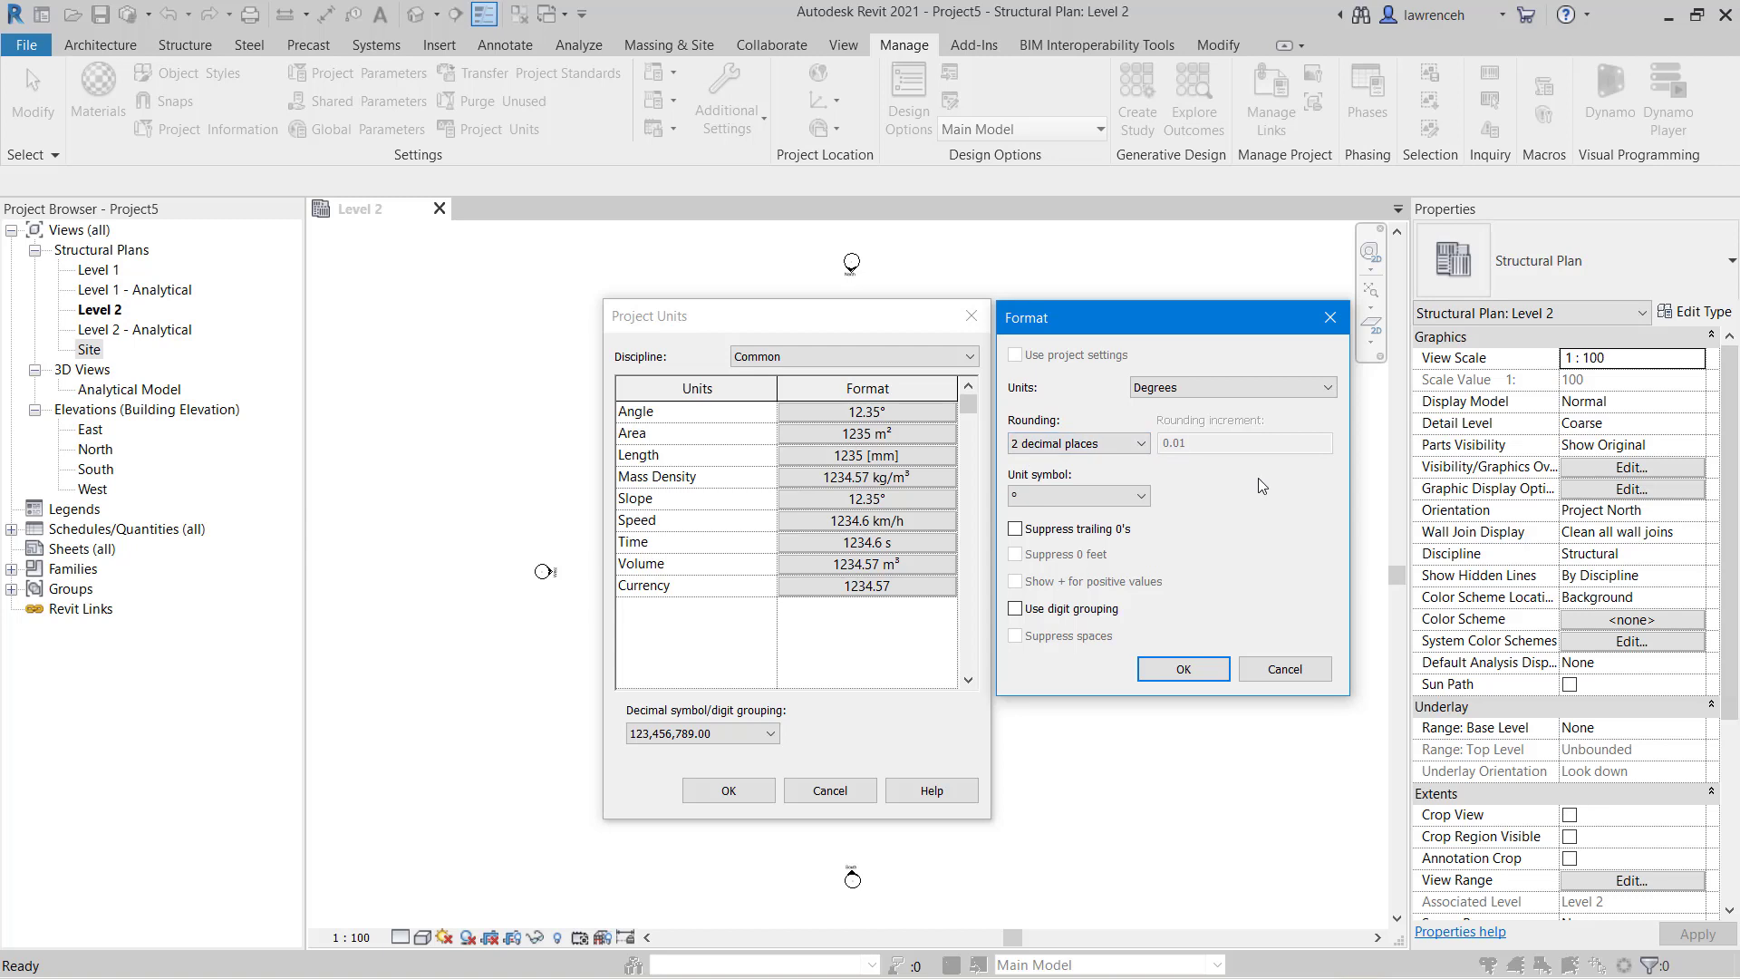
click(1284, 669)
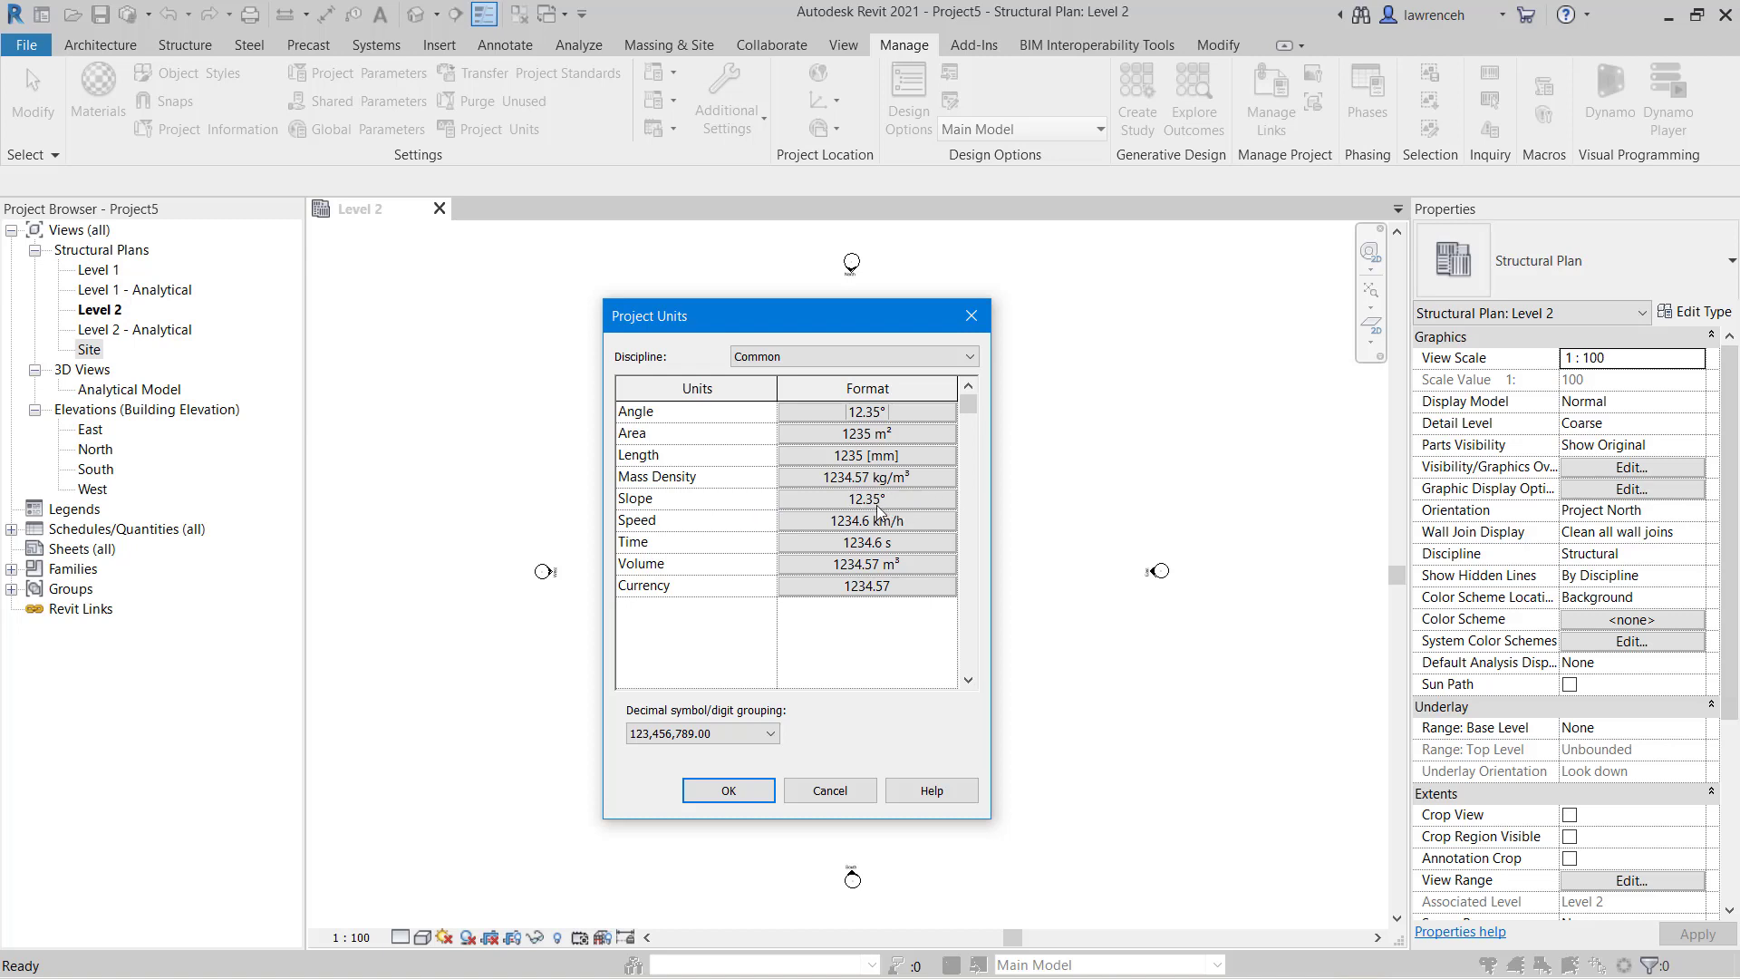
Set the Slope format to Ratio :10 with rounding to 0 decimal places.
click(866, 411)
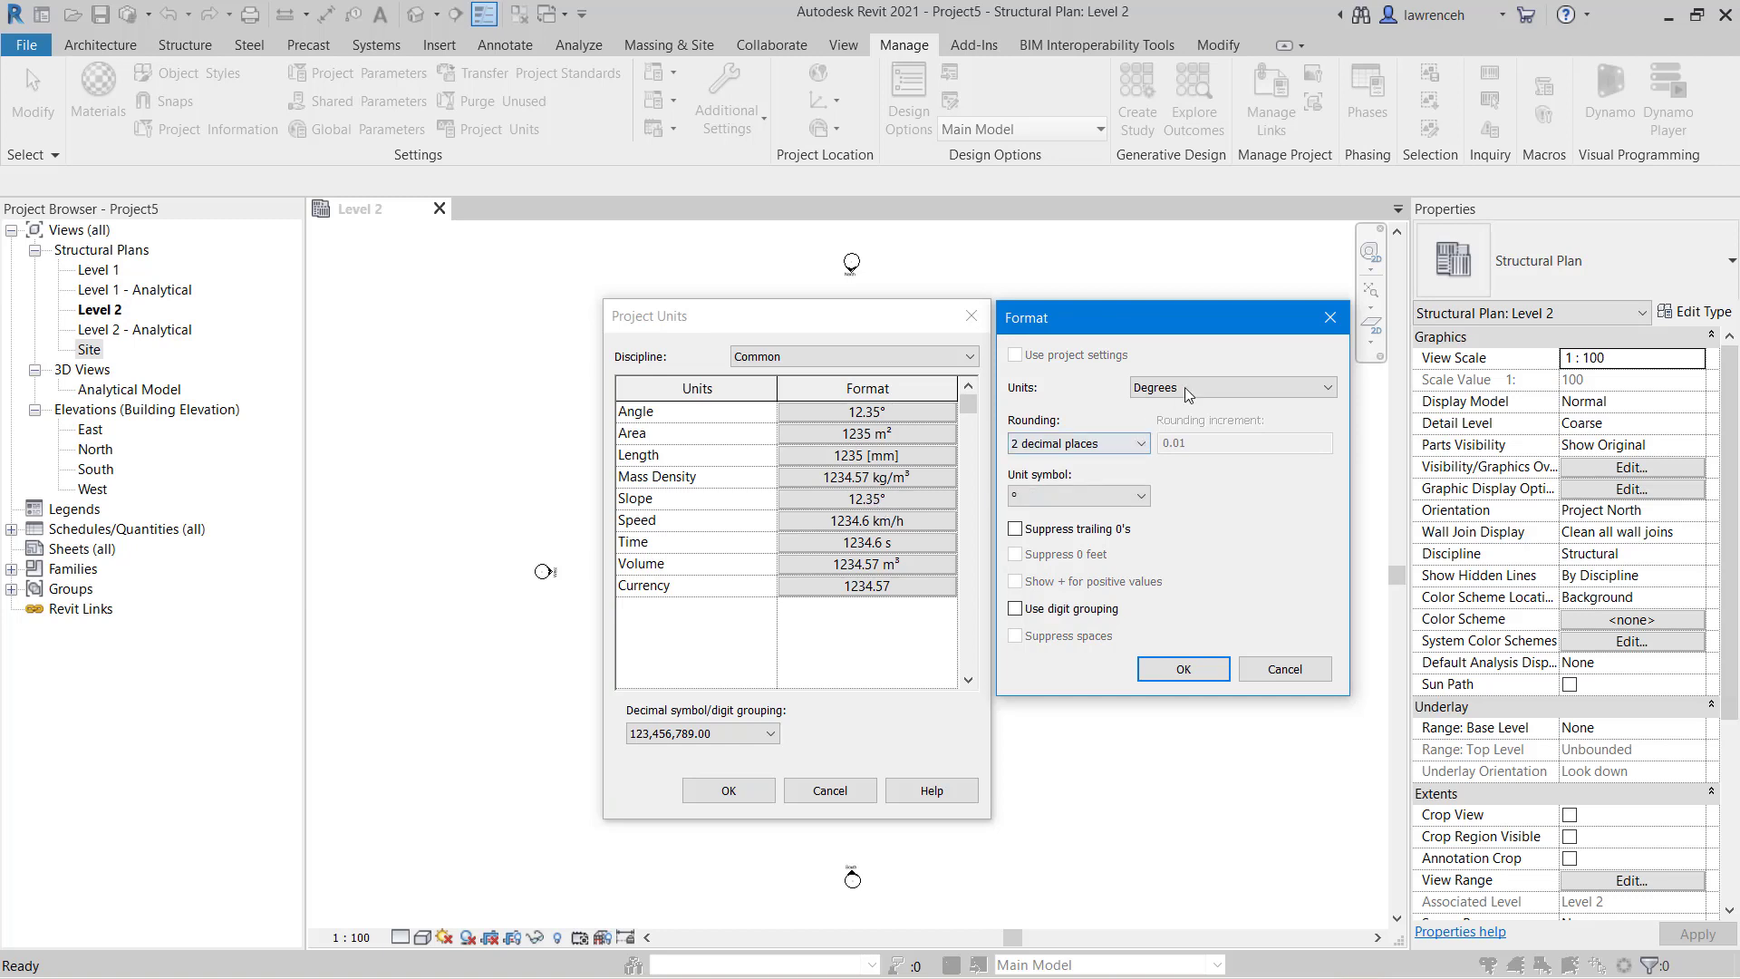
click(1230, 387)
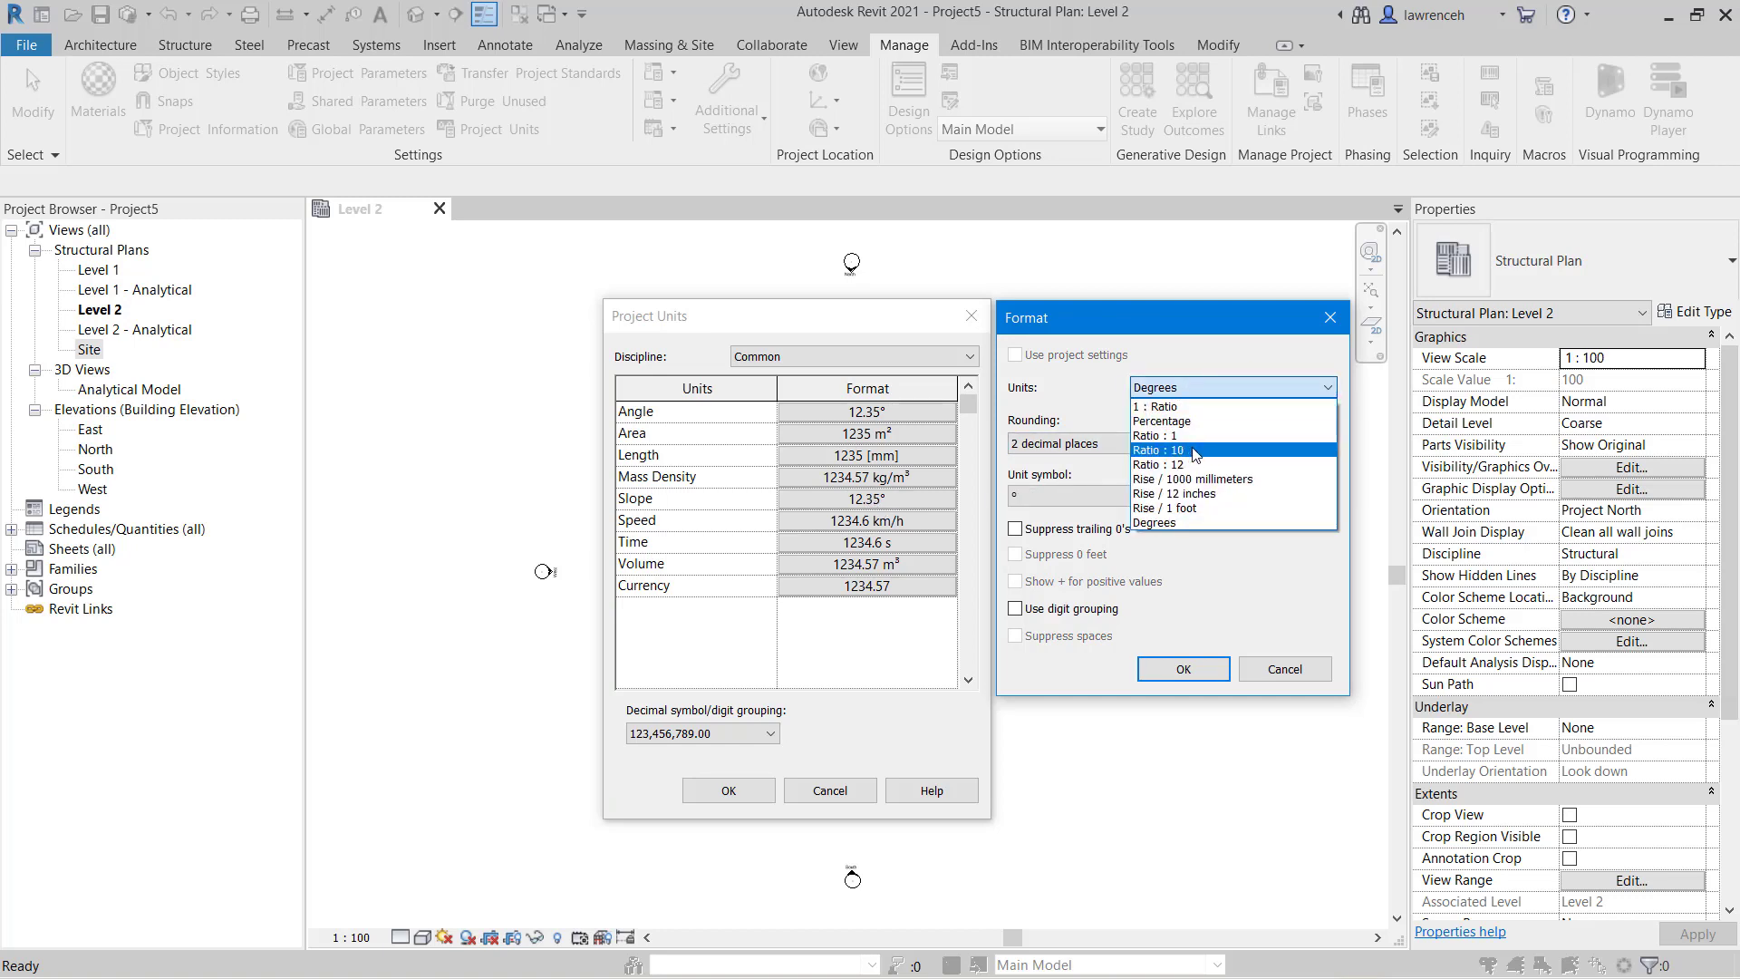
click(1157, 450)
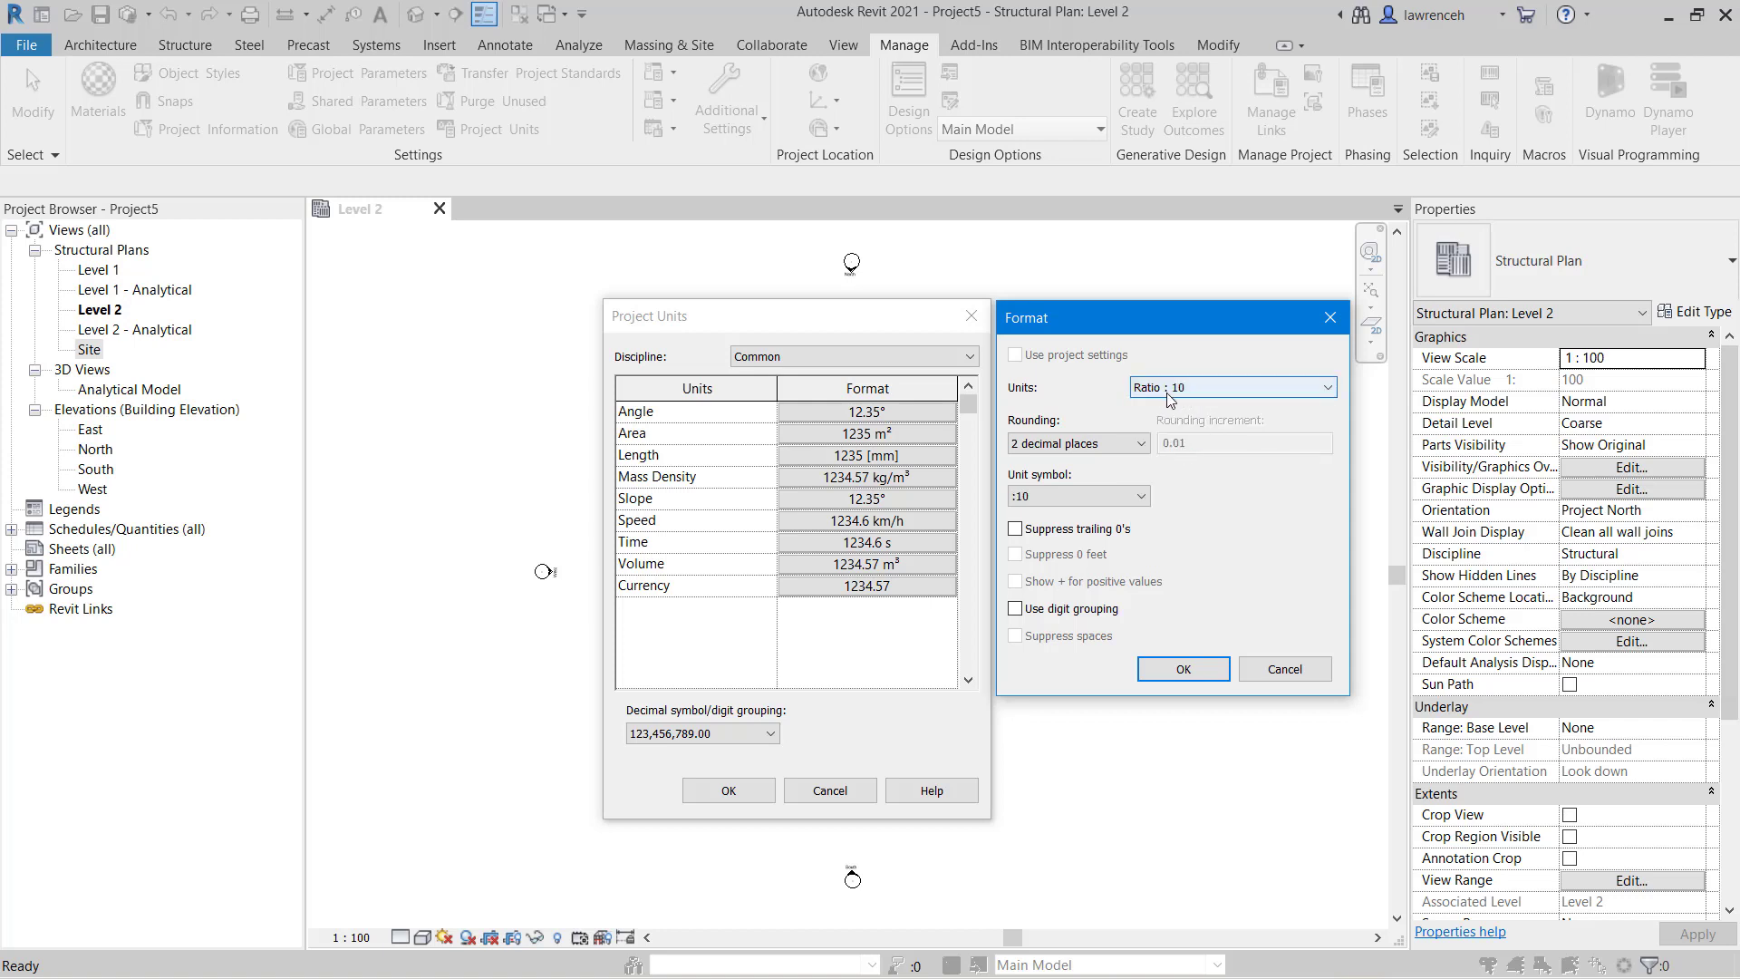
click(1074, 443)
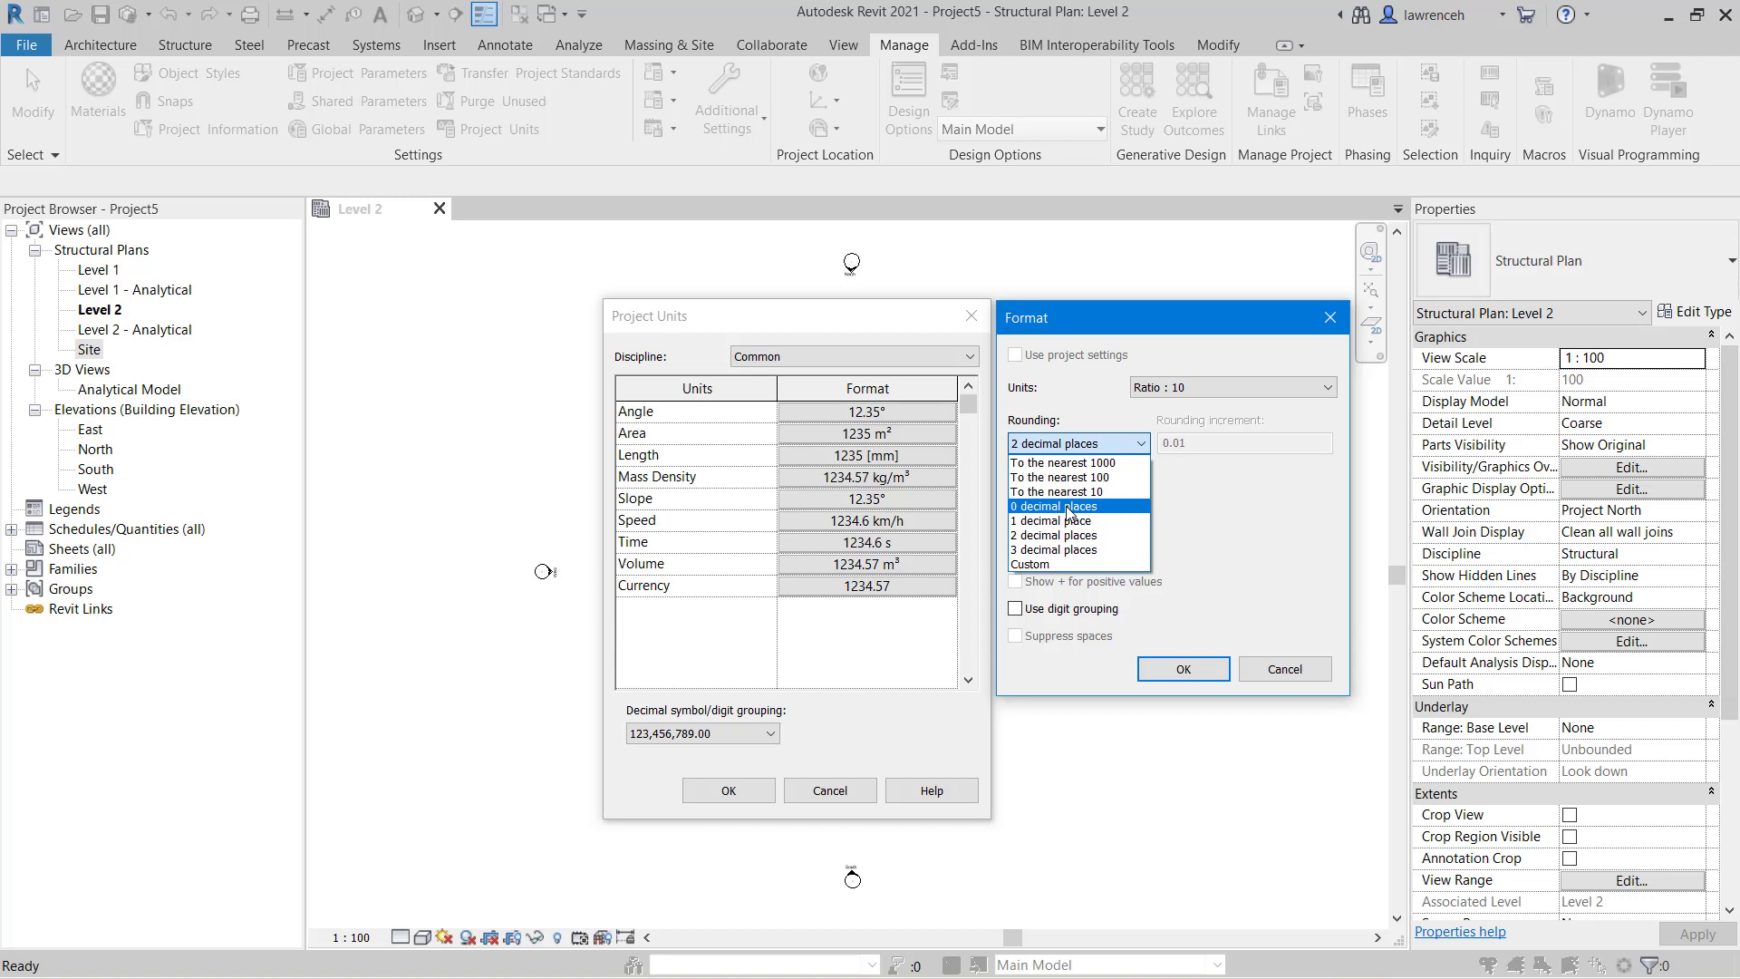
click(1065, 506)
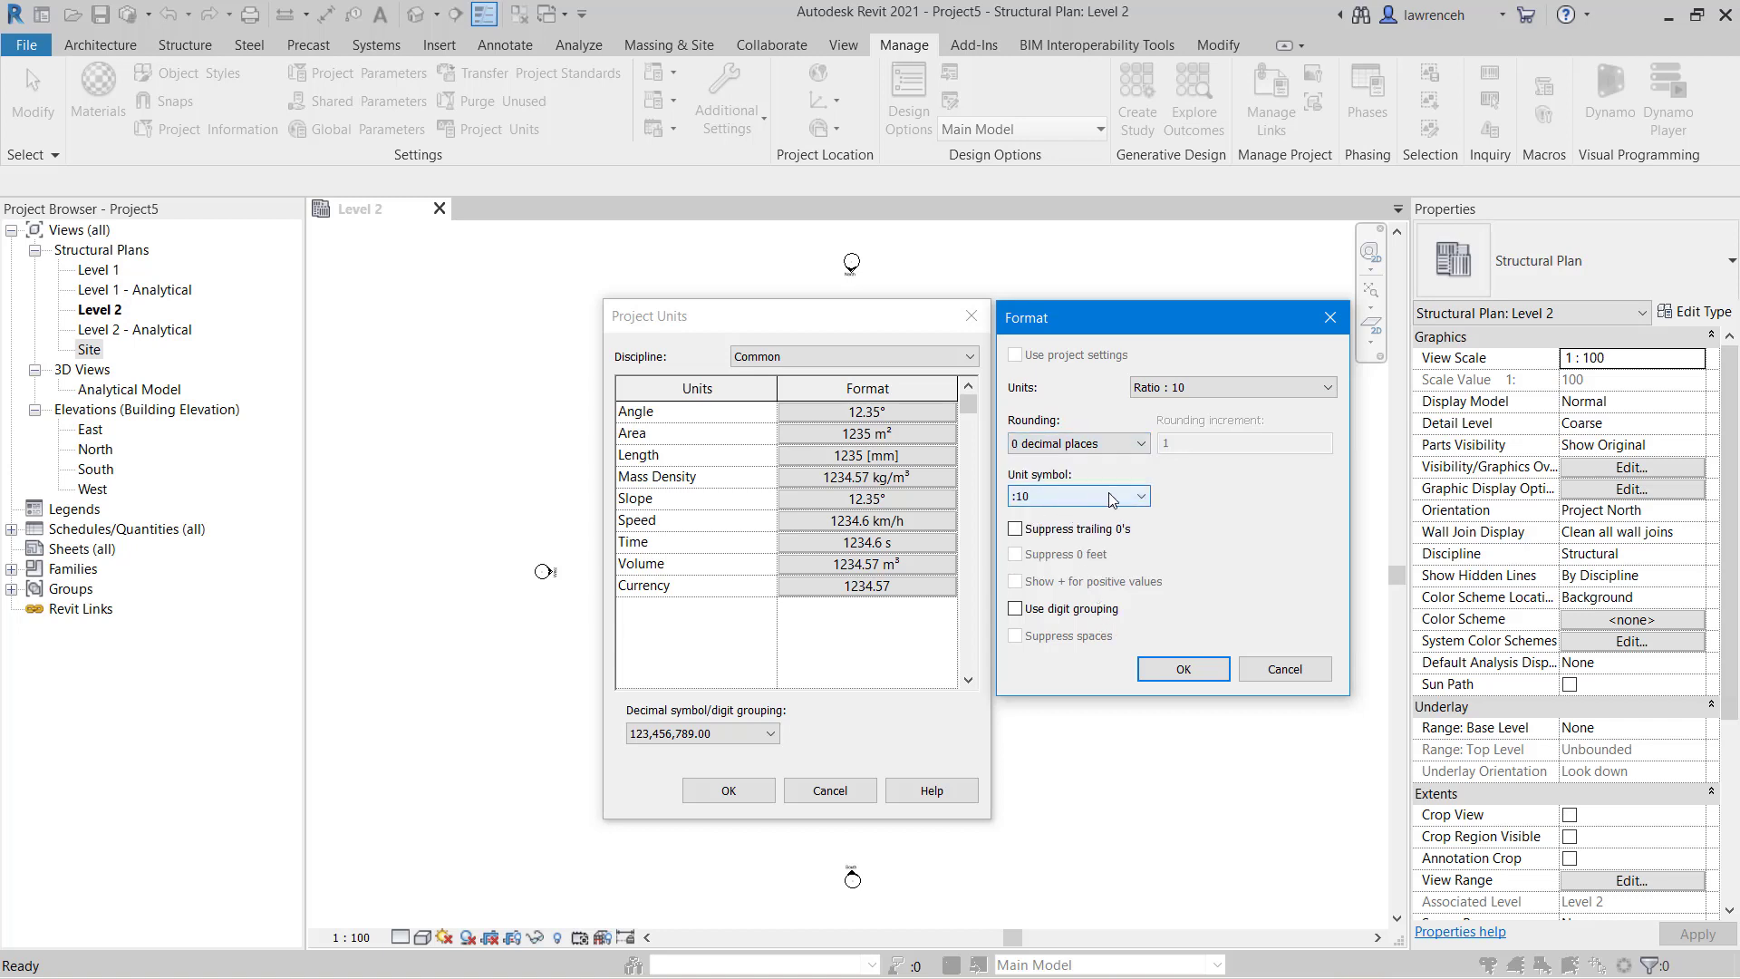
mouse_move(1183, 506)
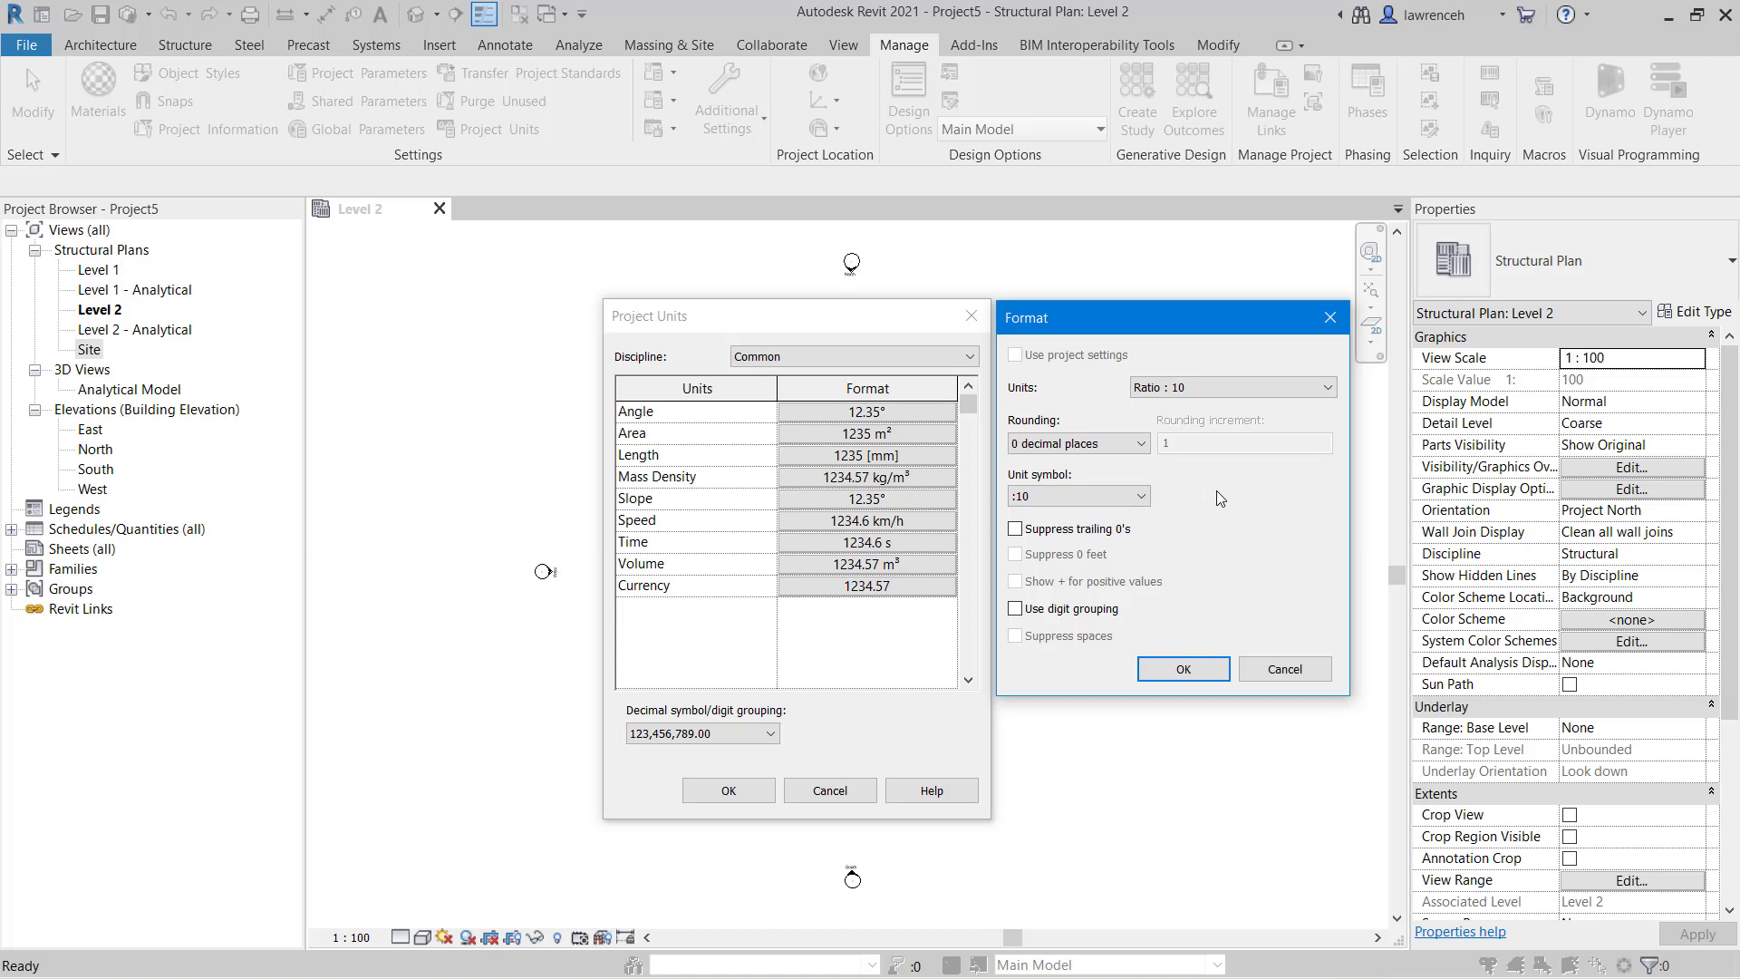
click(1180, 668)
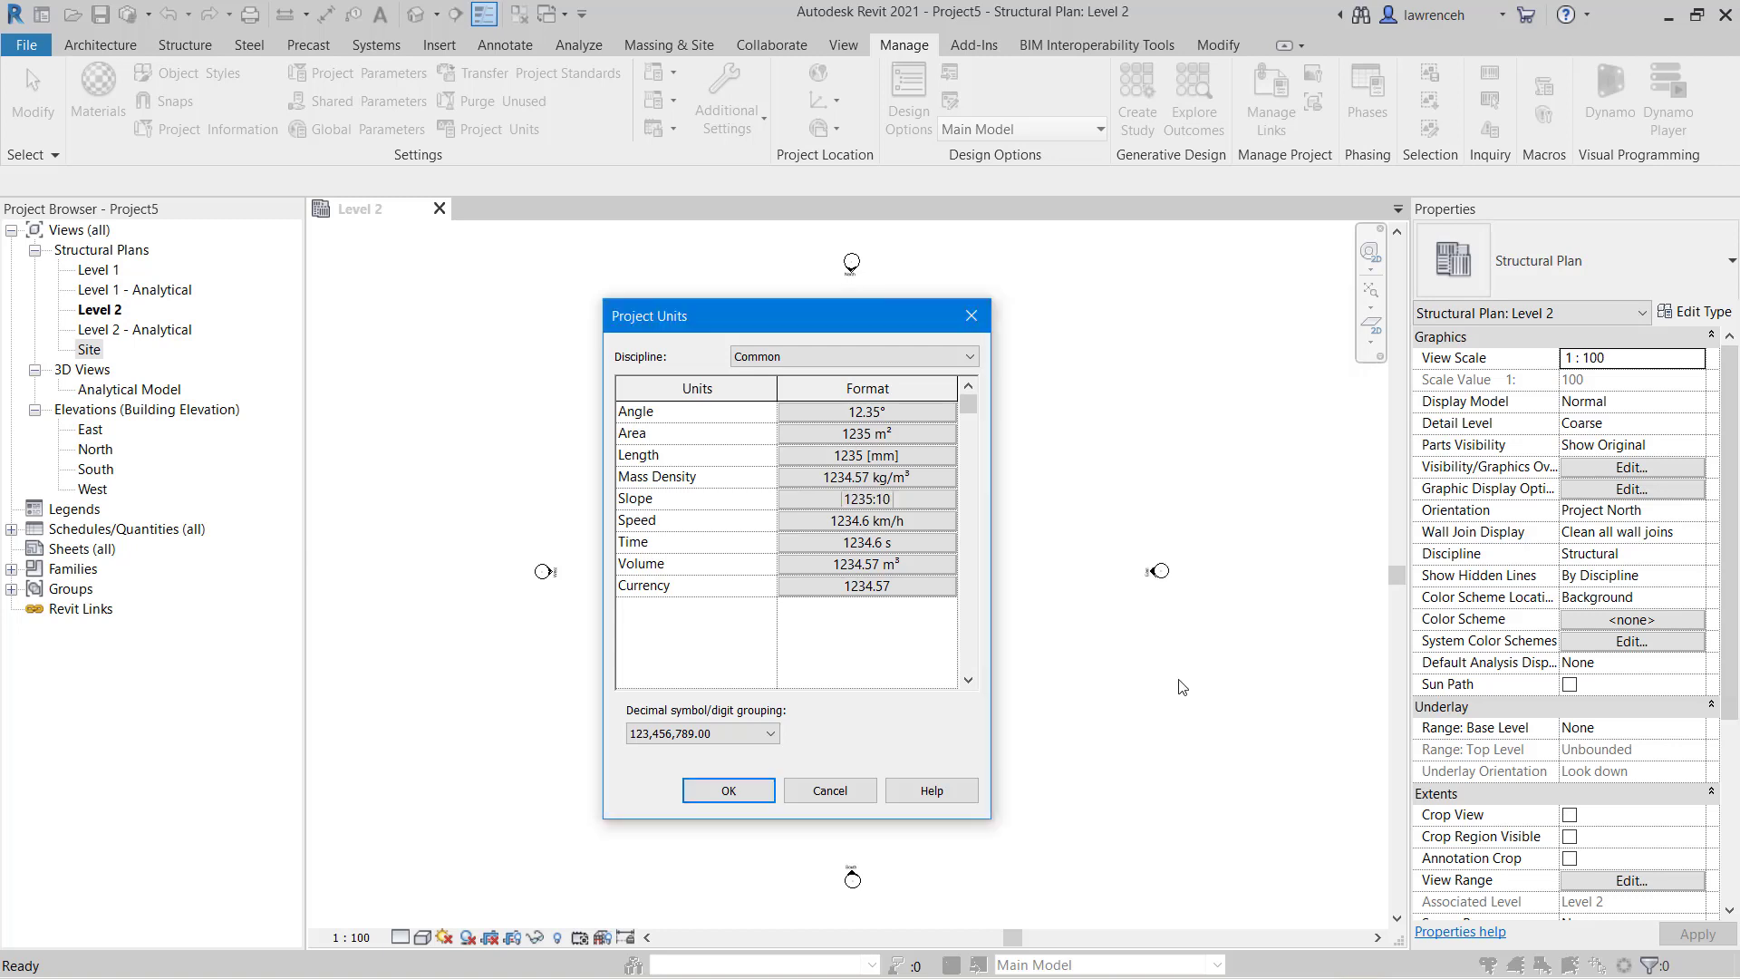
mouse_move(1093, 573)
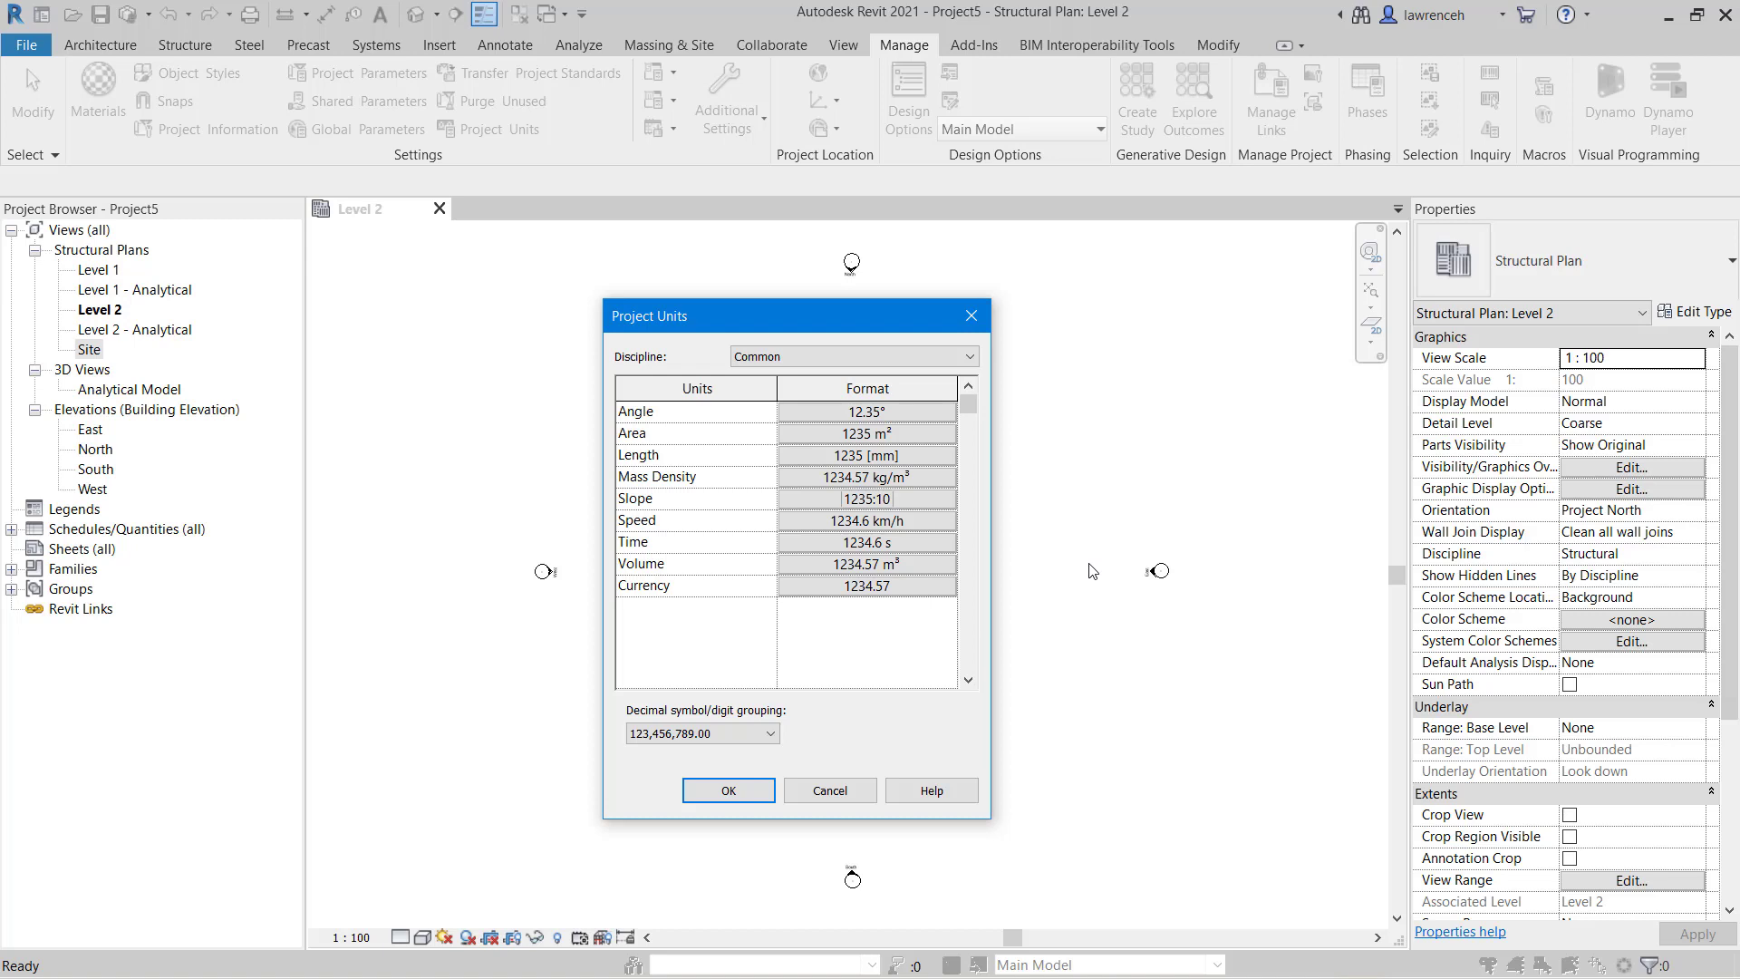
mouse_move(1106, 577)
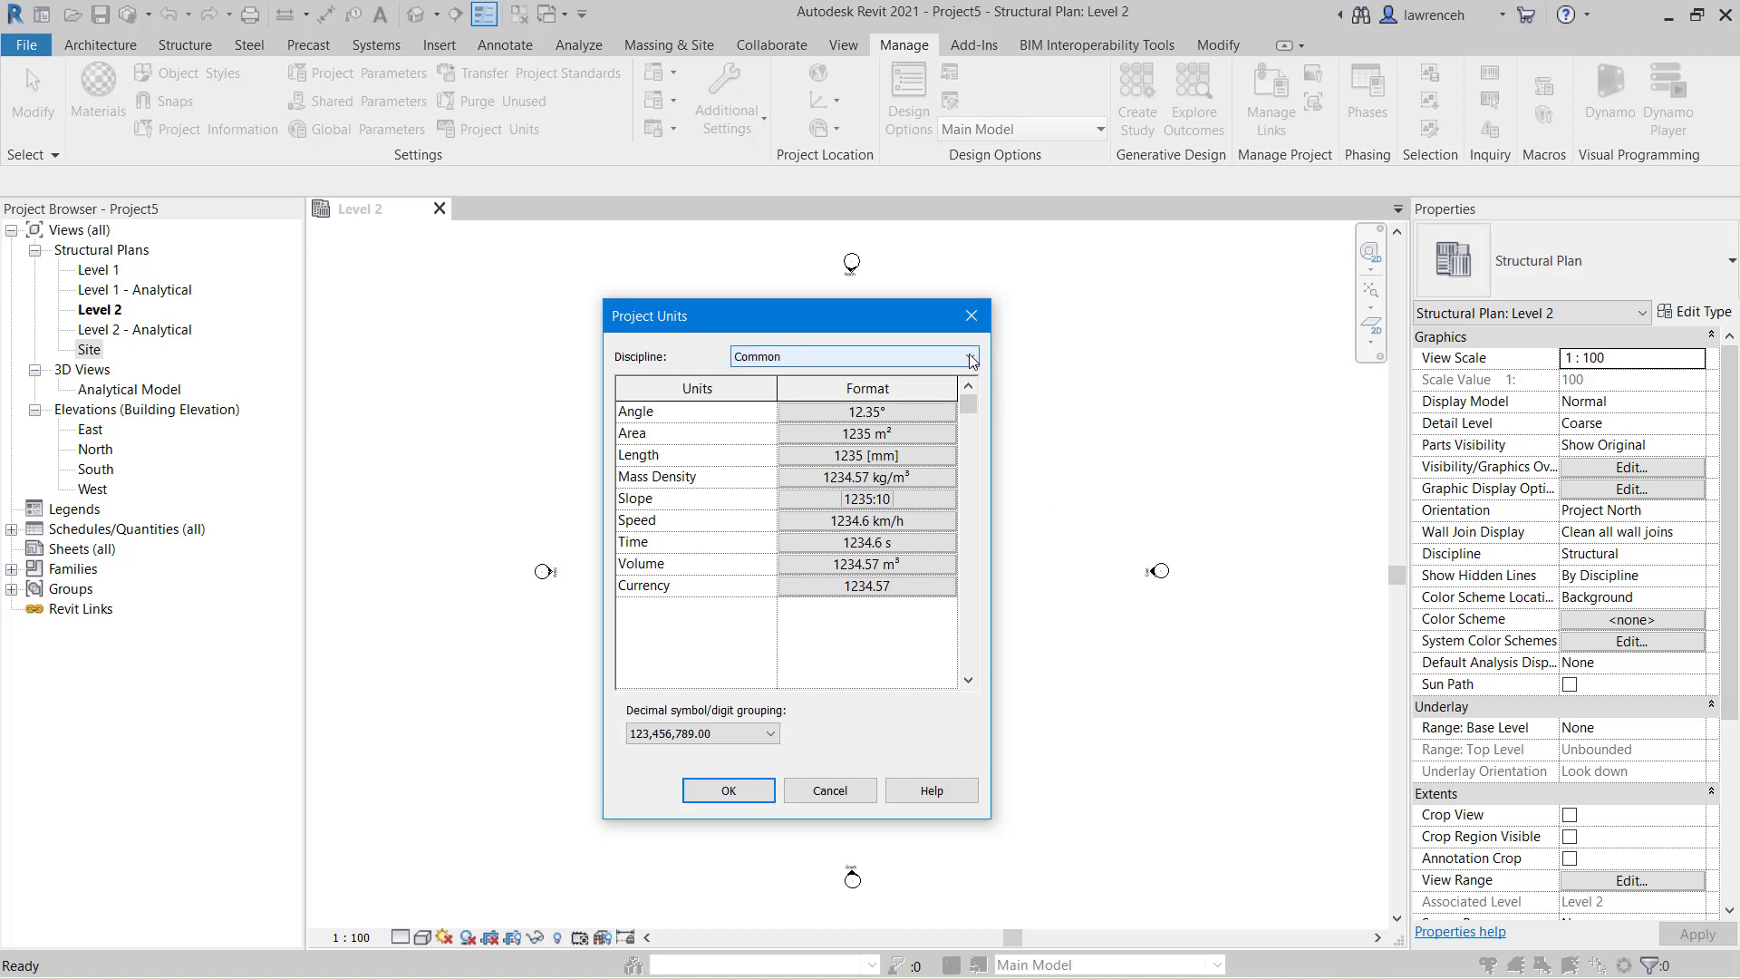
Switch Project Units to the Structural discipline and scroll through its unit formats.
click(967, 356)
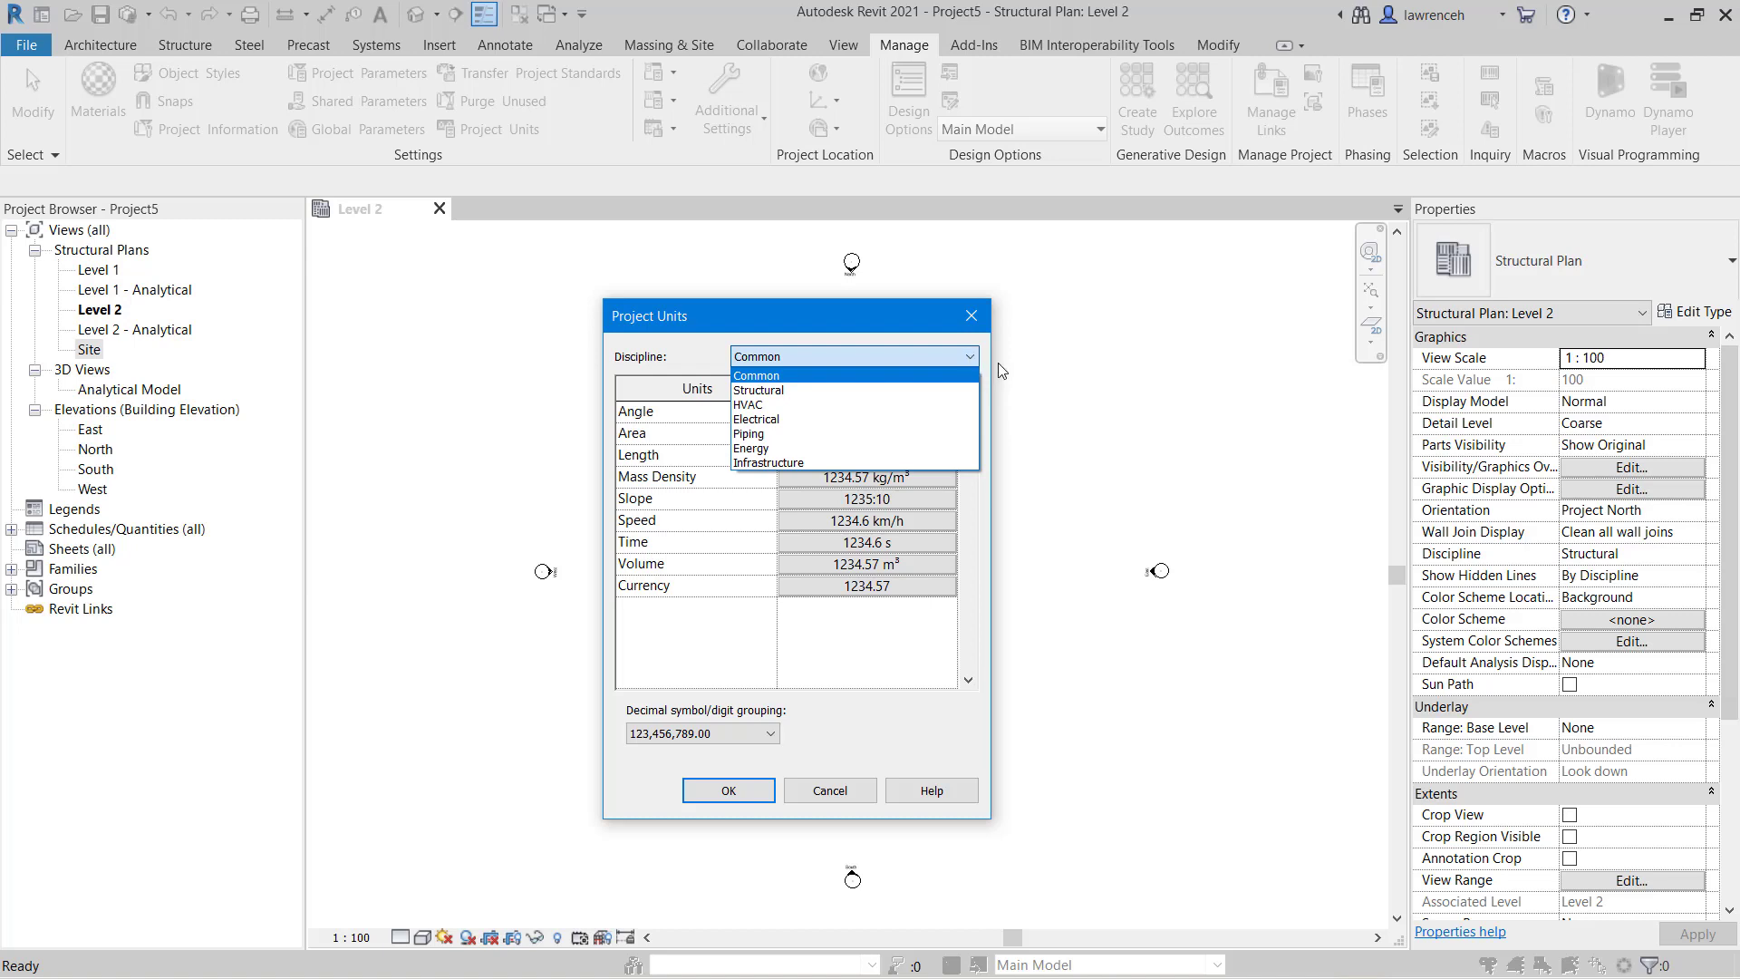
mouse_move(833, 390)
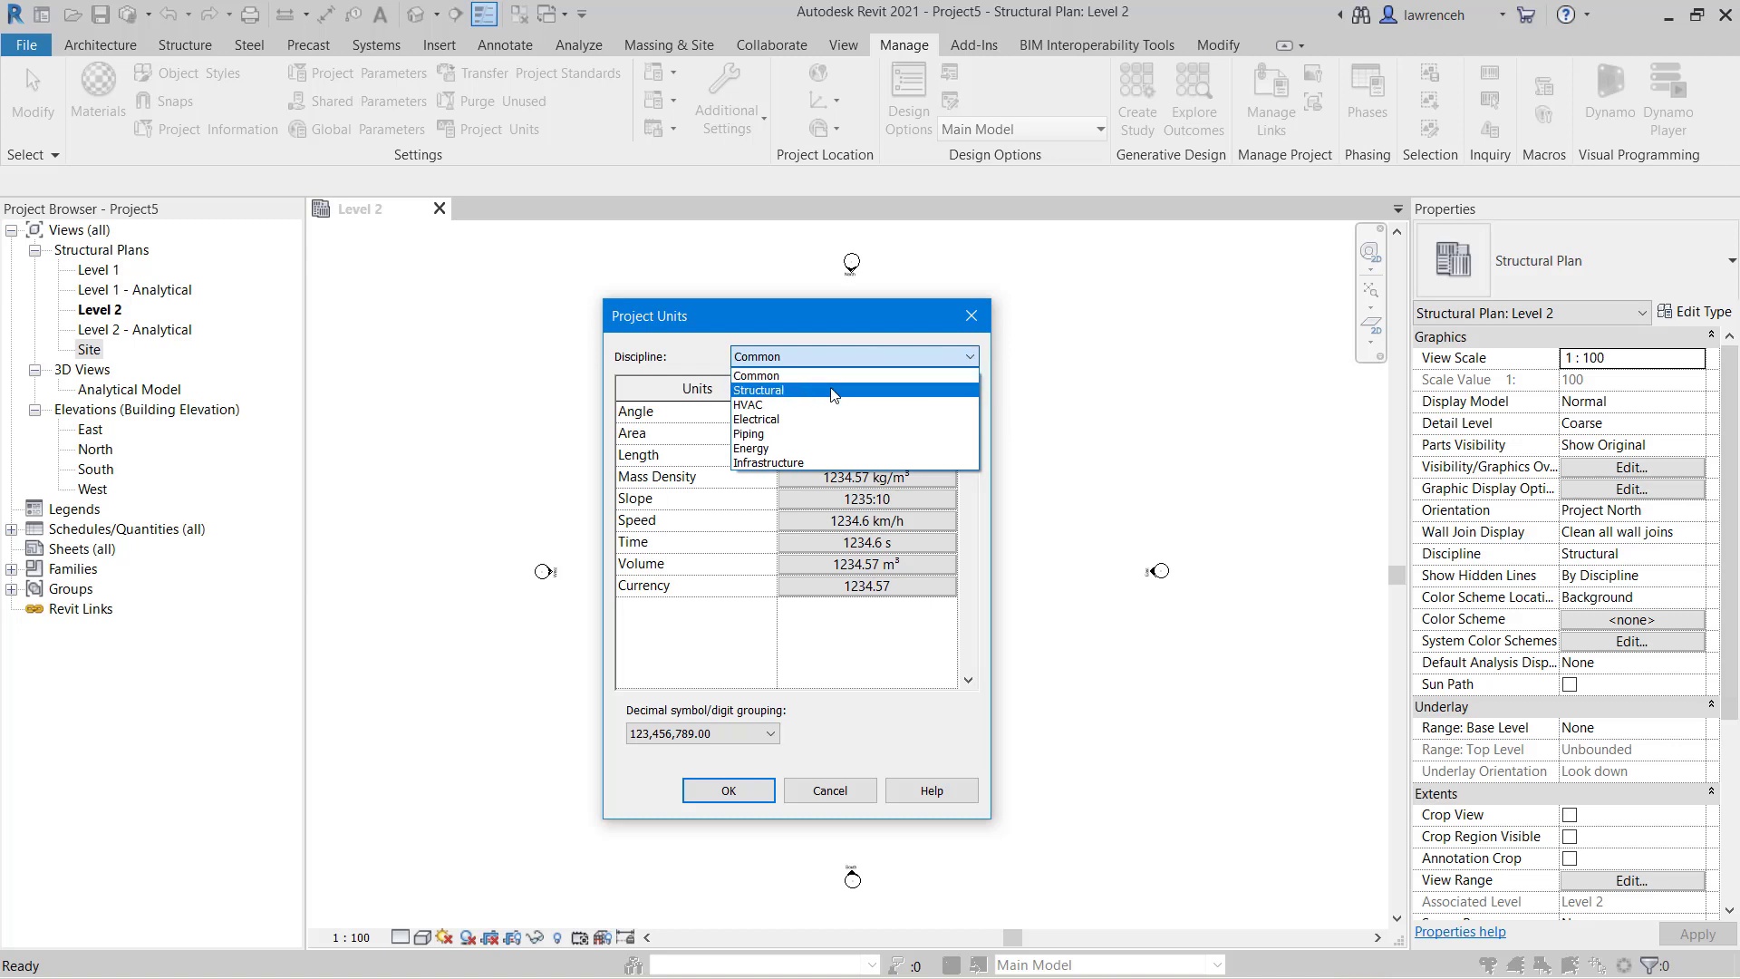
mouse_move(784, 391)
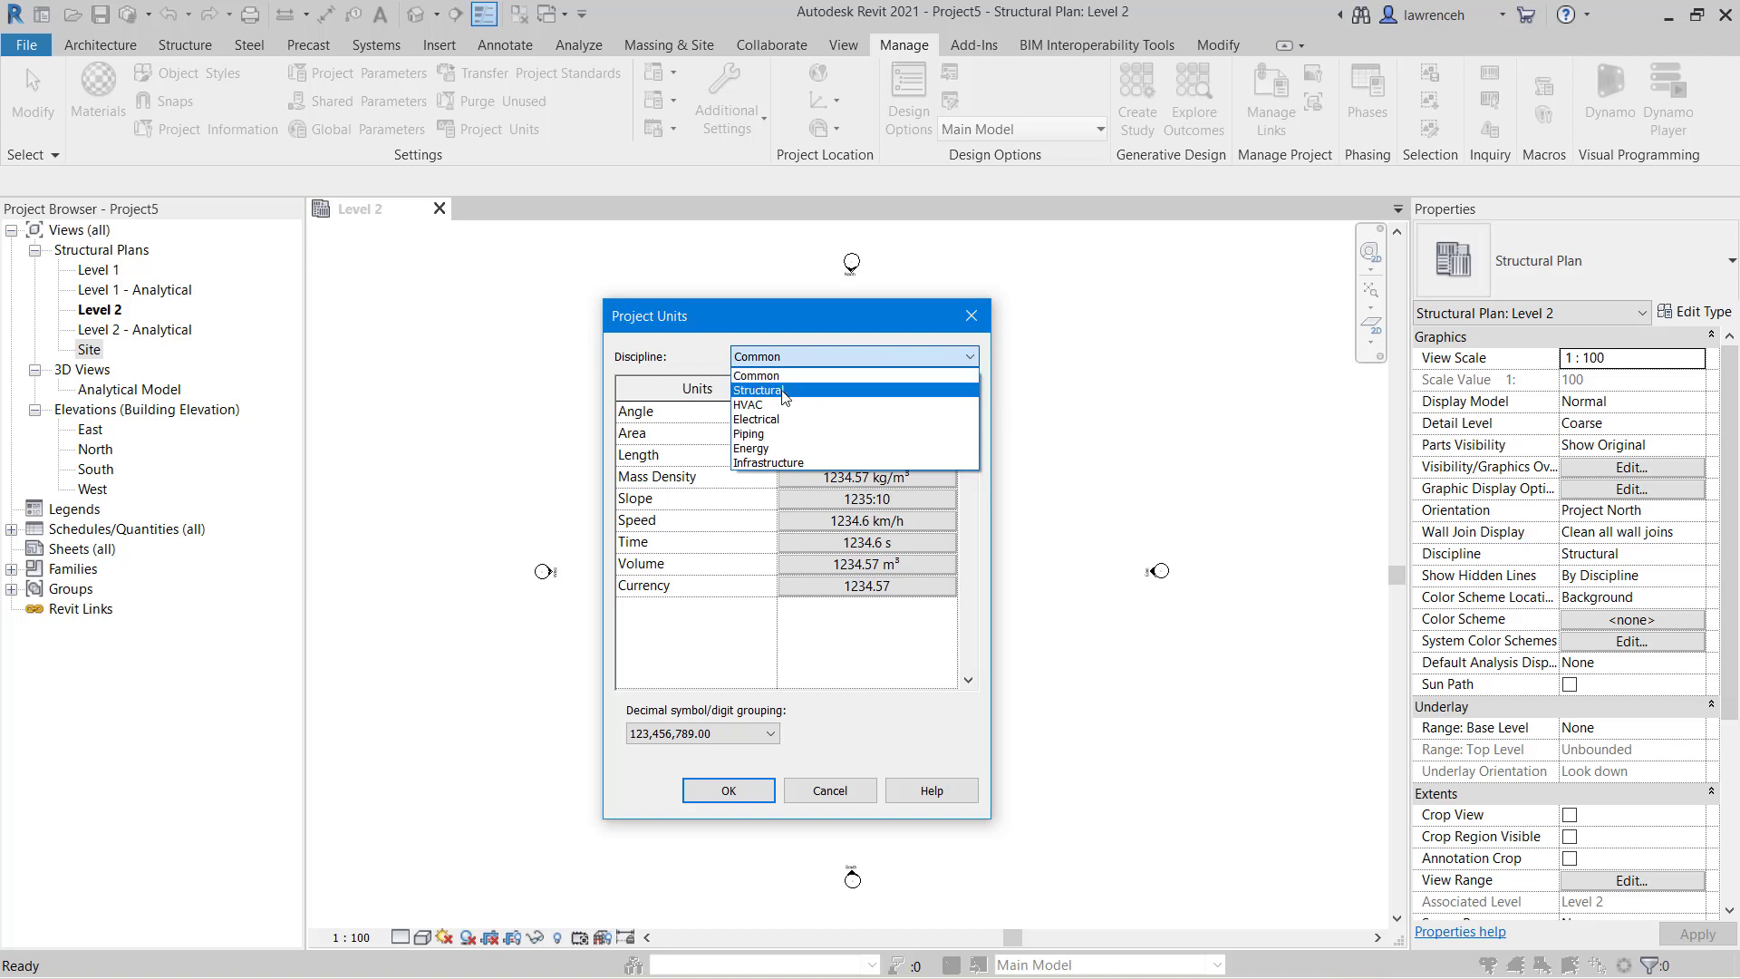
click(759, 390)
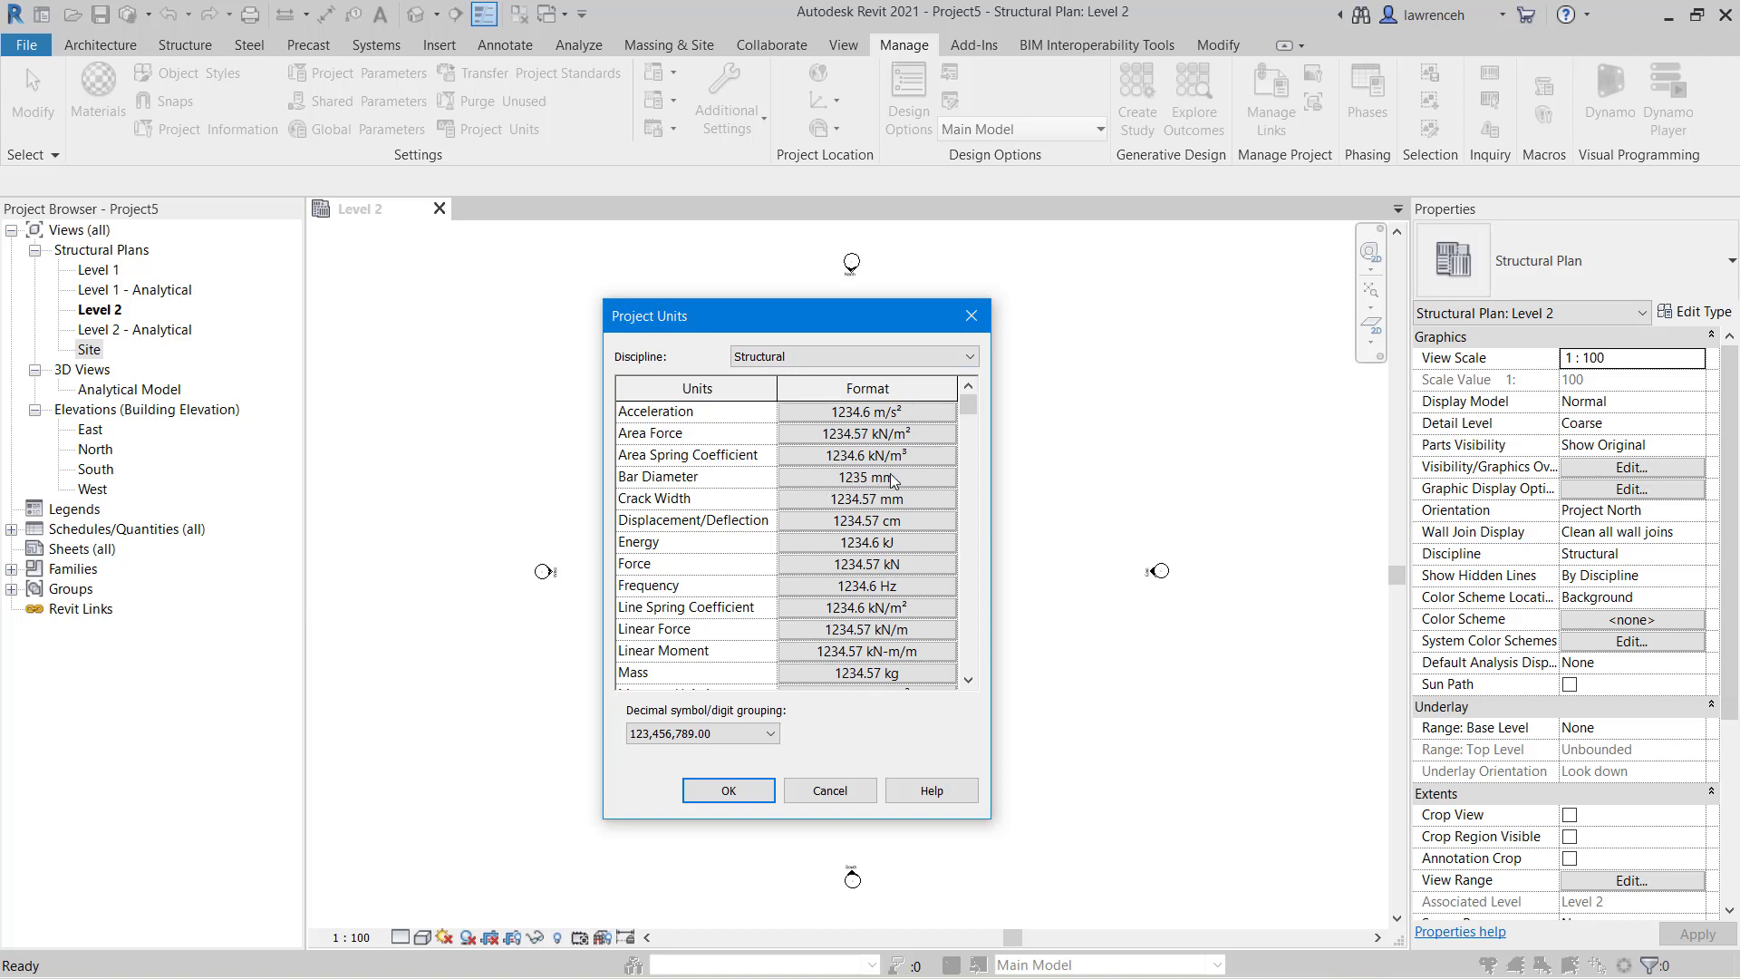
scroll(down, 3)
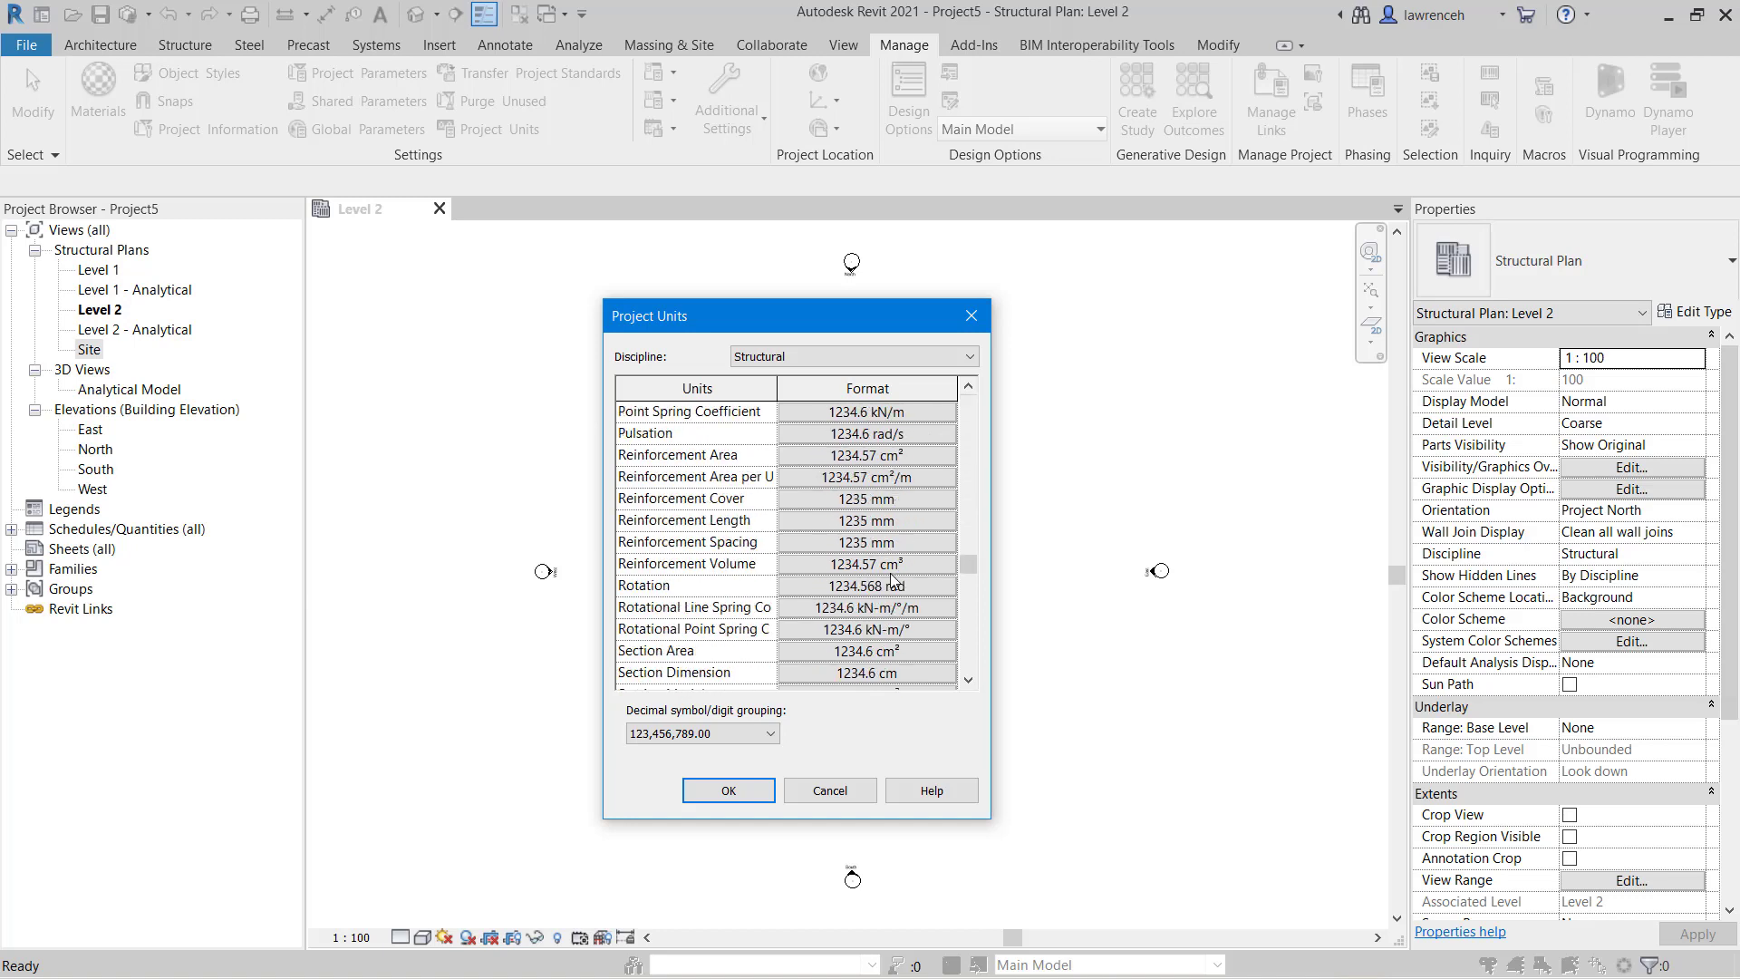
scroll(down, 3)
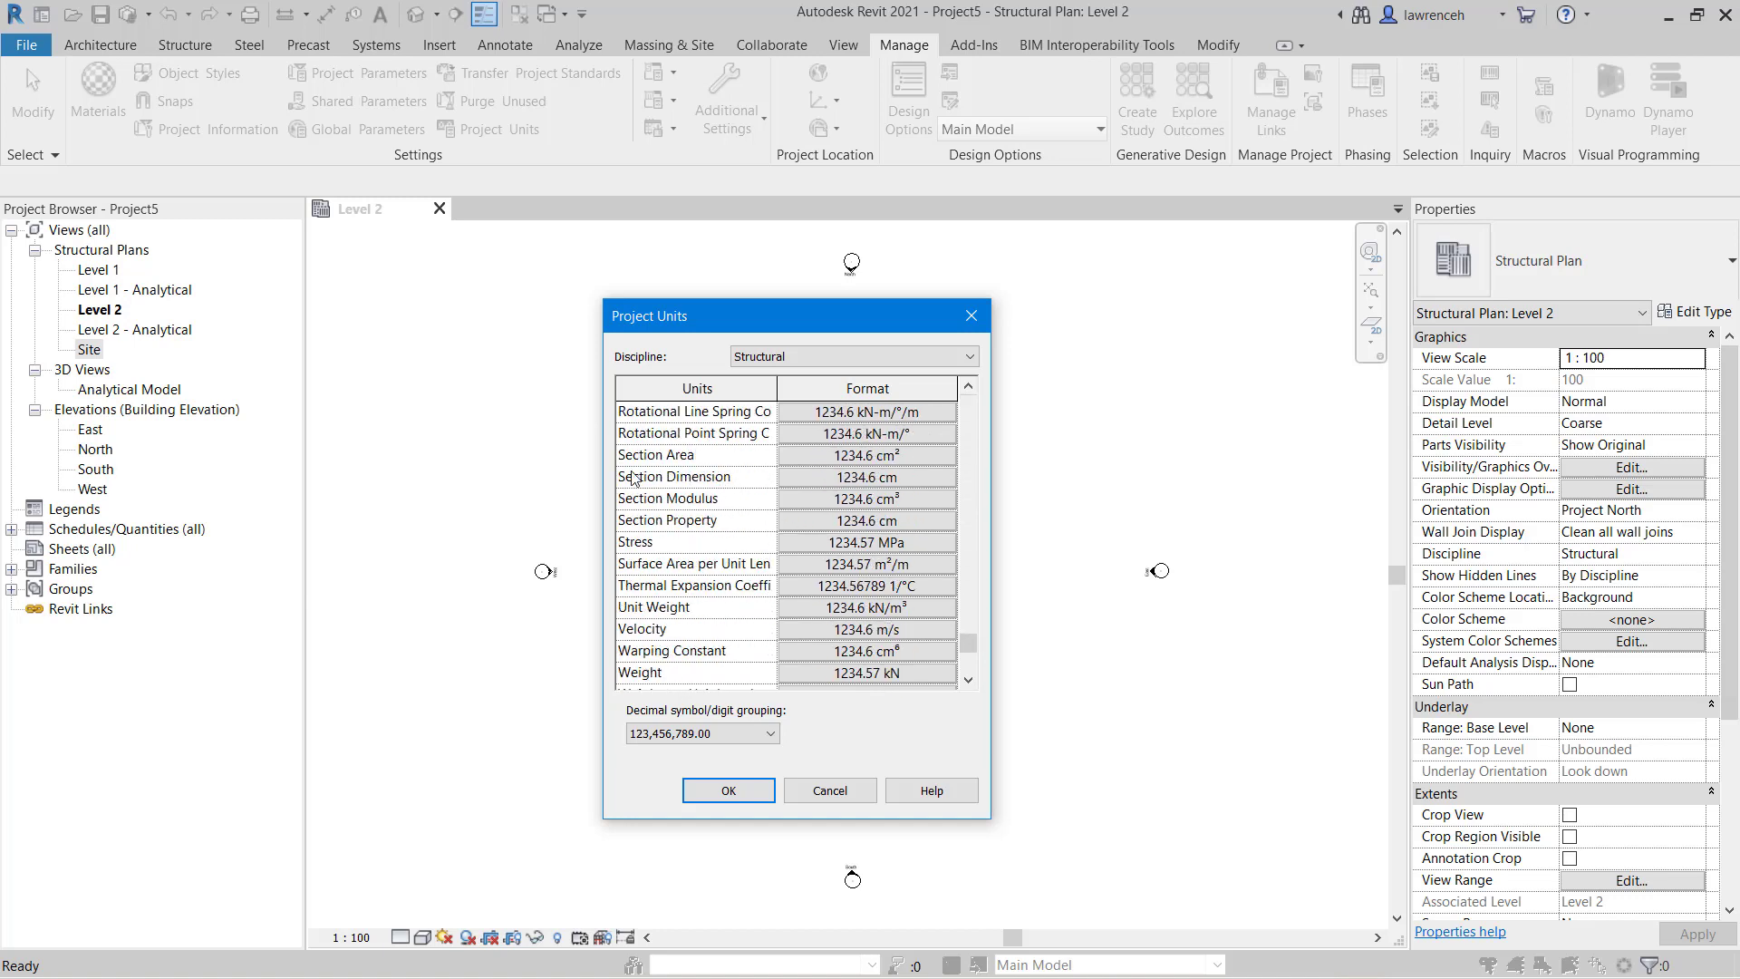
mouse_move(781, 514)
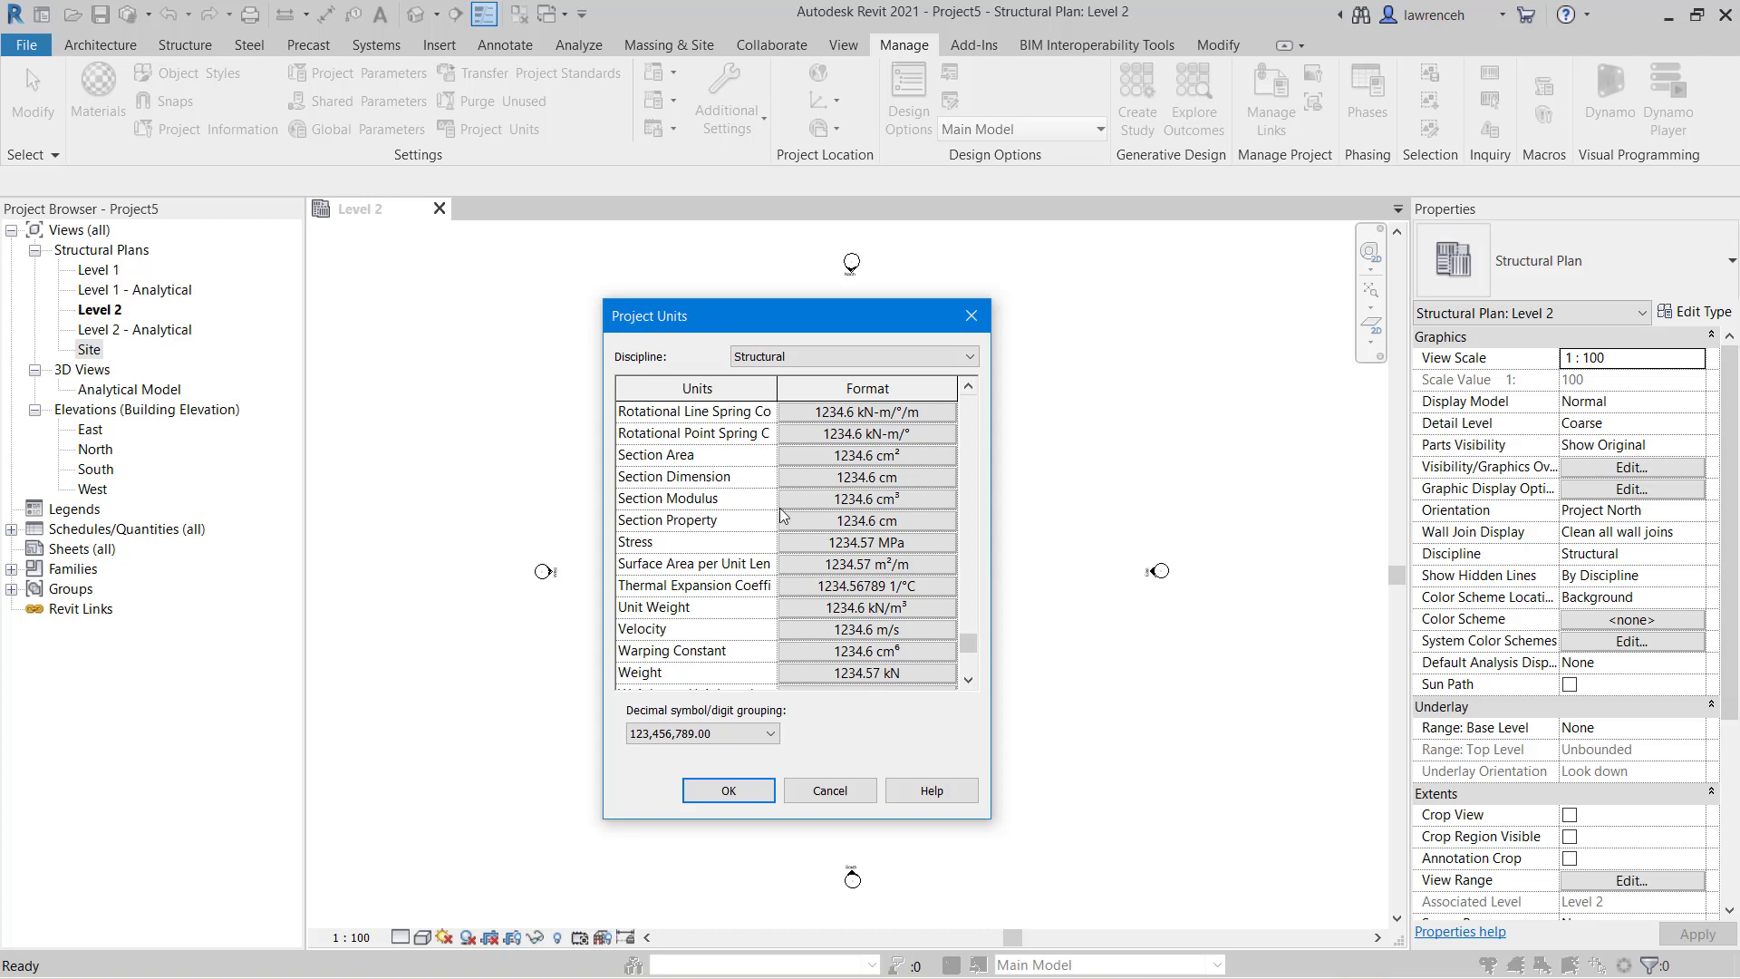
mouse_move(840, 544)
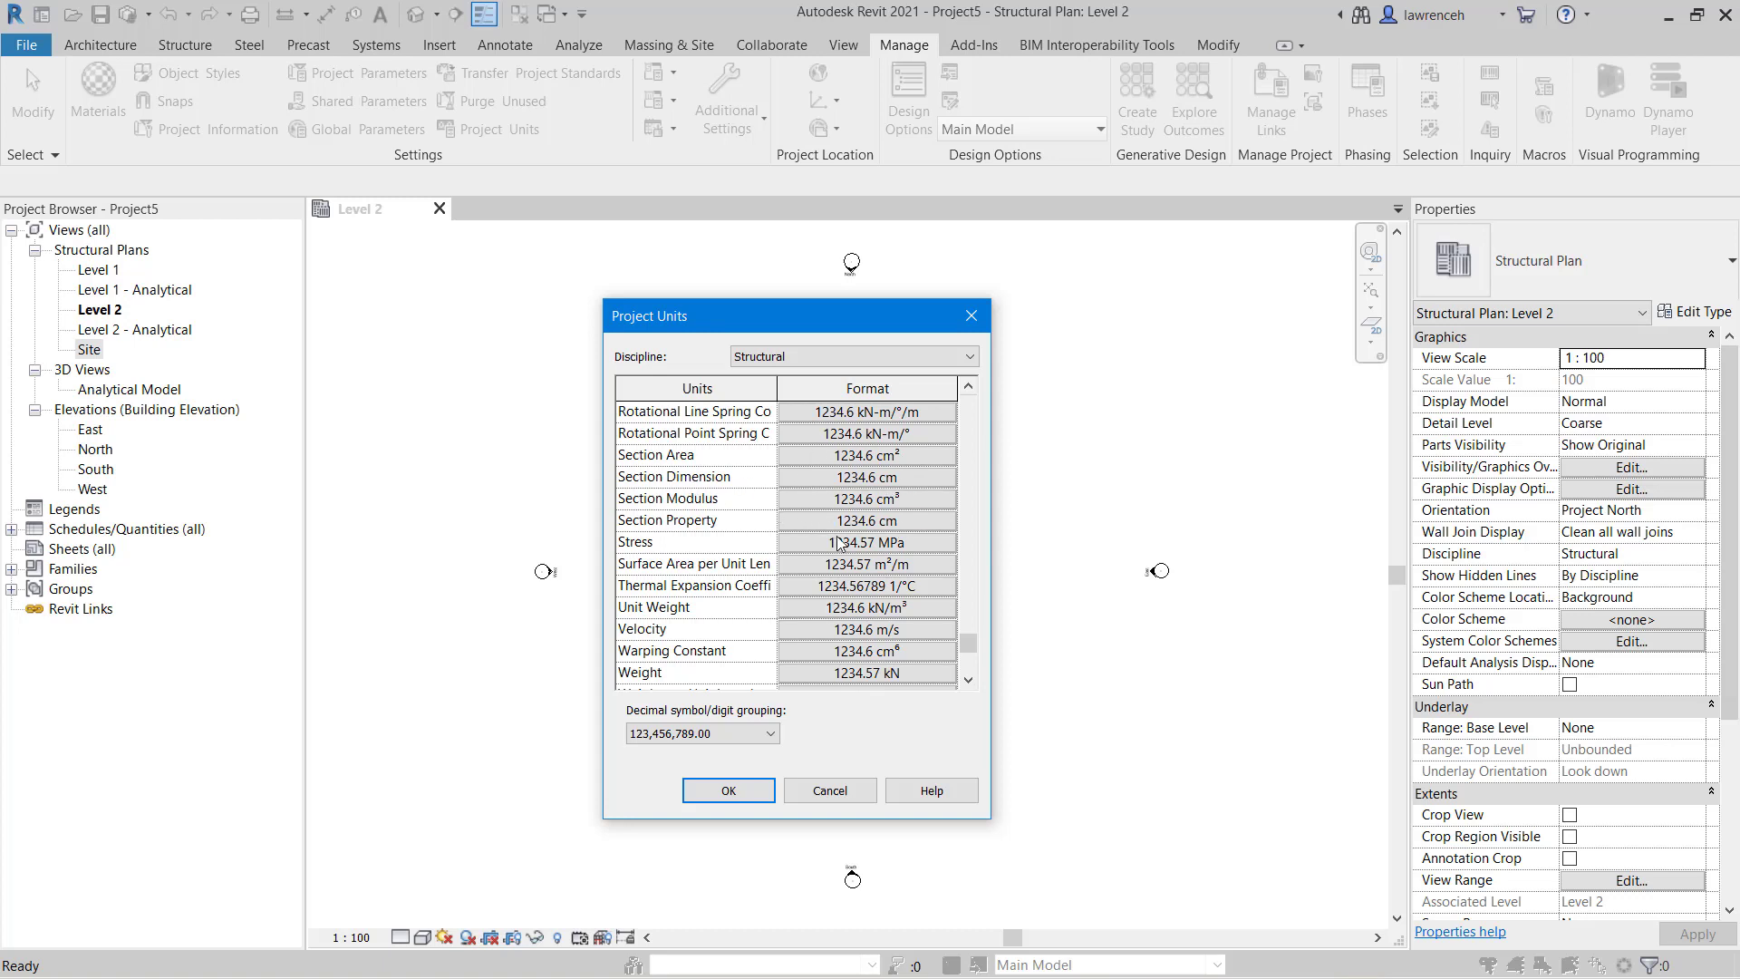
mouse_move(932, 488)
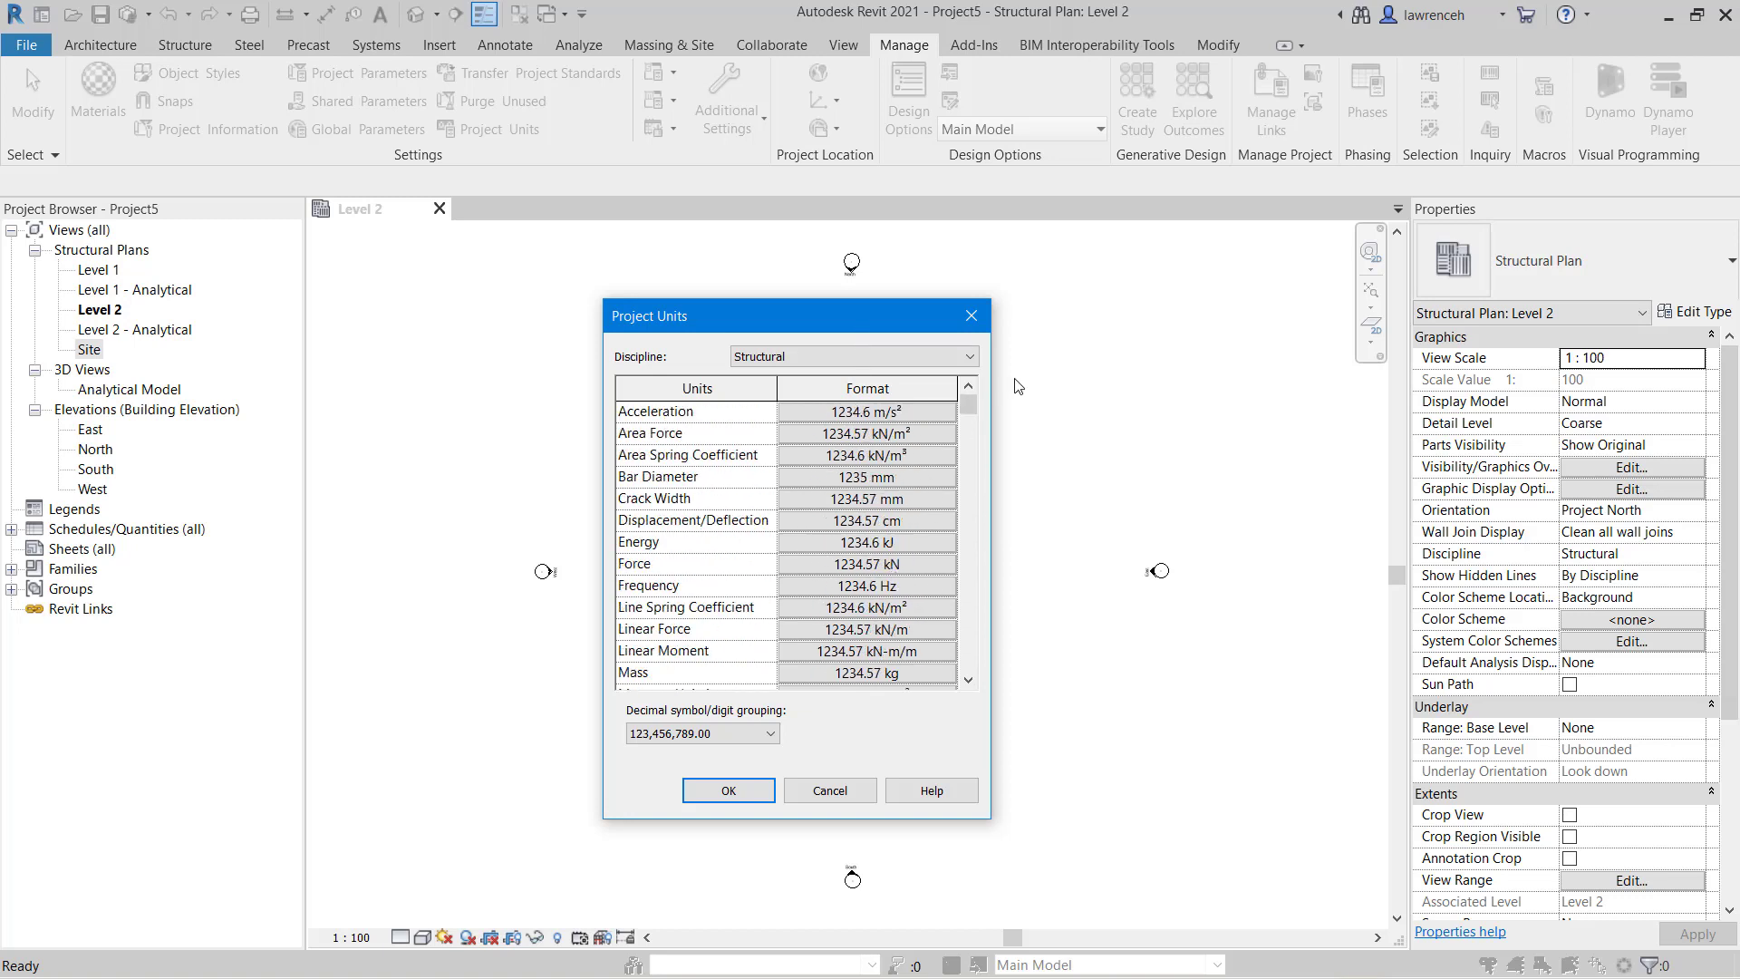
Switch the discipline to Infrastructure, showing only Stationing as 1+234.57.
click(967, 356)
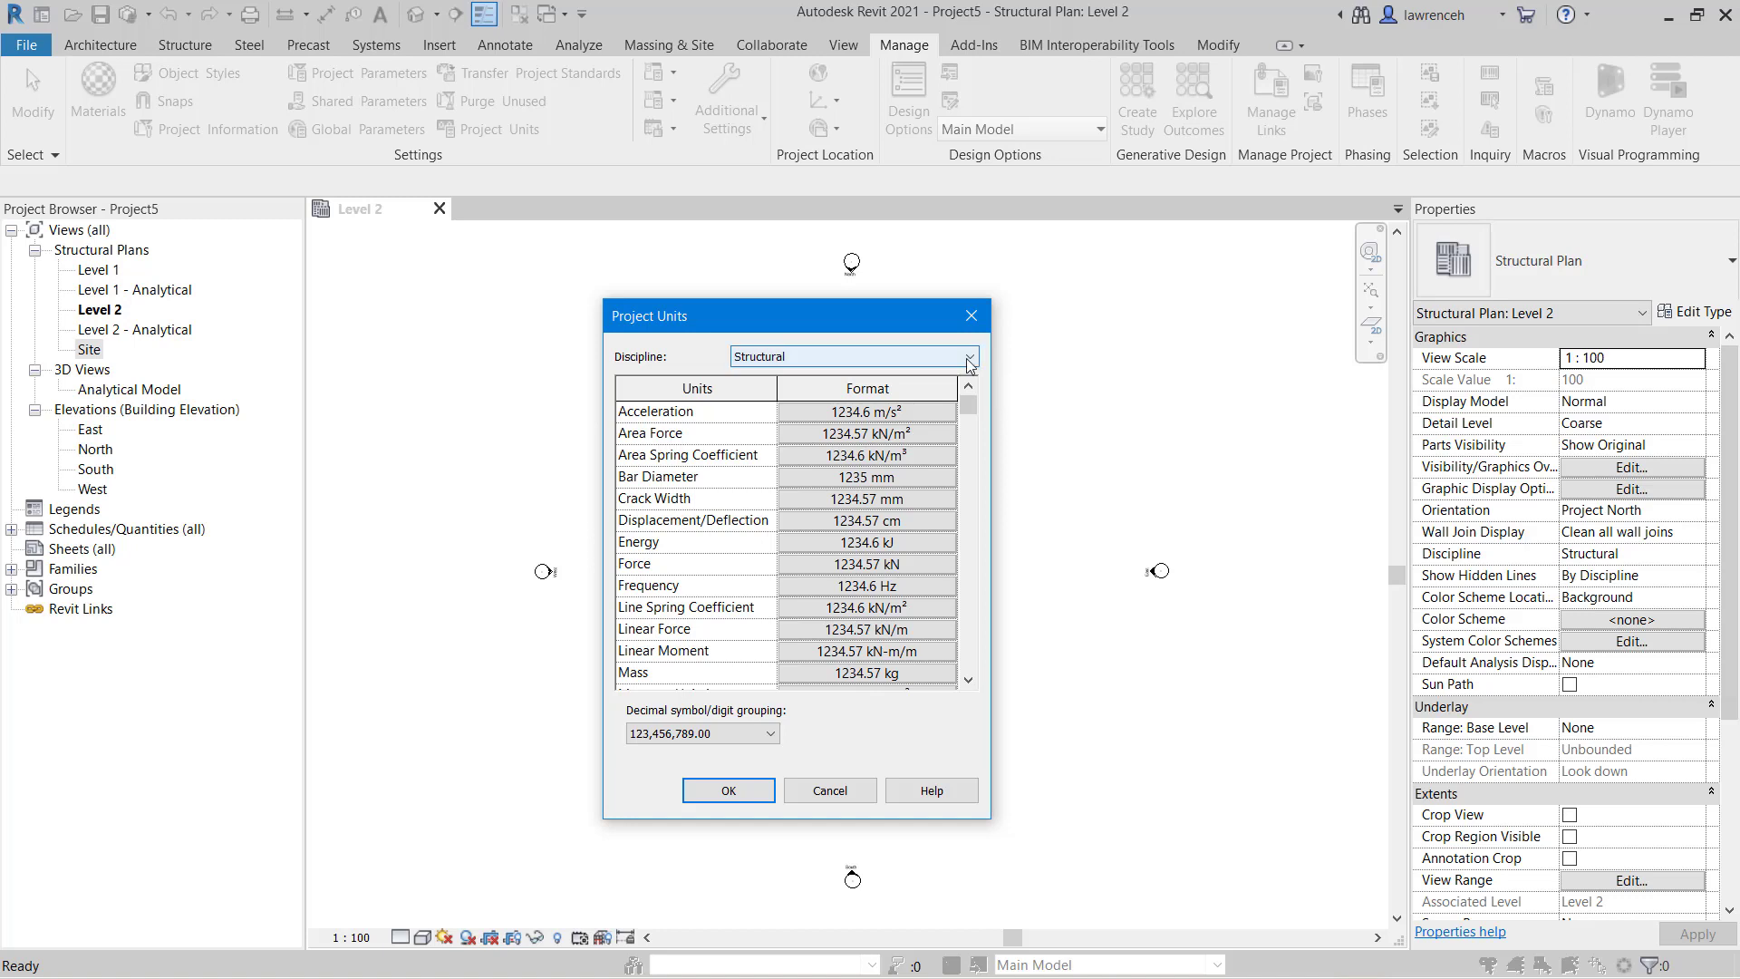
mouse_move(967, 366)
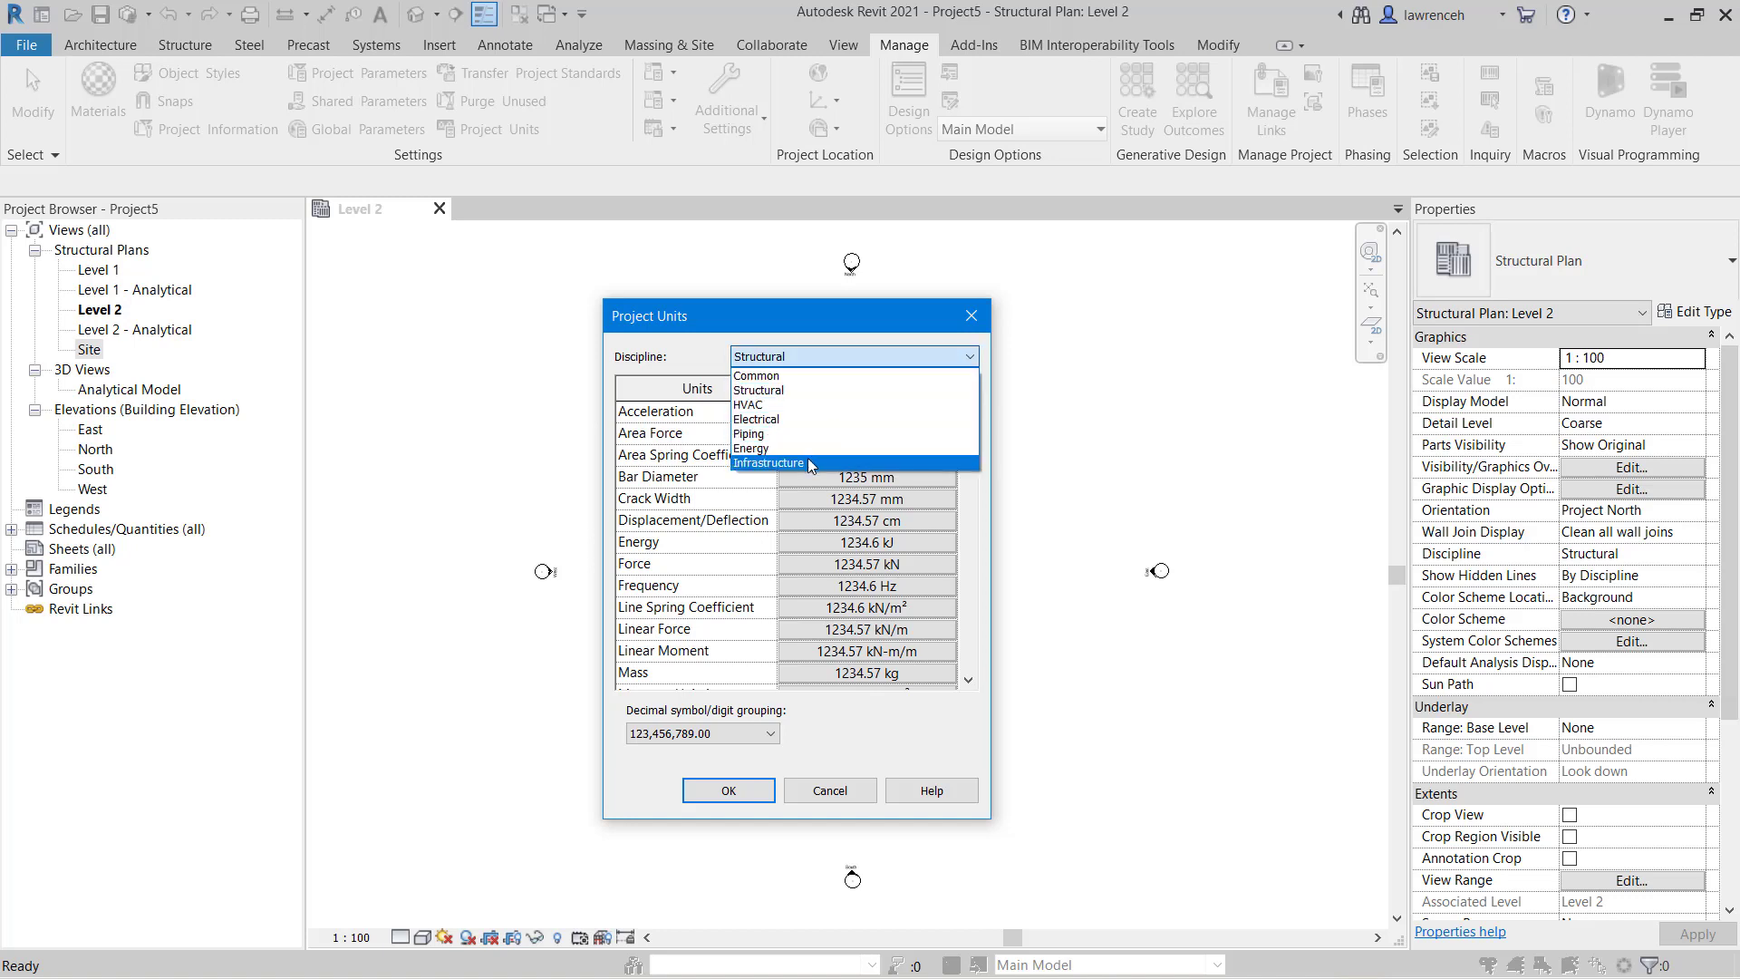
click(768, 463)
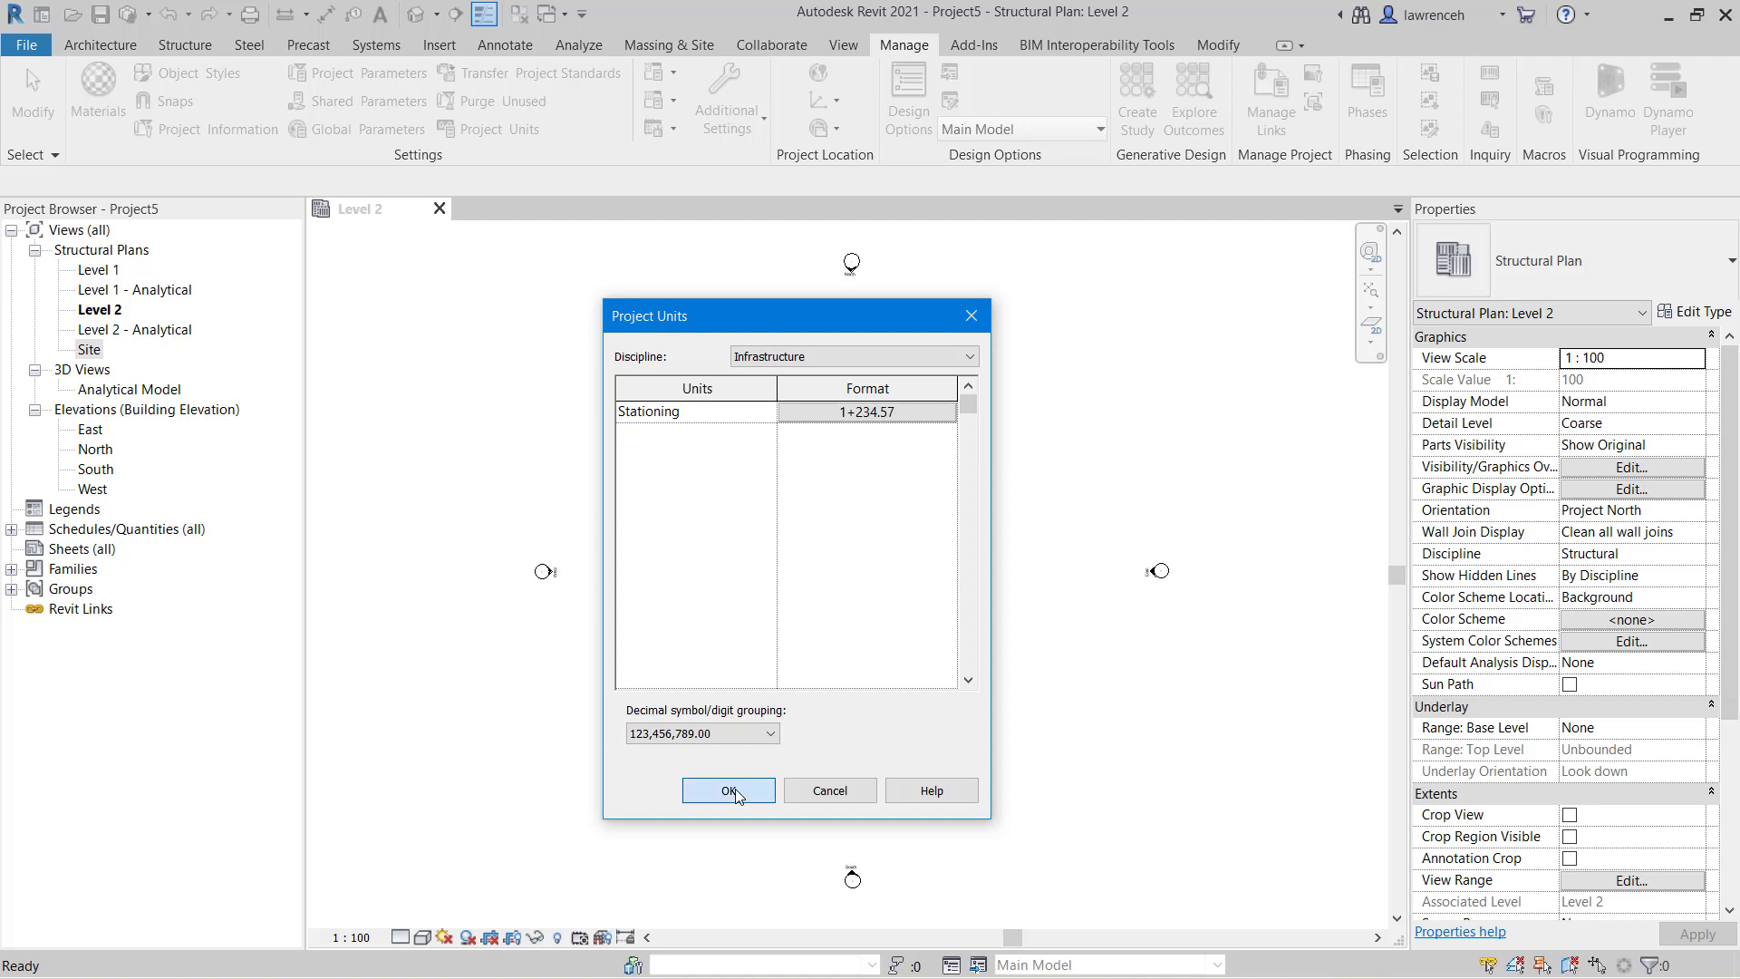
Confirm Project Units with OK and return to the Level 2 structural plan.
click(727, 790)
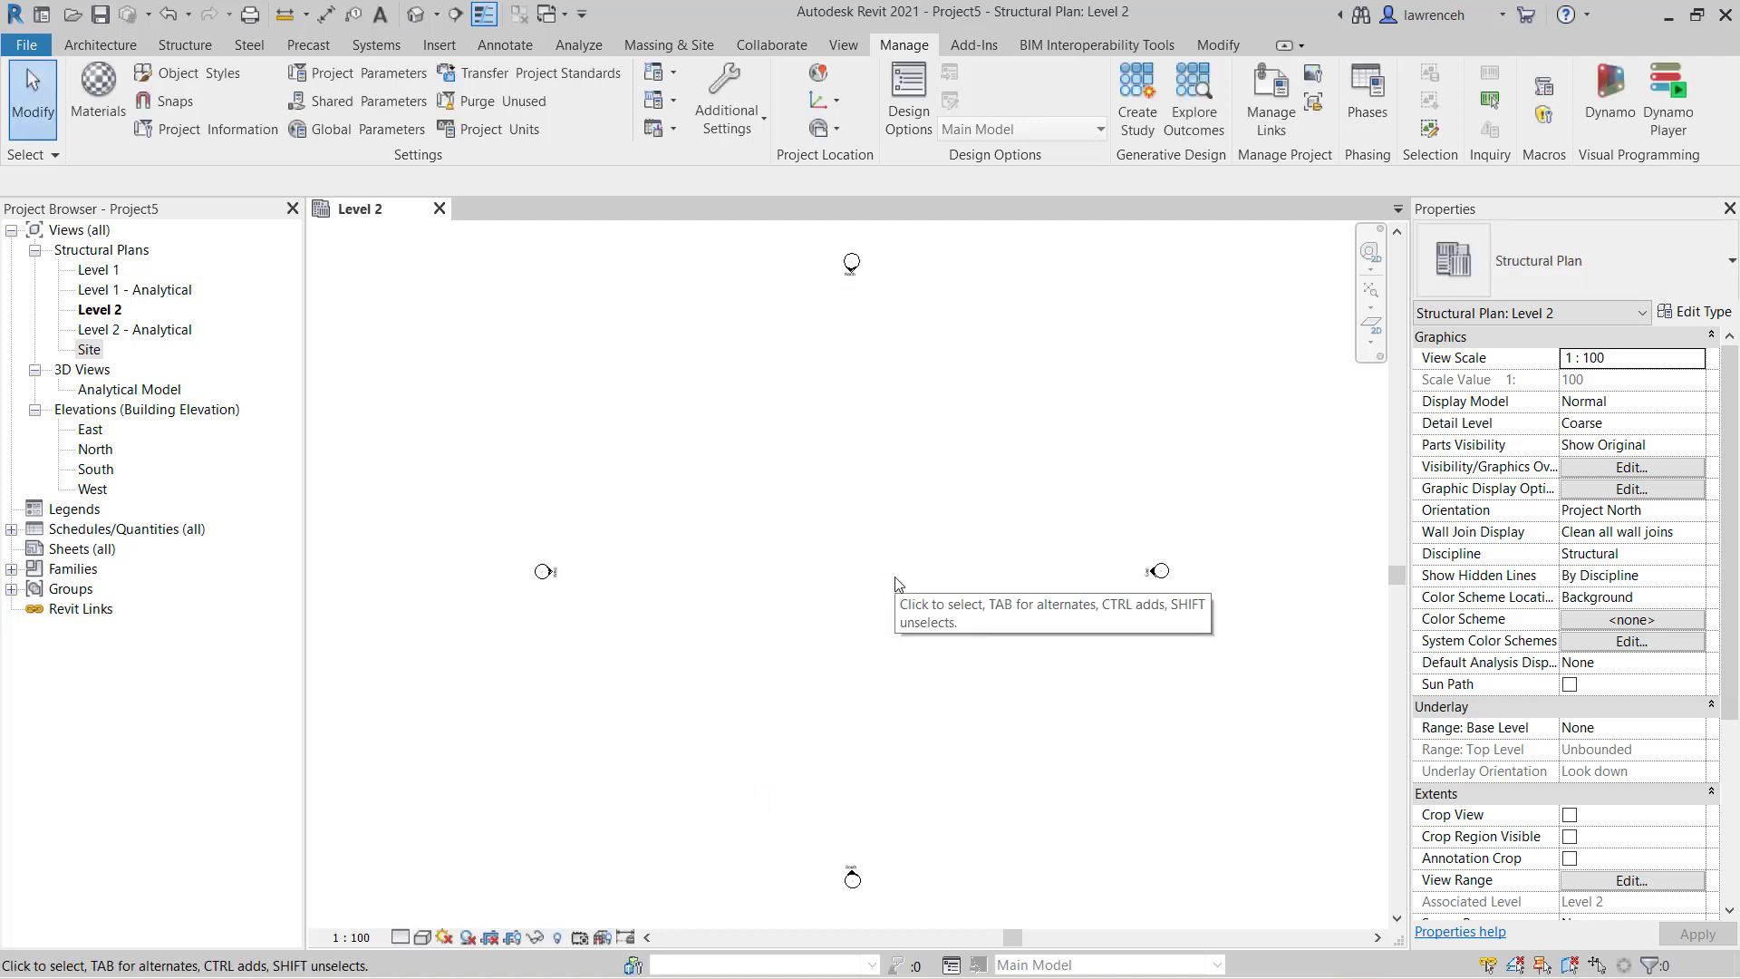
mouse_move(896, 585)
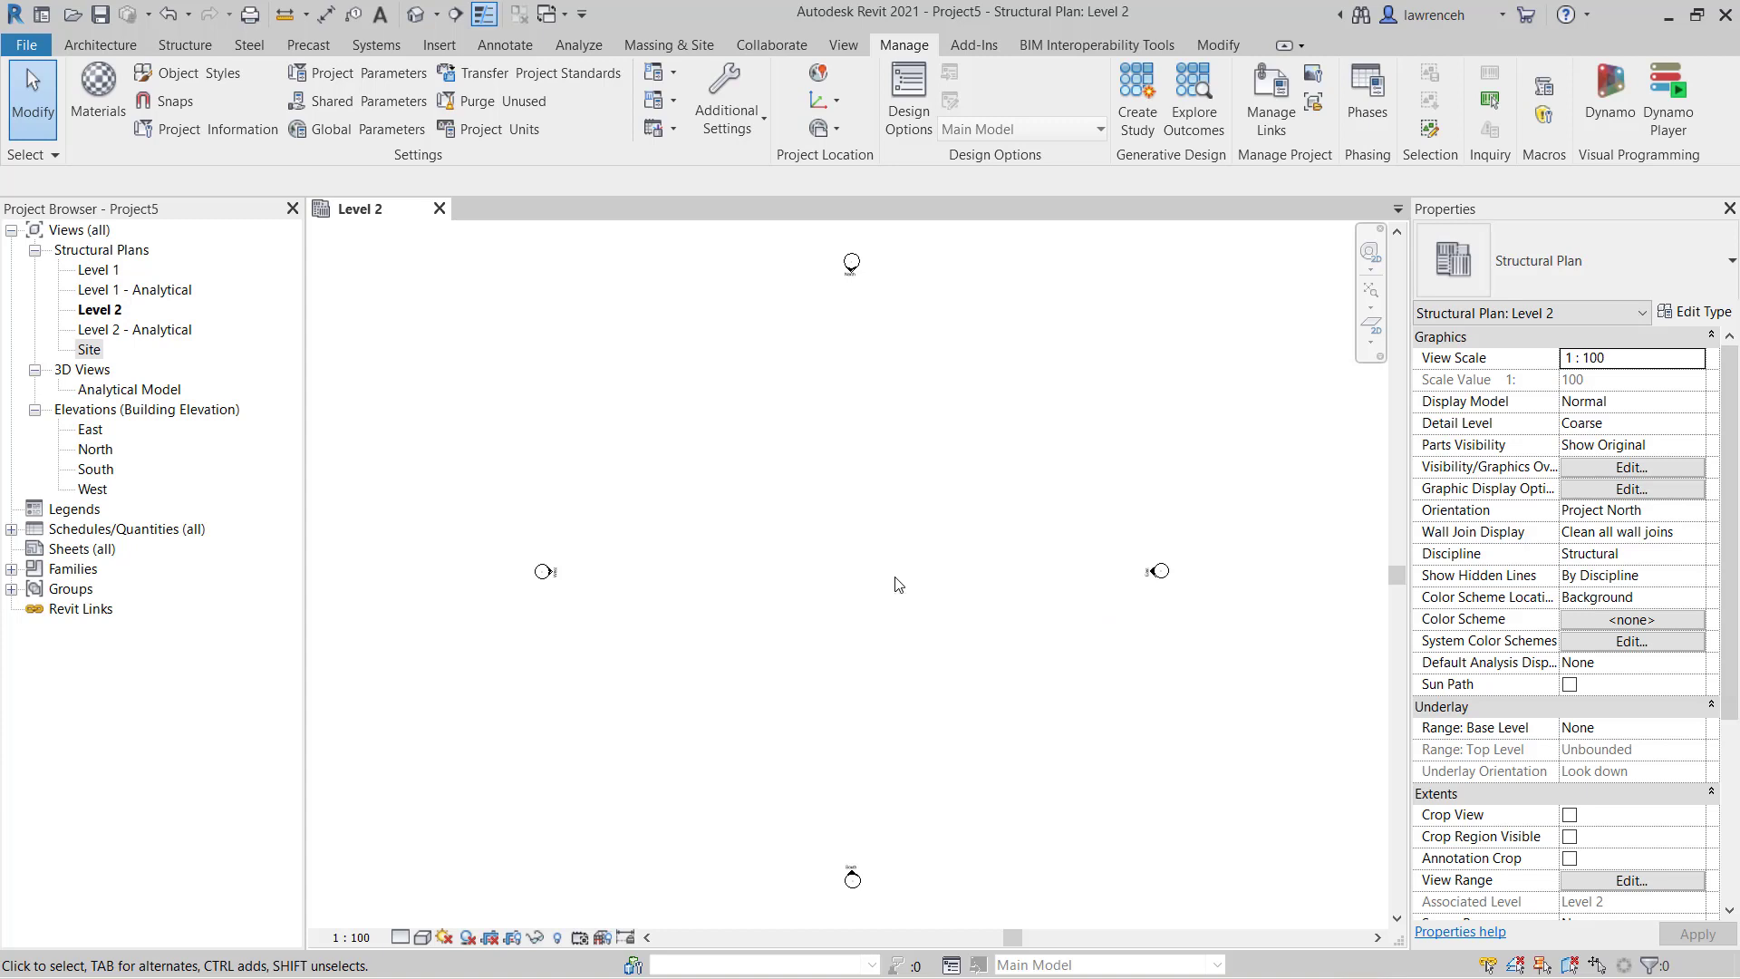